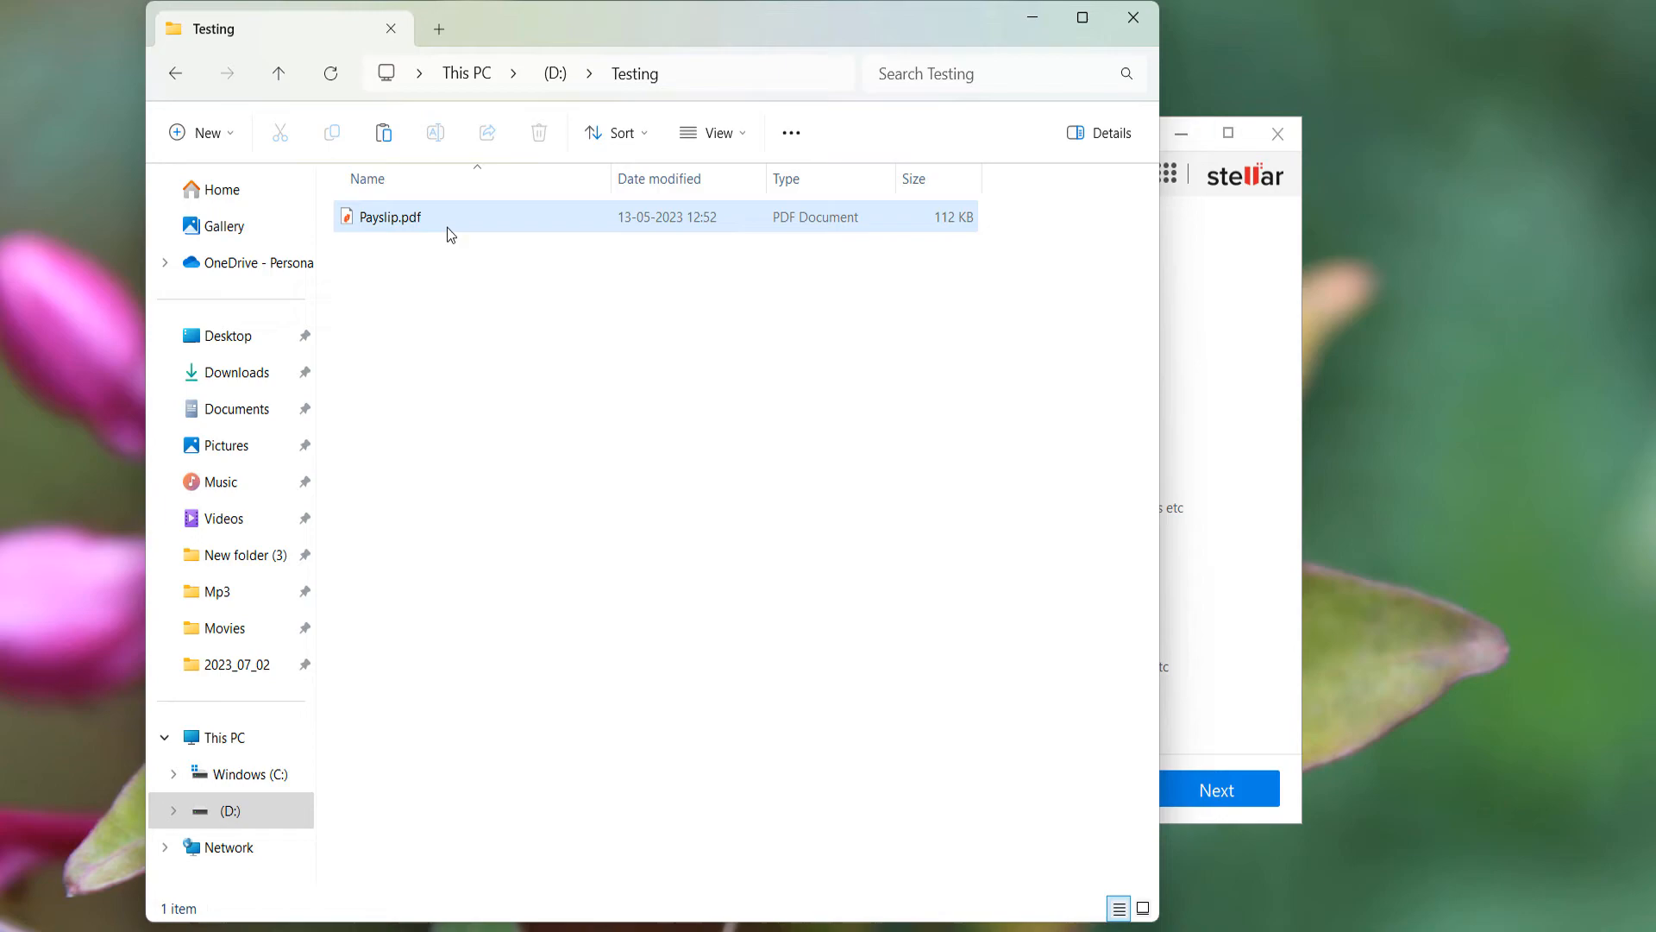
{"action": "mouse_move", "coordinate": [475, 238]}
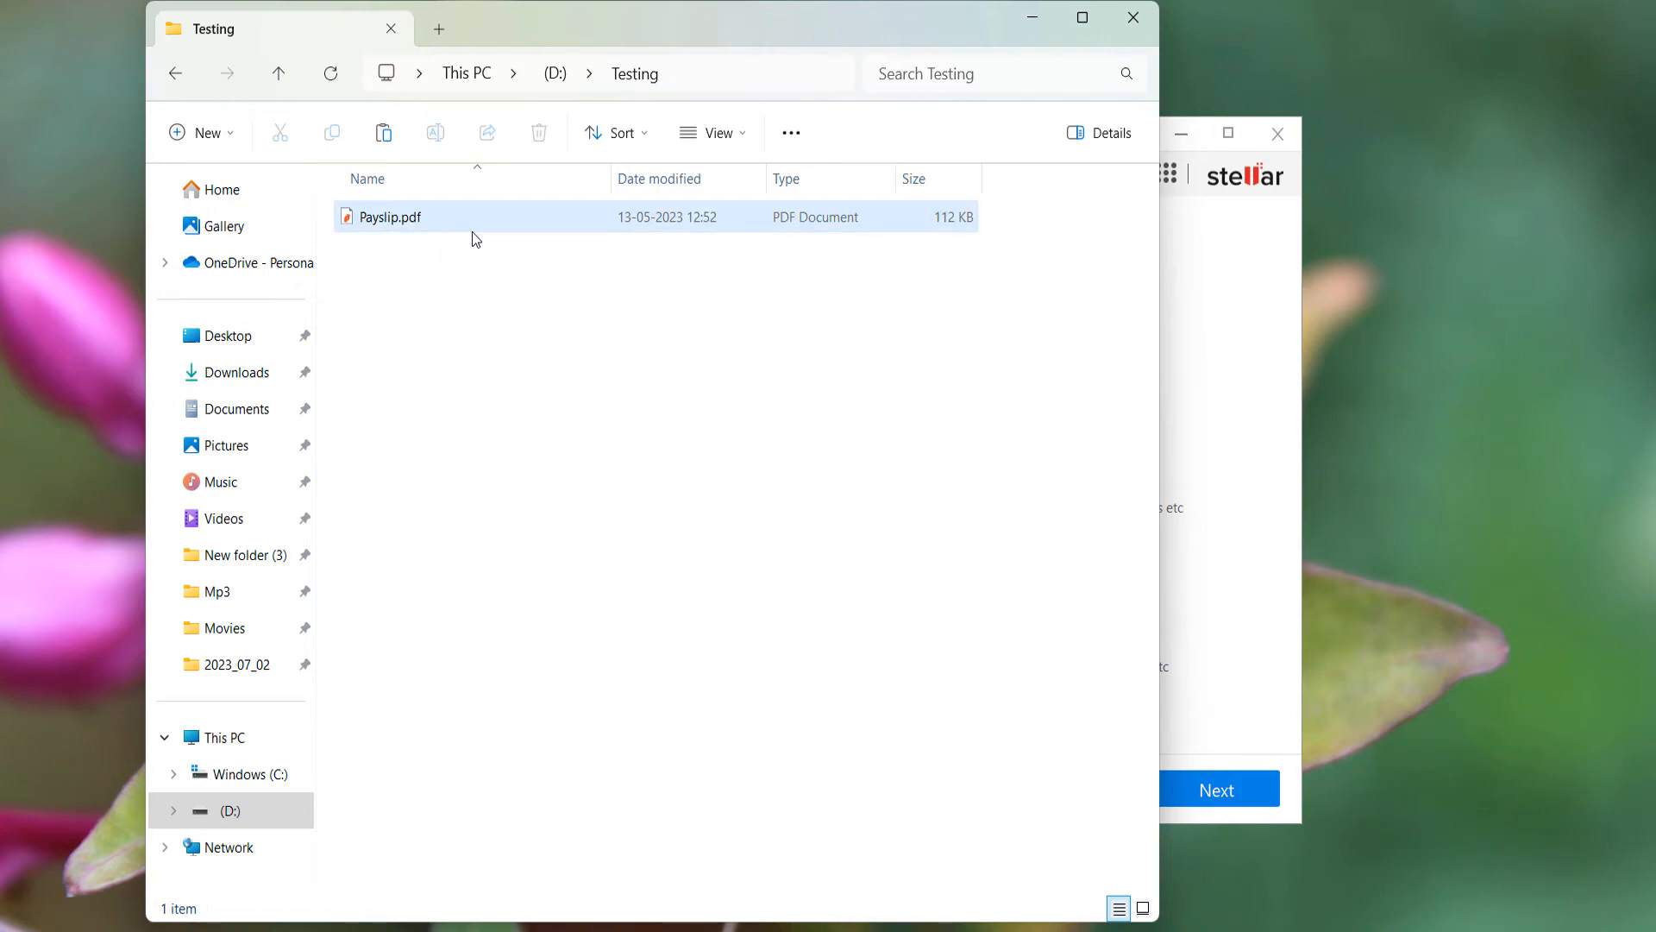
- Permanently delete Payslip.pdf from D:\Testing and switch to the Stellar window
{"action": "left_click", "coordinate": [388, 218]}
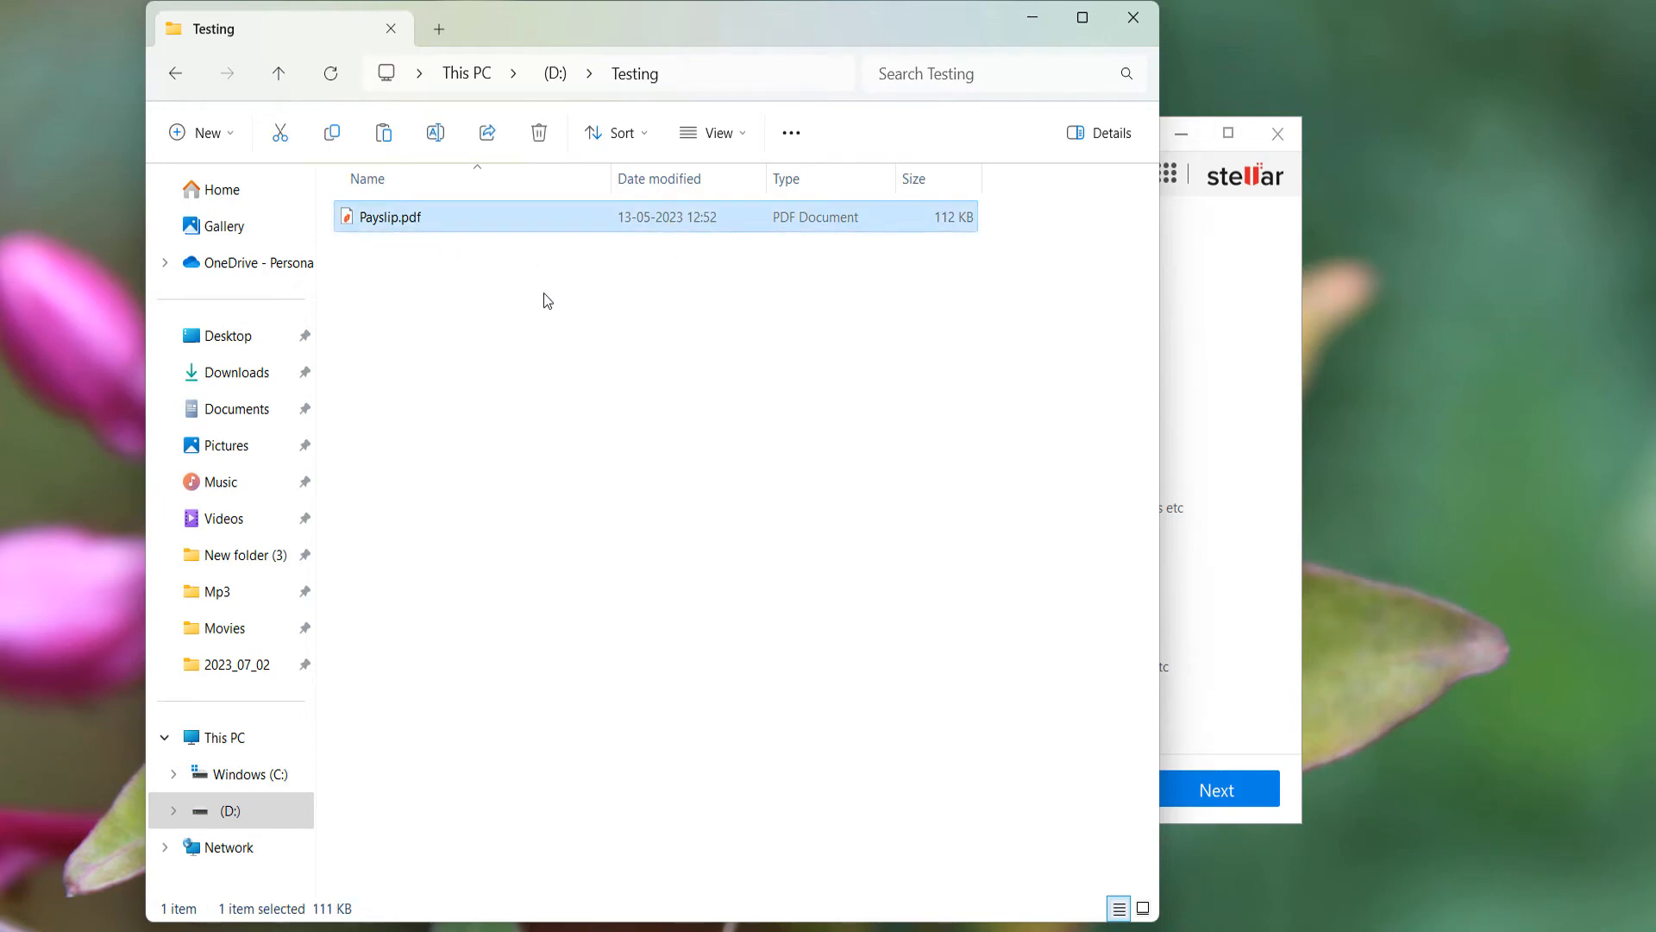
{"action": "left_click", "coordinate": [539, 132]}
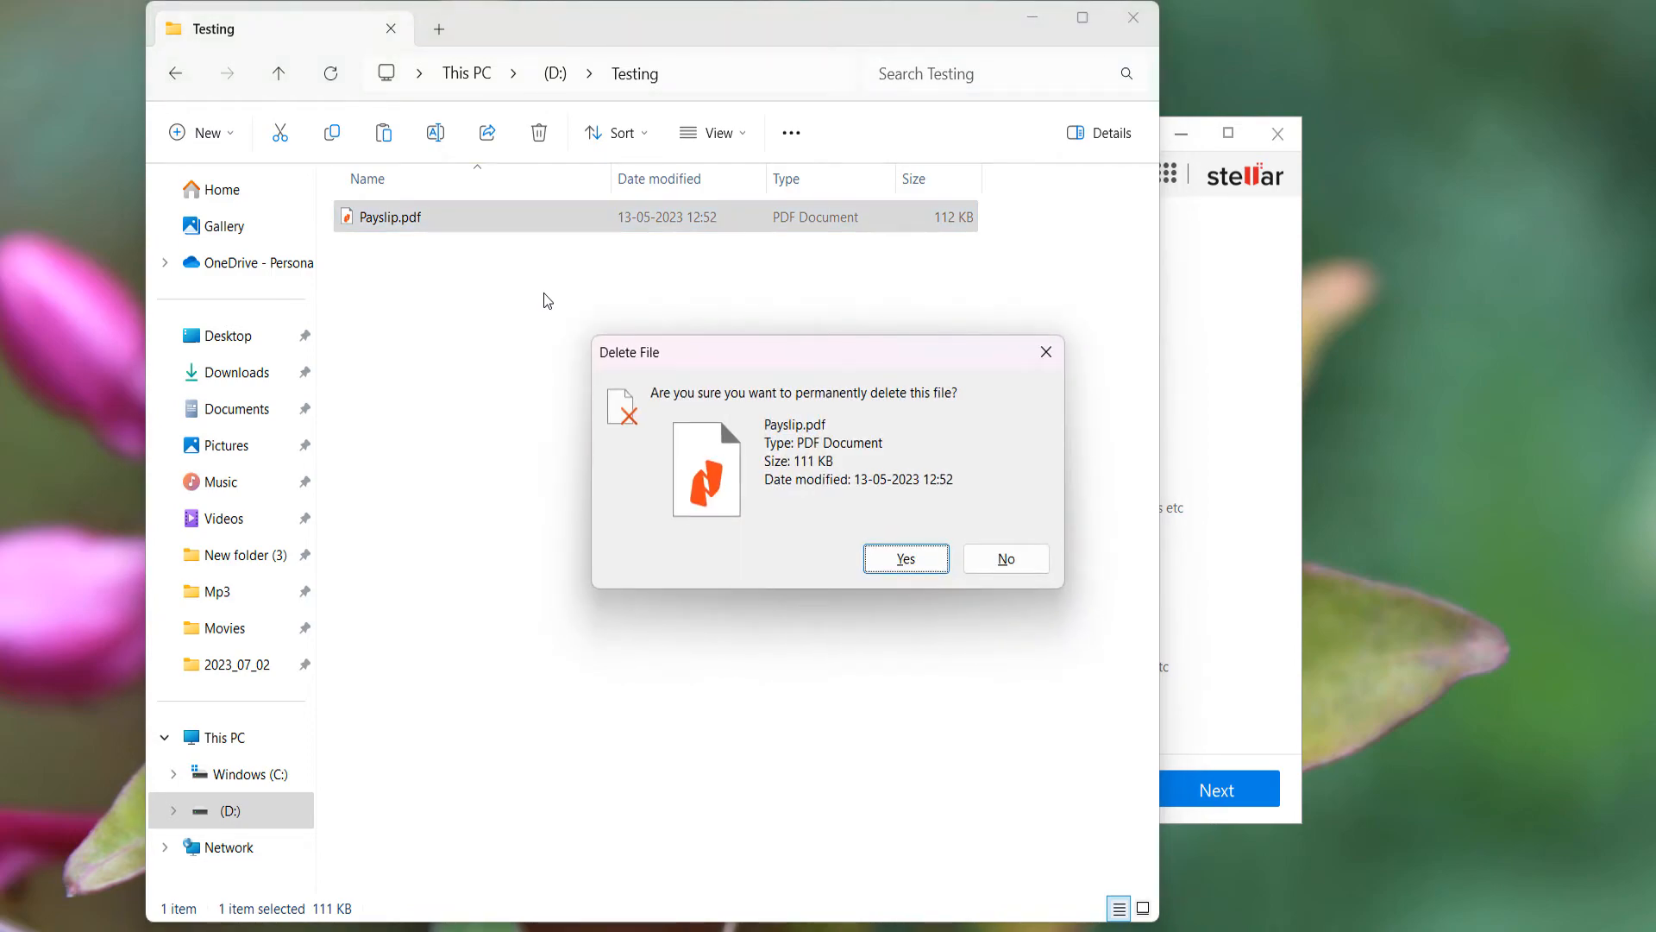
{"action": "left_click", "coordinate": [904, 557]}
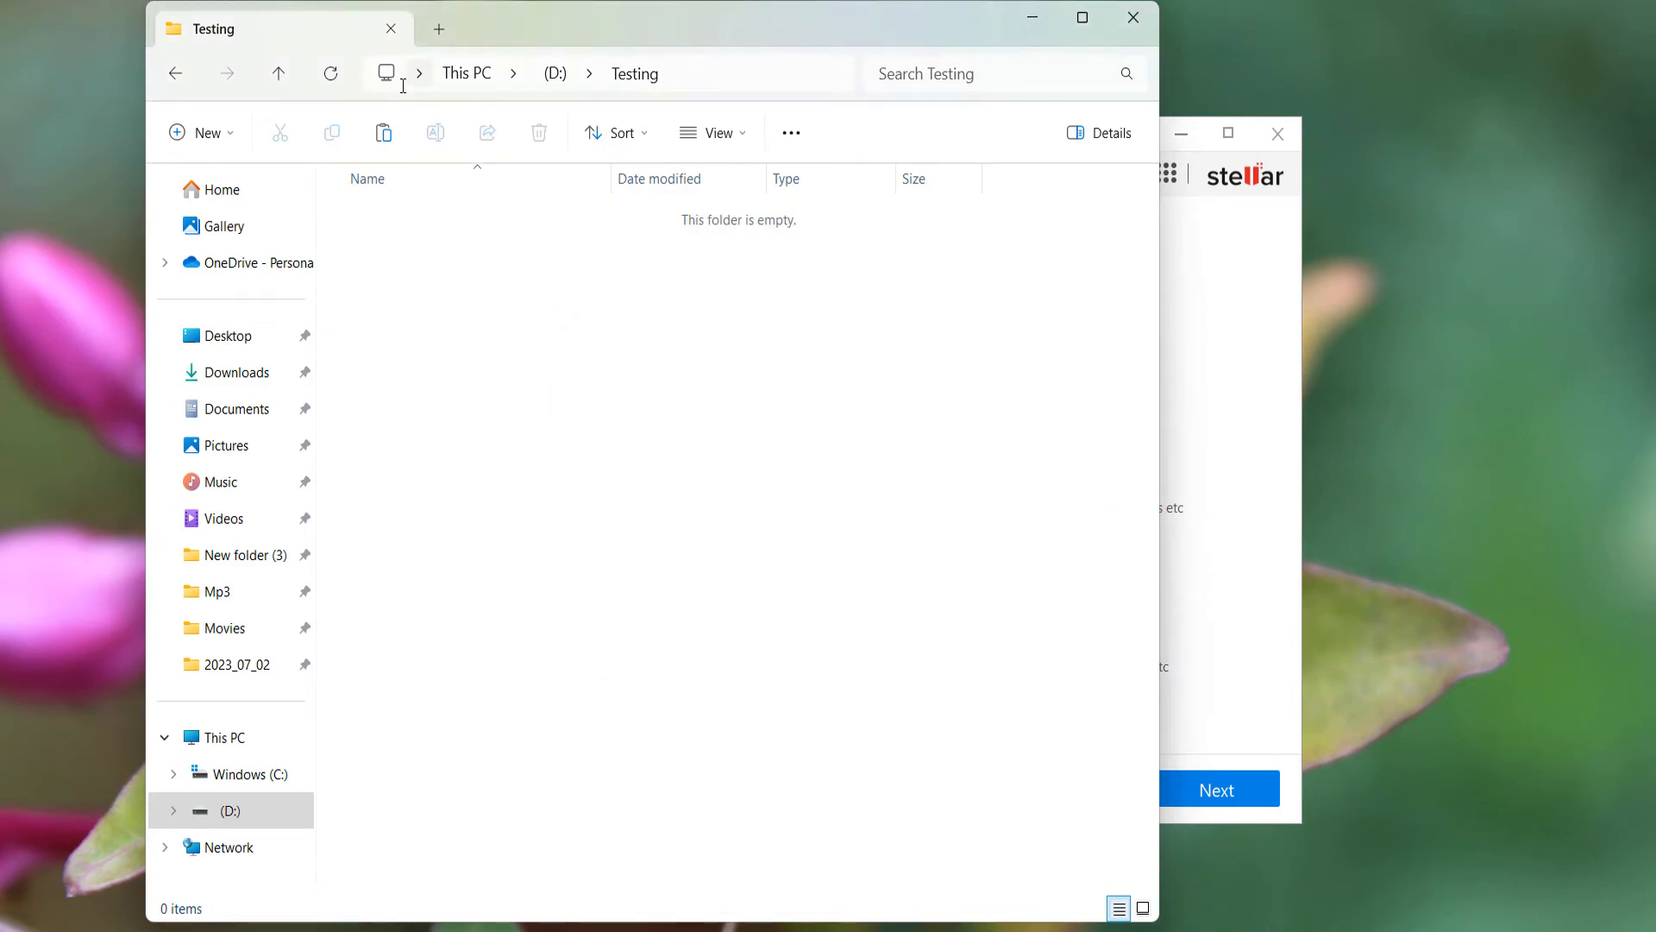
{"action": "mouse_move", "coordinate": [553, 72]}
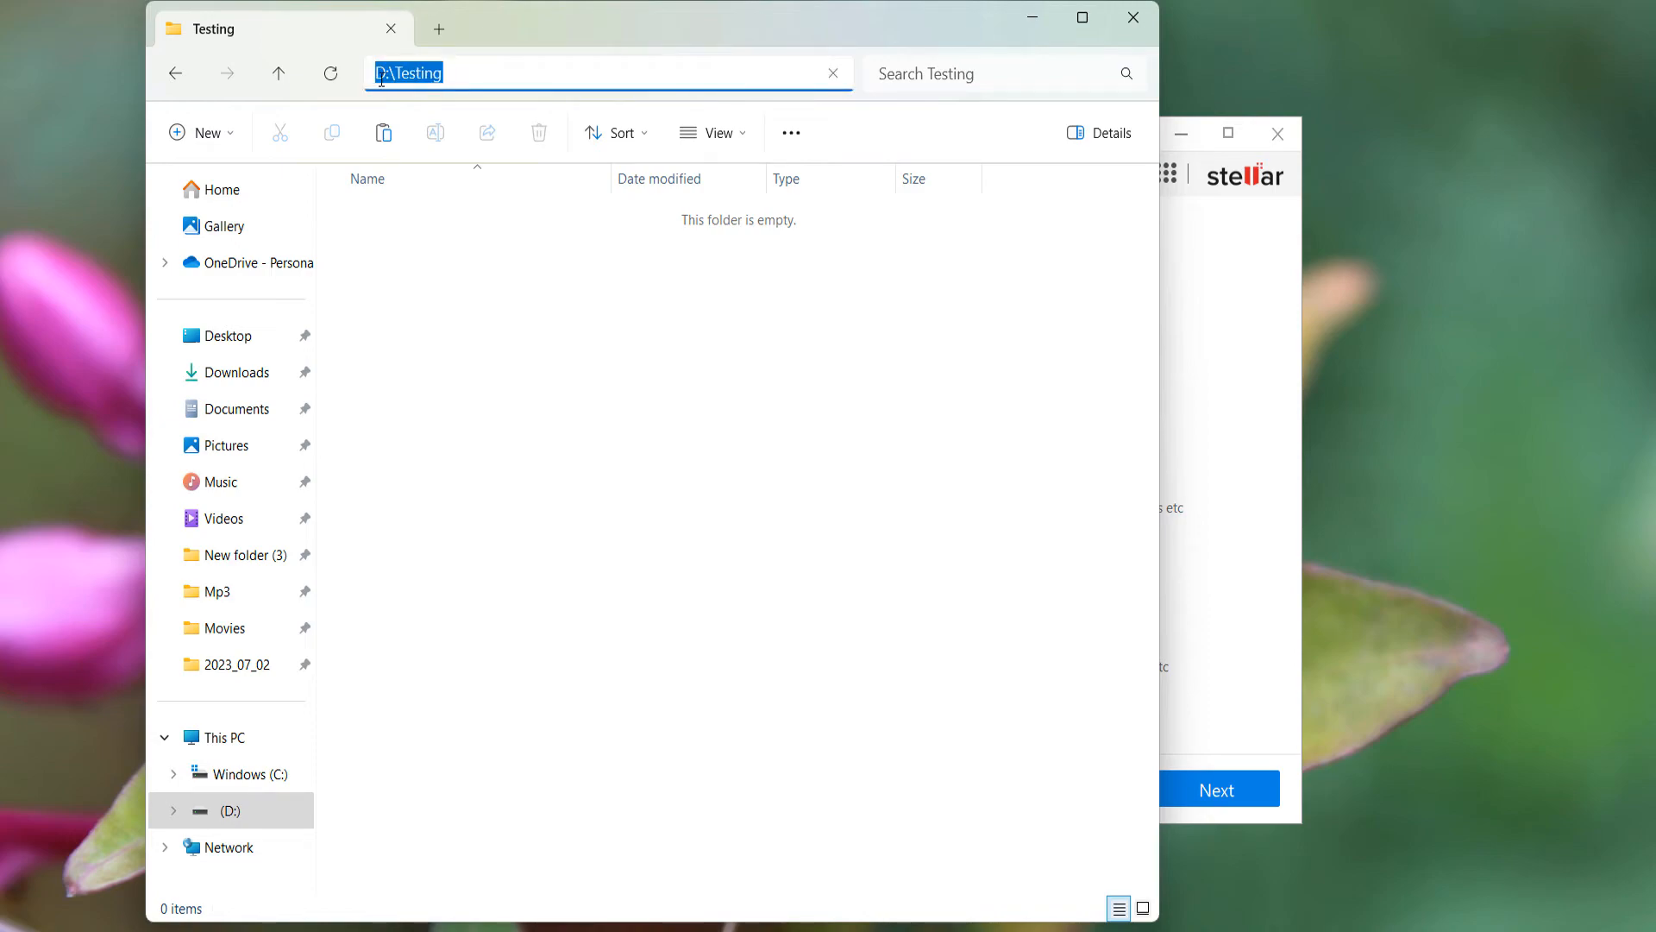
{"action": "left_click", "coordinate": [561, 375]}
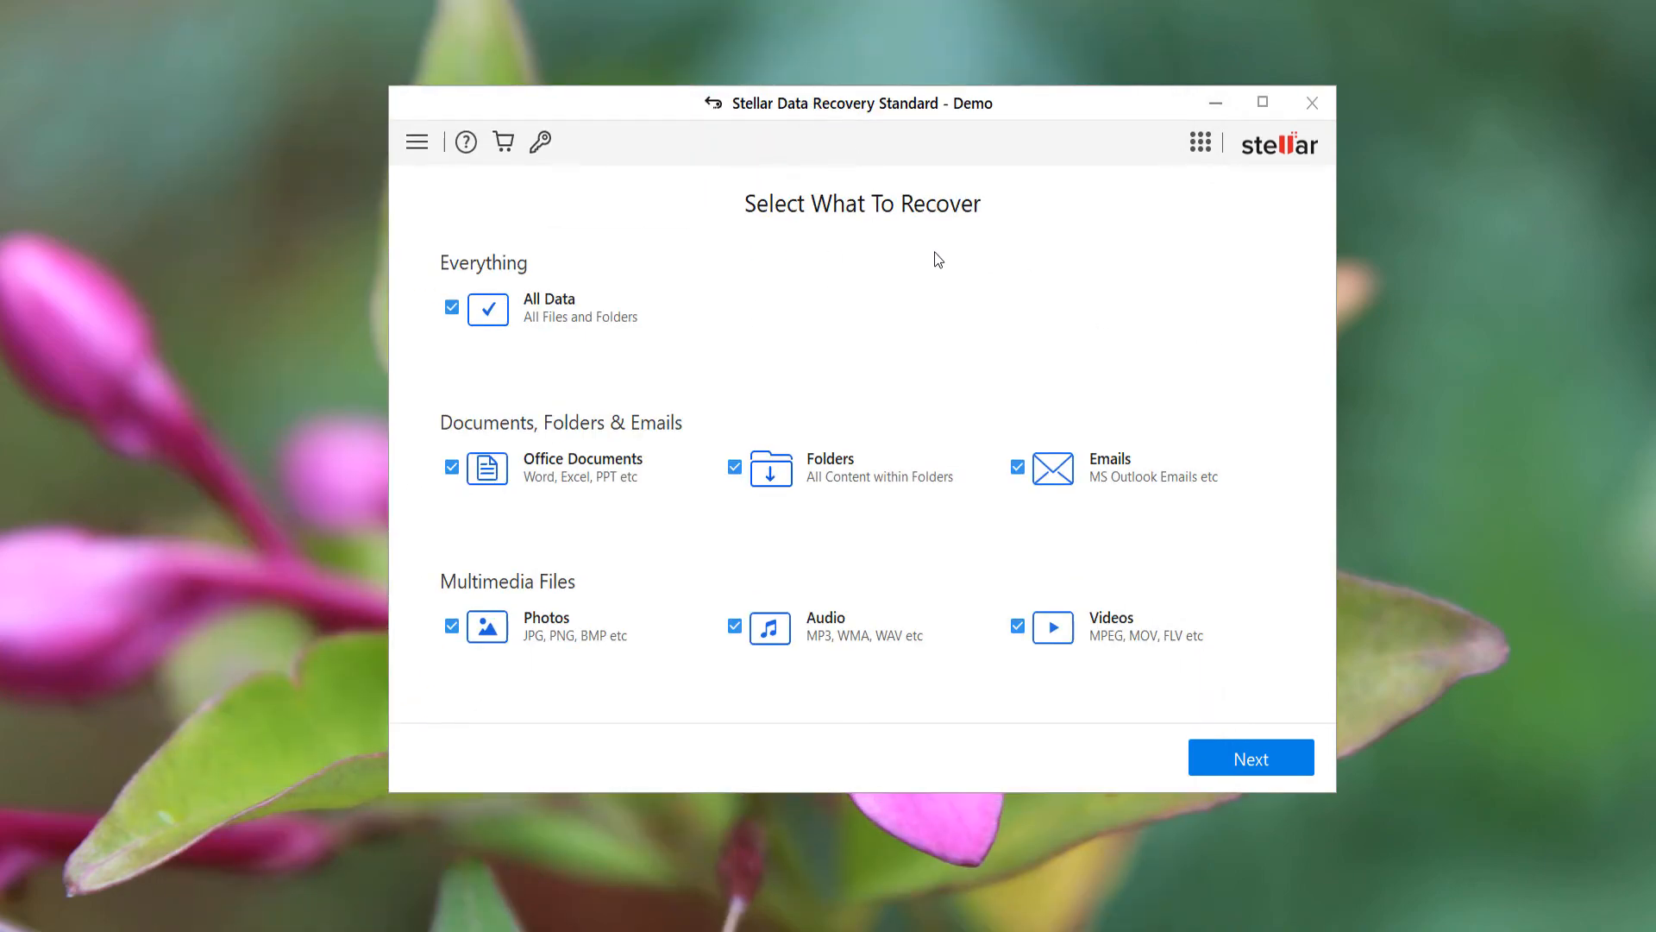
- In Advanced Settings' File List, confirm Adobe PDF is ticked under Document formats
{"action": "left_click", "coordinate": [415, 139]}
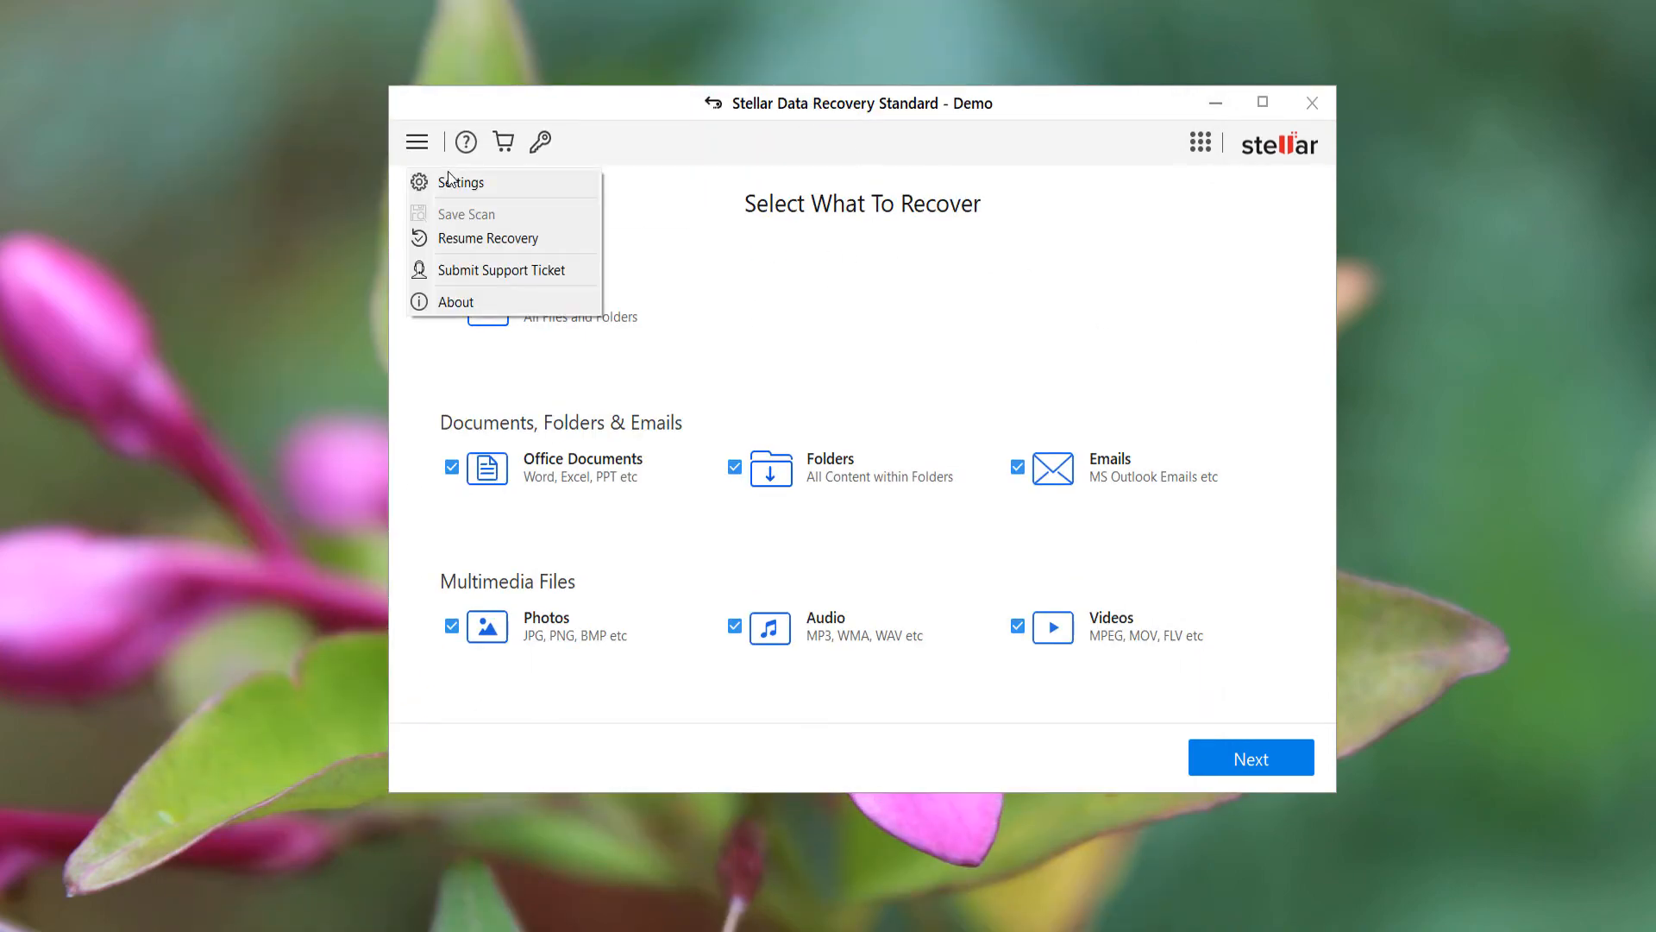
{"action": "left_click", "coordinate": [461, 181]}
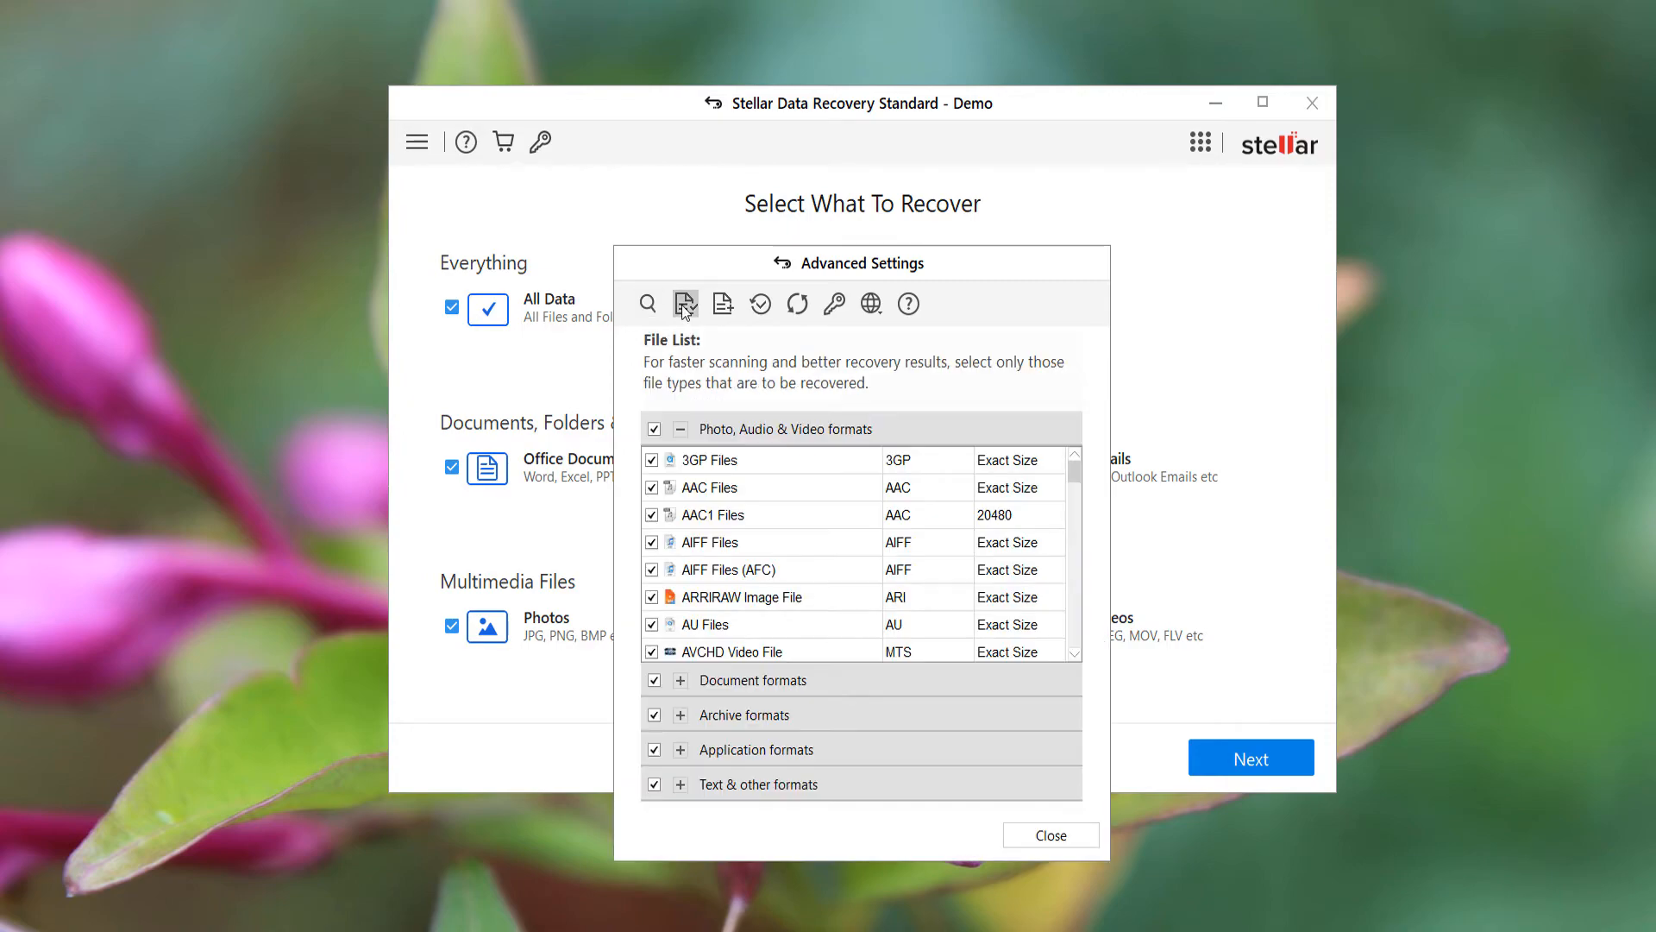
{"action": "mouse_move", "coordinate": [677, 433]}
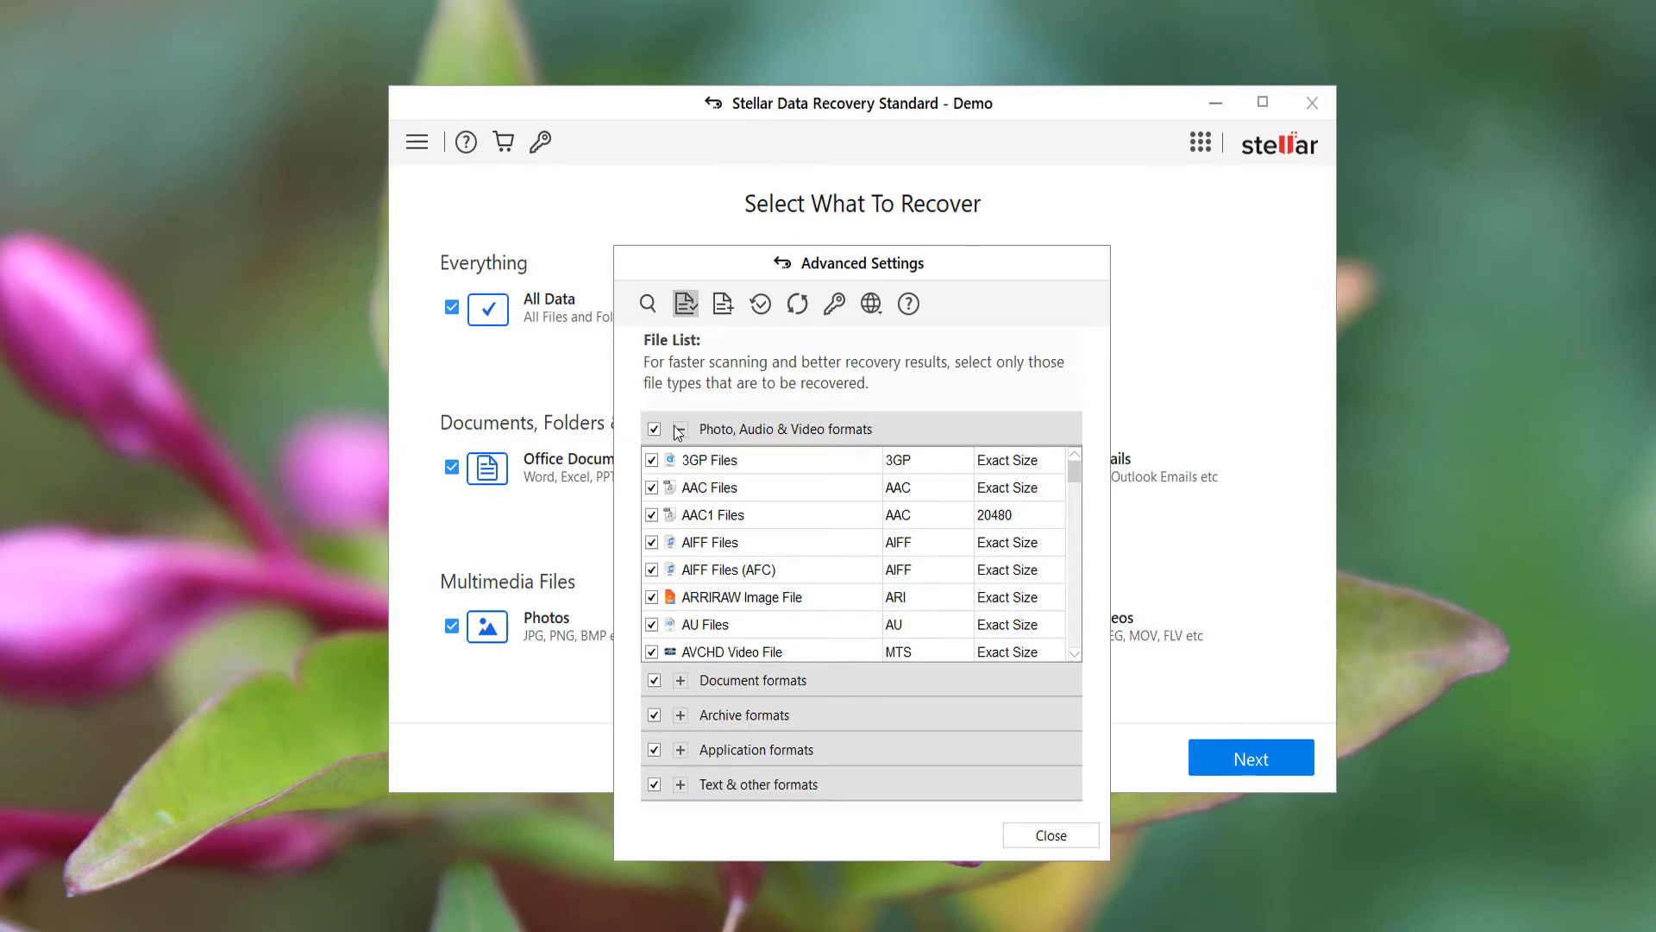
{"action": "left_click", "coordinate": [680, 429]}
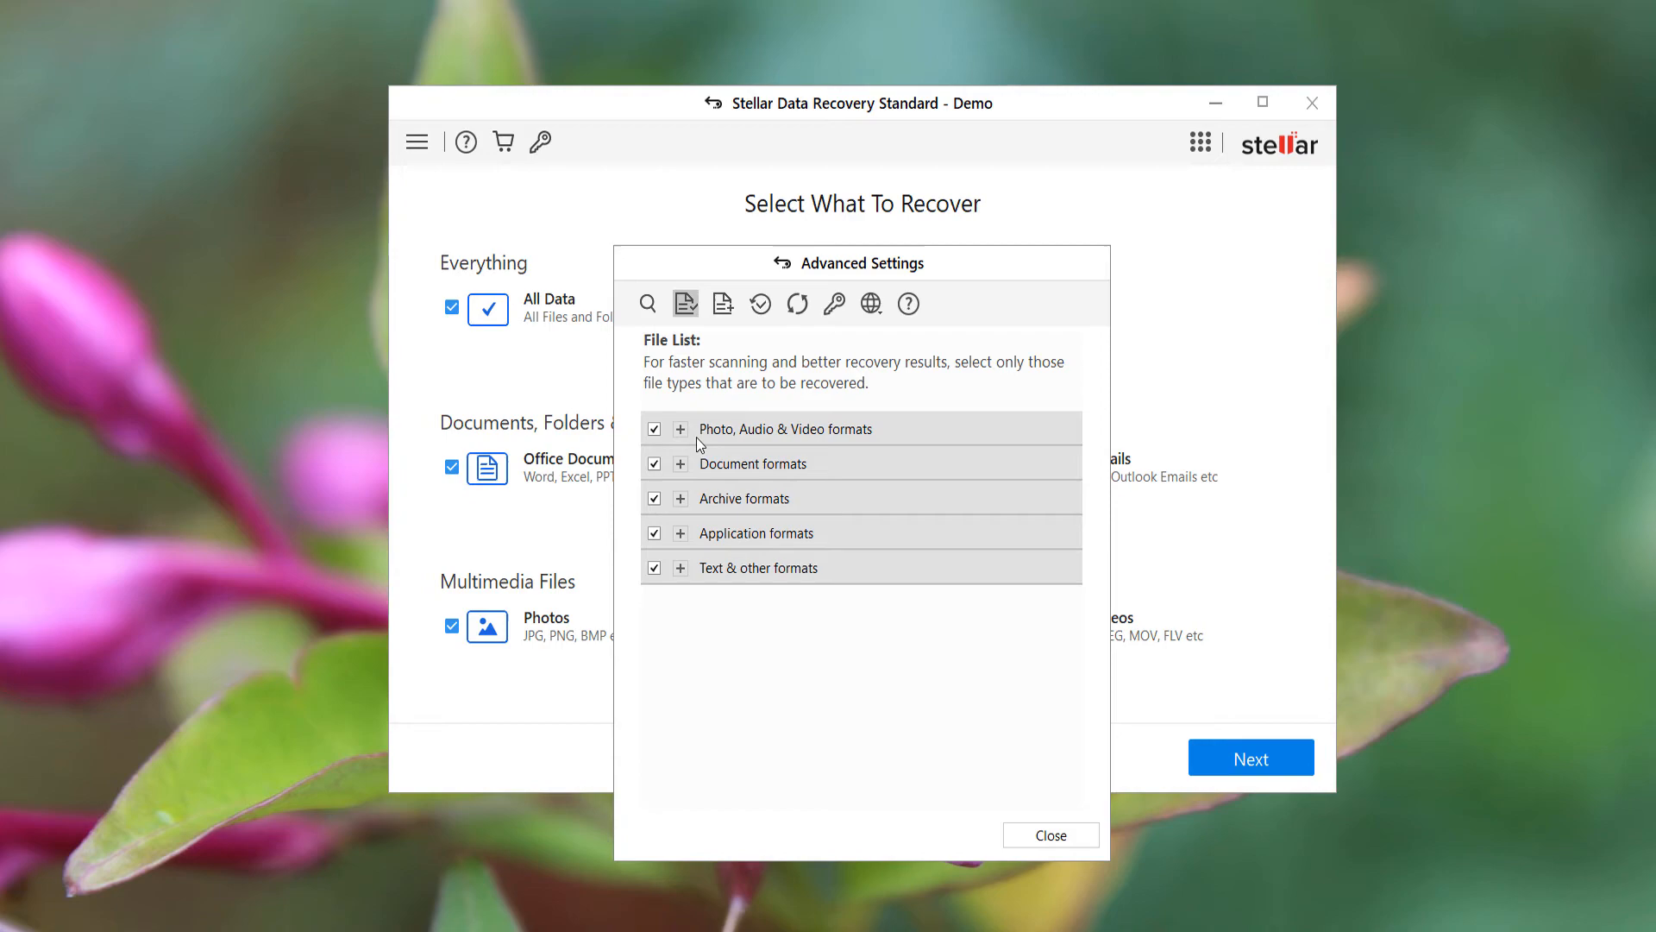
{"action": "left_click", "coordinate": [681, 462]}
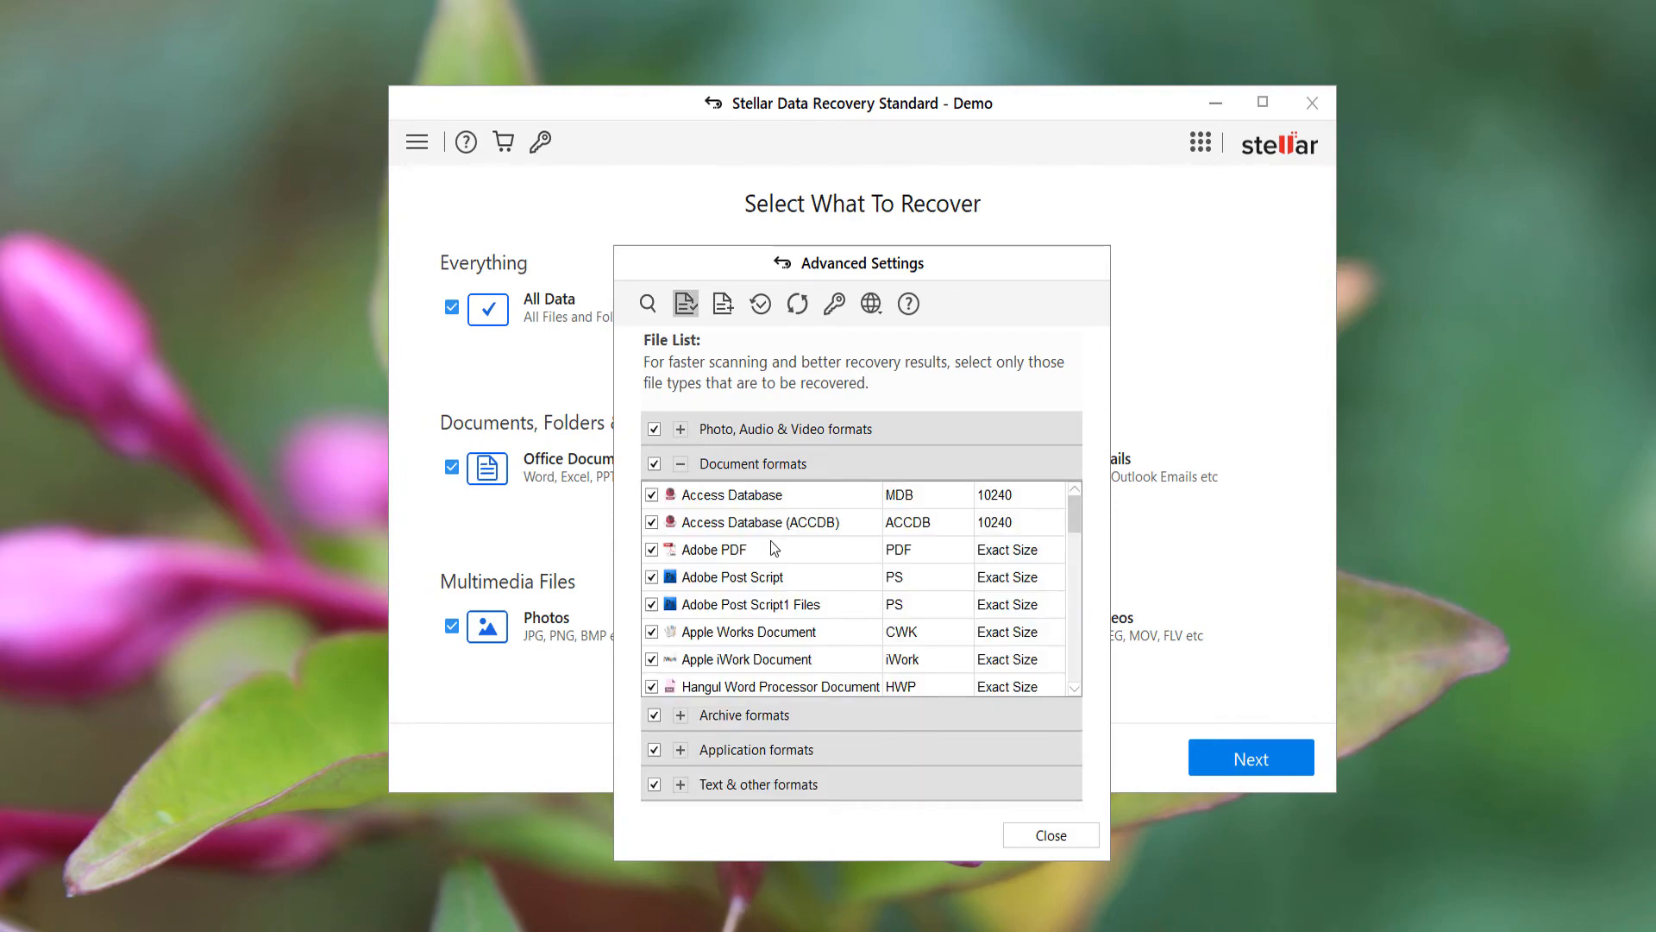
{"action": "left_click", "coordinate": [726, 549]}
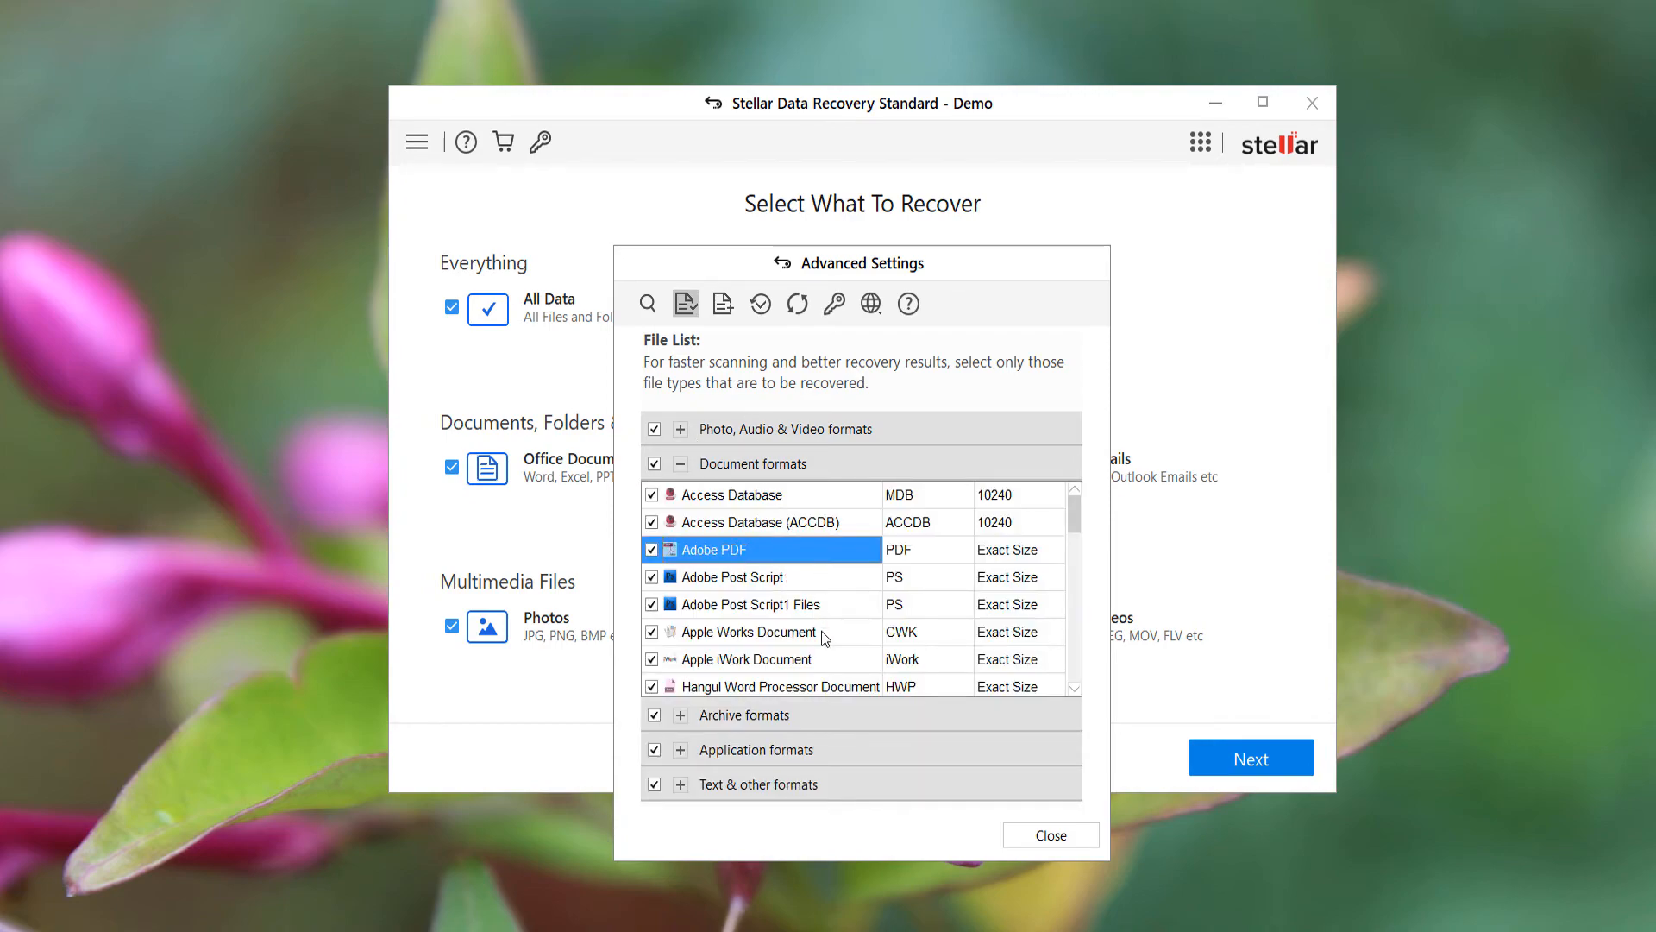
{"action": "mouse_move", "coordinate": [869, 626]}
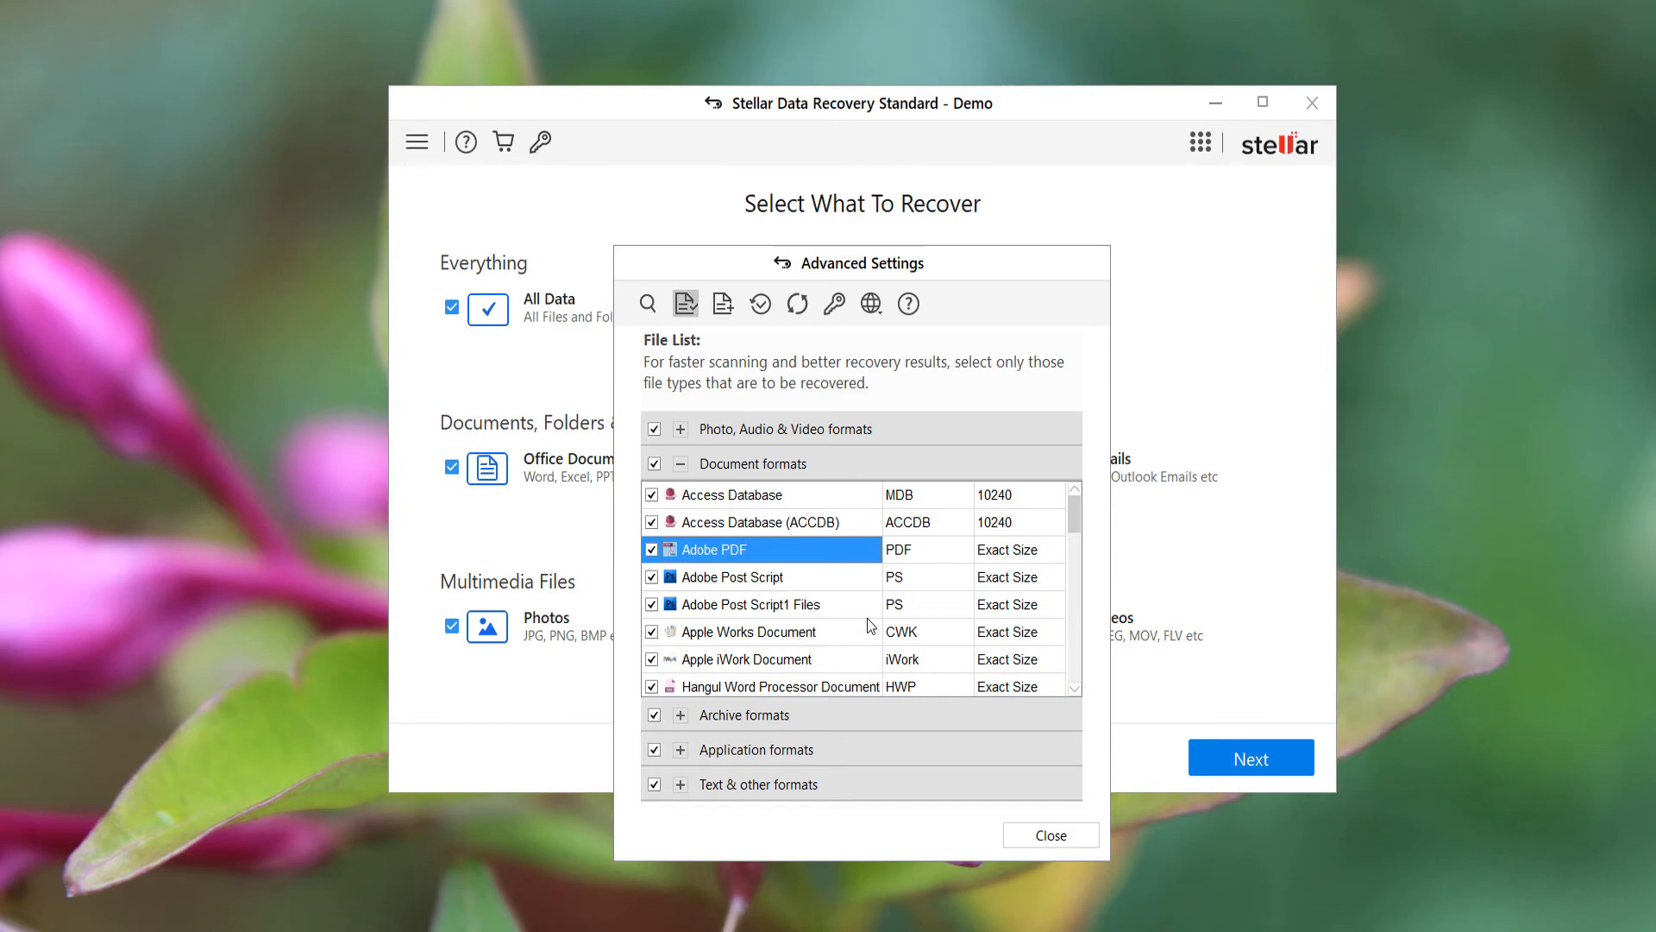
- Review the remaining document formats and the Archive formats category, leaving all checked
{"action": "scroll", "scroll_direction": "down", "scroll_amount": 3}
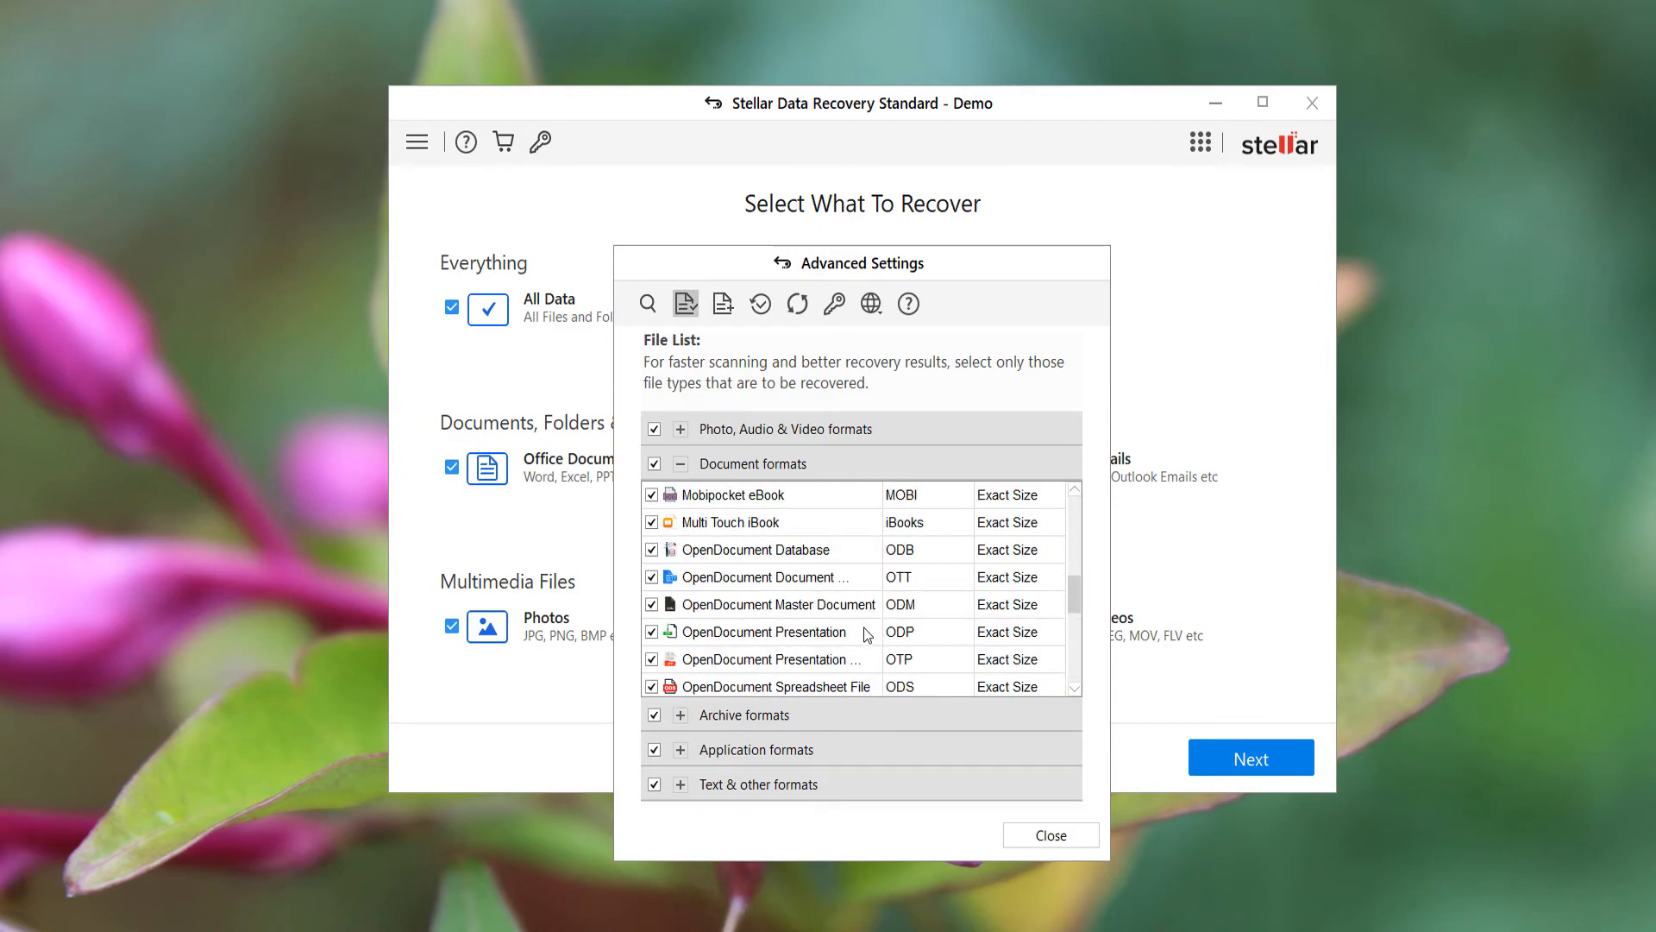
{"action": "scroll", "scroll_direction": "down", "scroll_amount": 3}
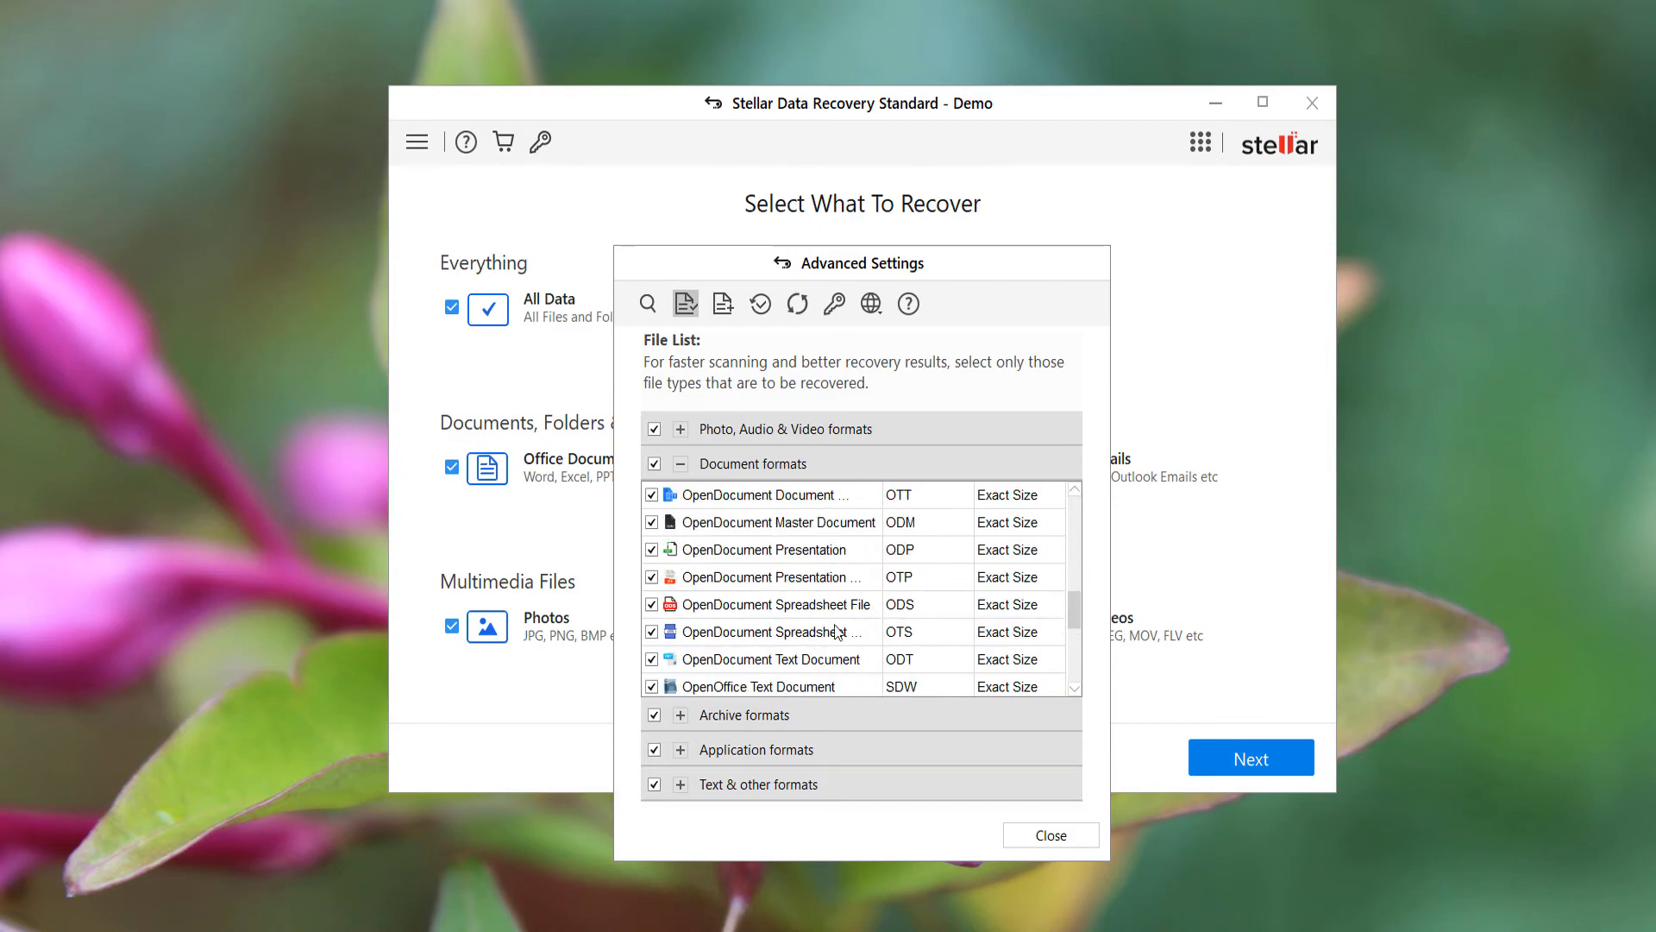
{"action": "scroll", "scroll_direction": "down", "scroll_amount": 3}
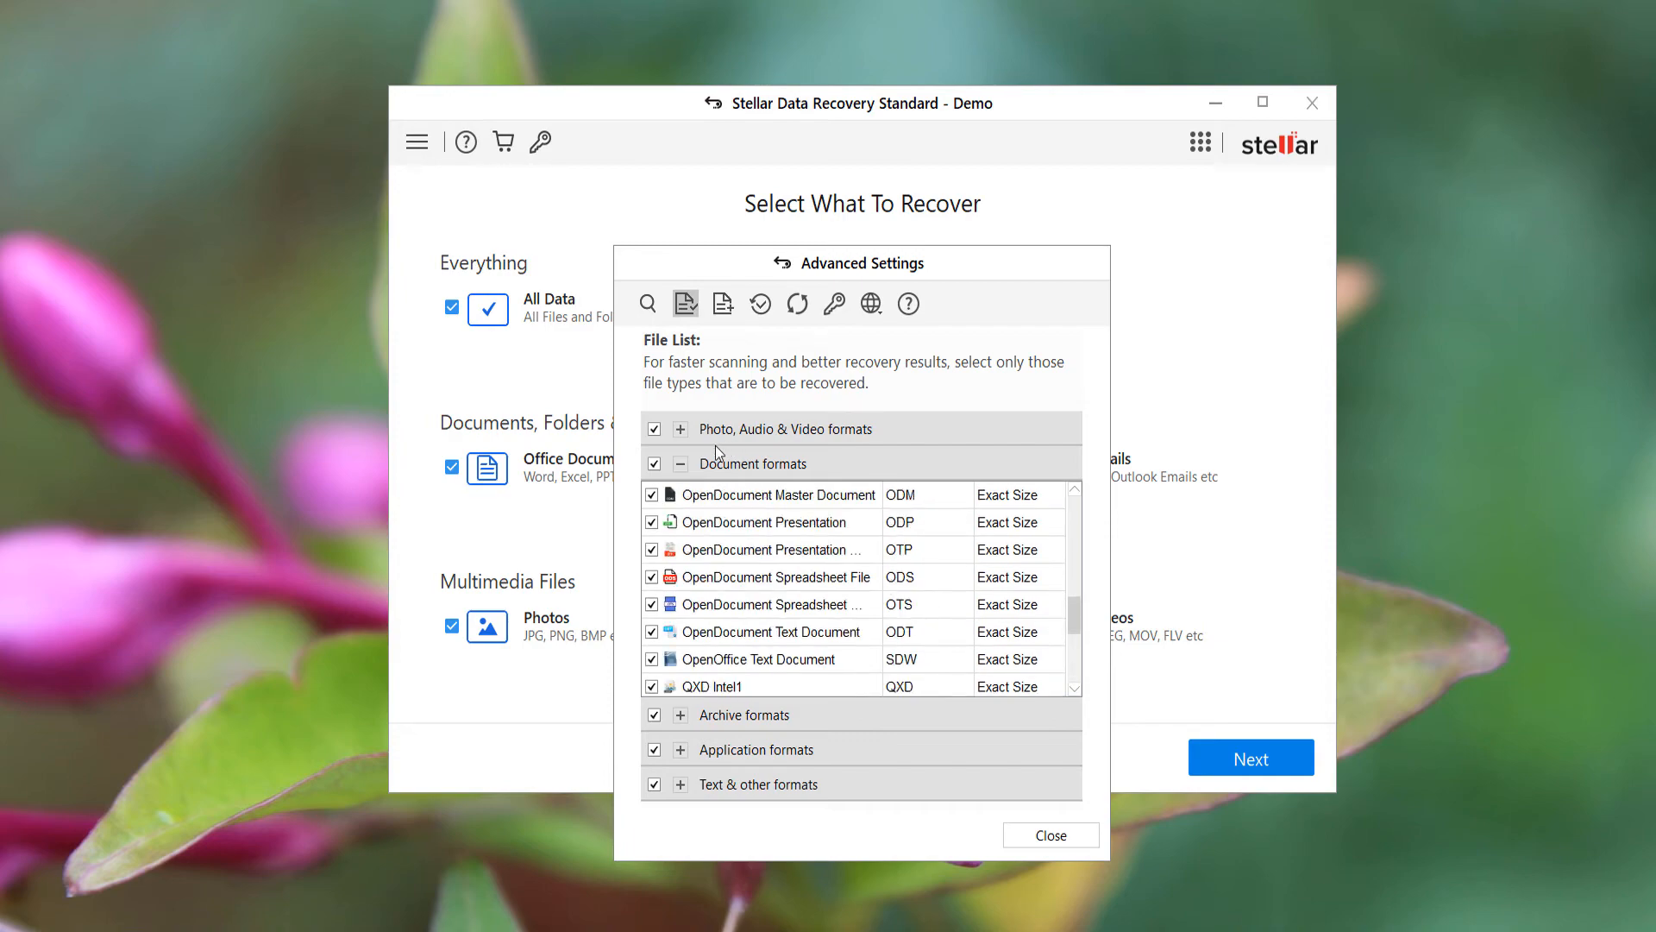
{"action": "left_click", "coordinate": [679, 462]}
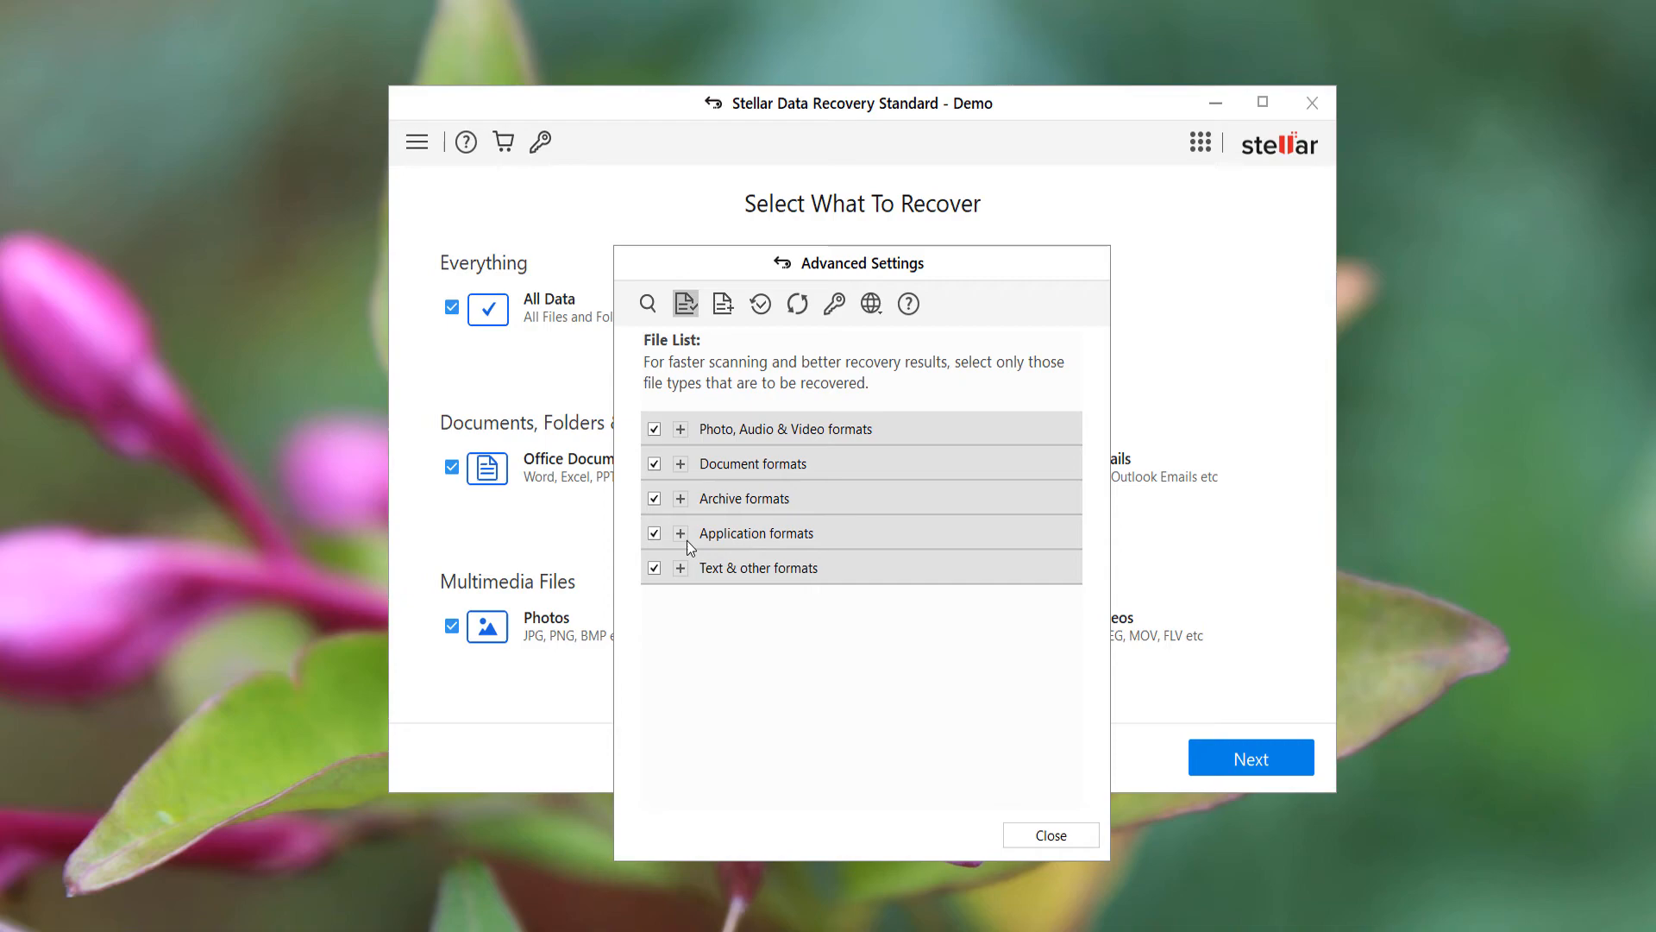
{"action": "left_click", "coordinate": [680, 499]}
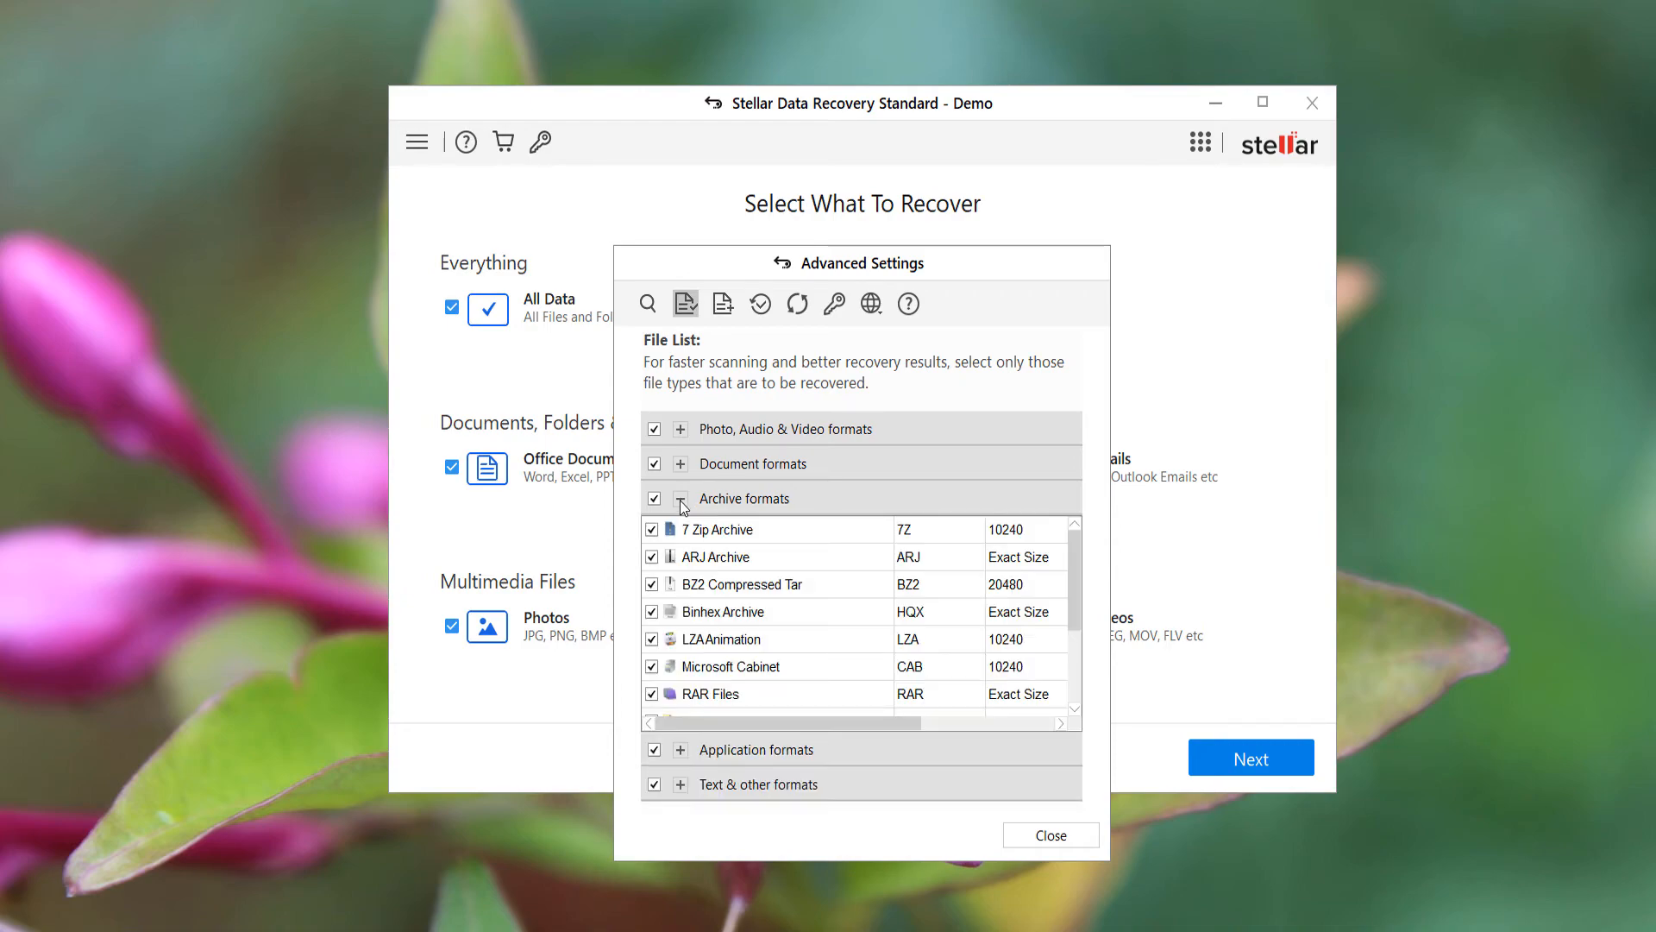
{"action": "left_click", "coordinate": [679, 499]}
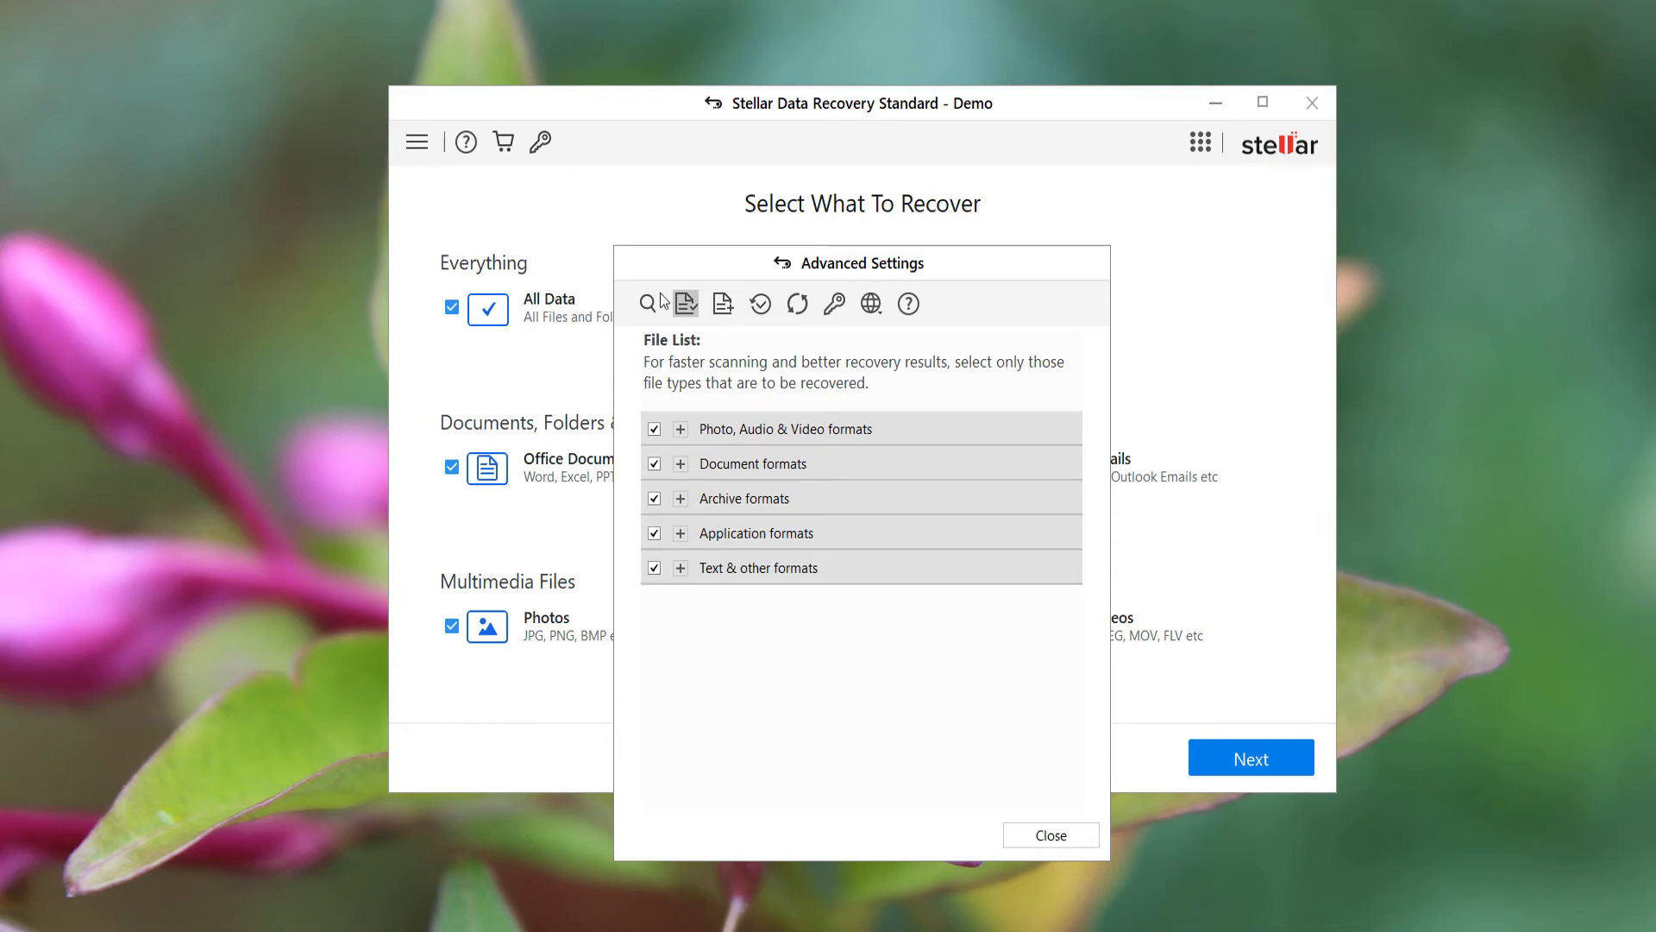
- Restrict recovery to Office Documents only and proceed to the Recover From screen
{"action": "left_click", "coordinate": [1050, 835]}
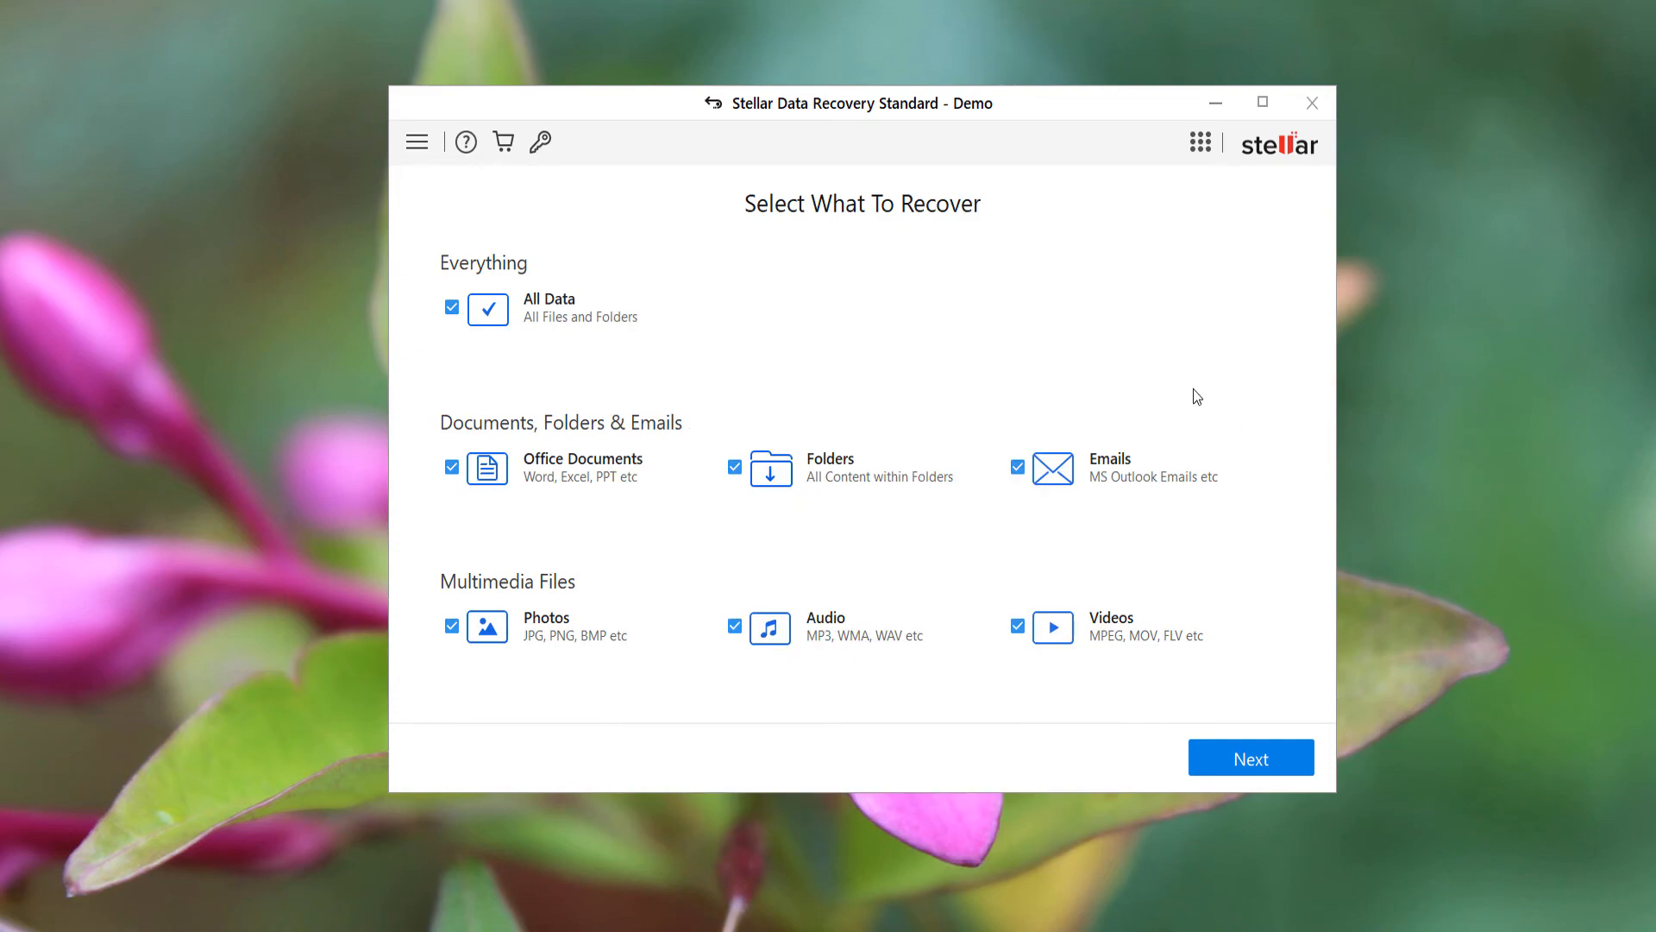
{"action": "mouse_move", "coordinate": [716, 571]}
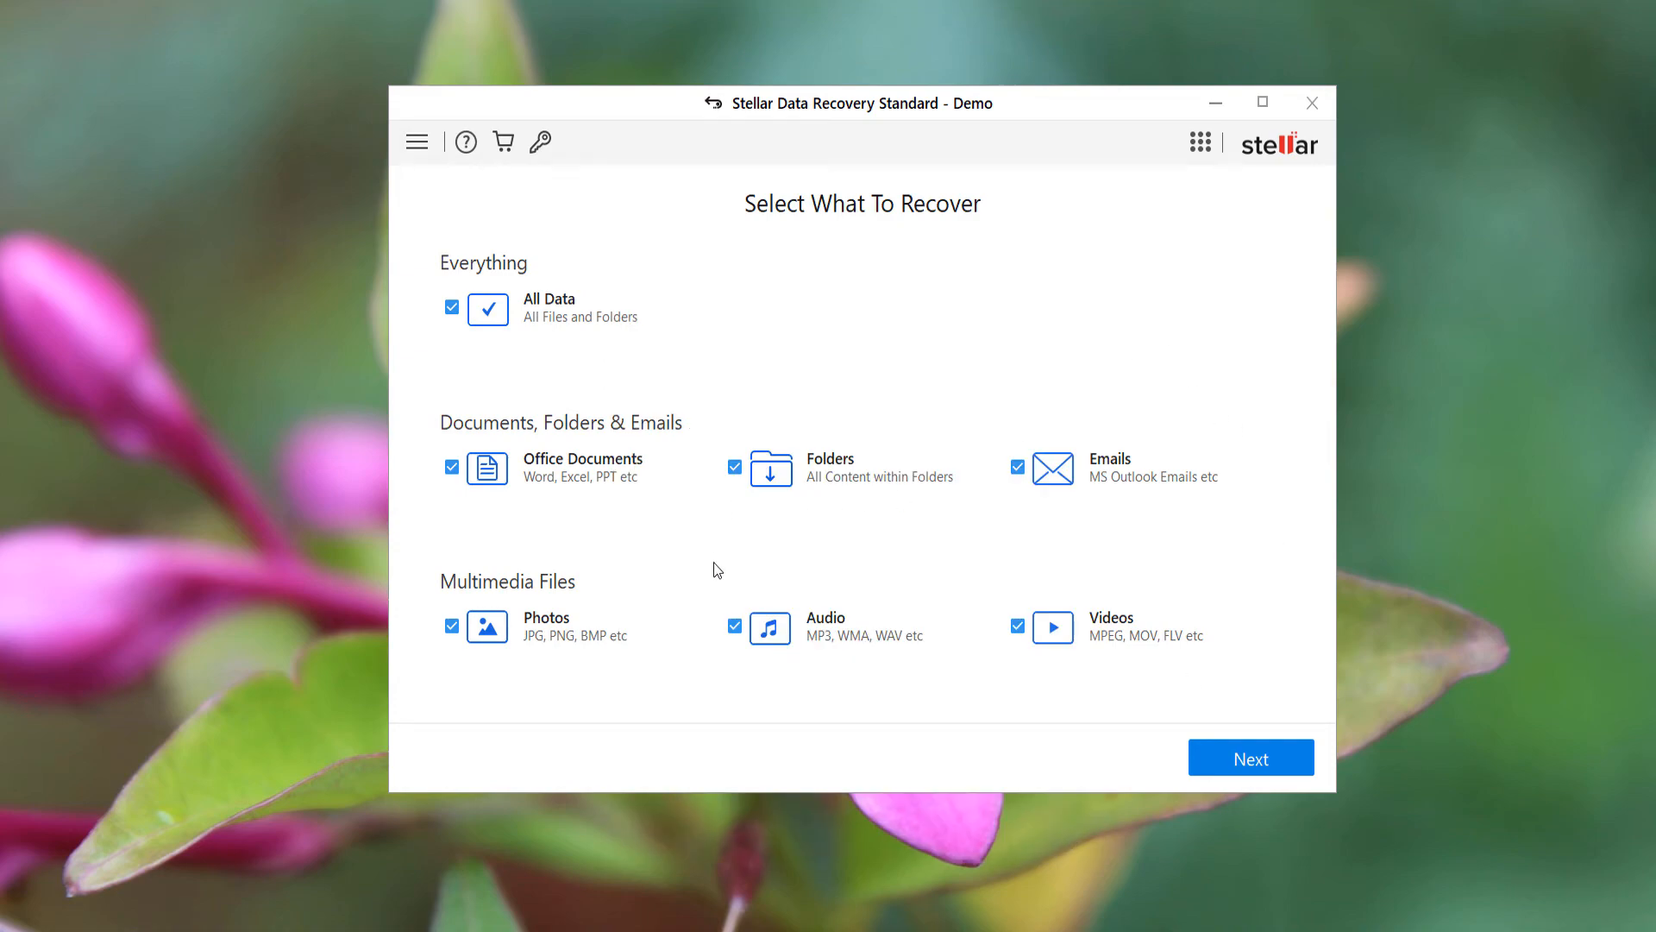
{"action": "mouse_move", "coordinate": [551, 515]}
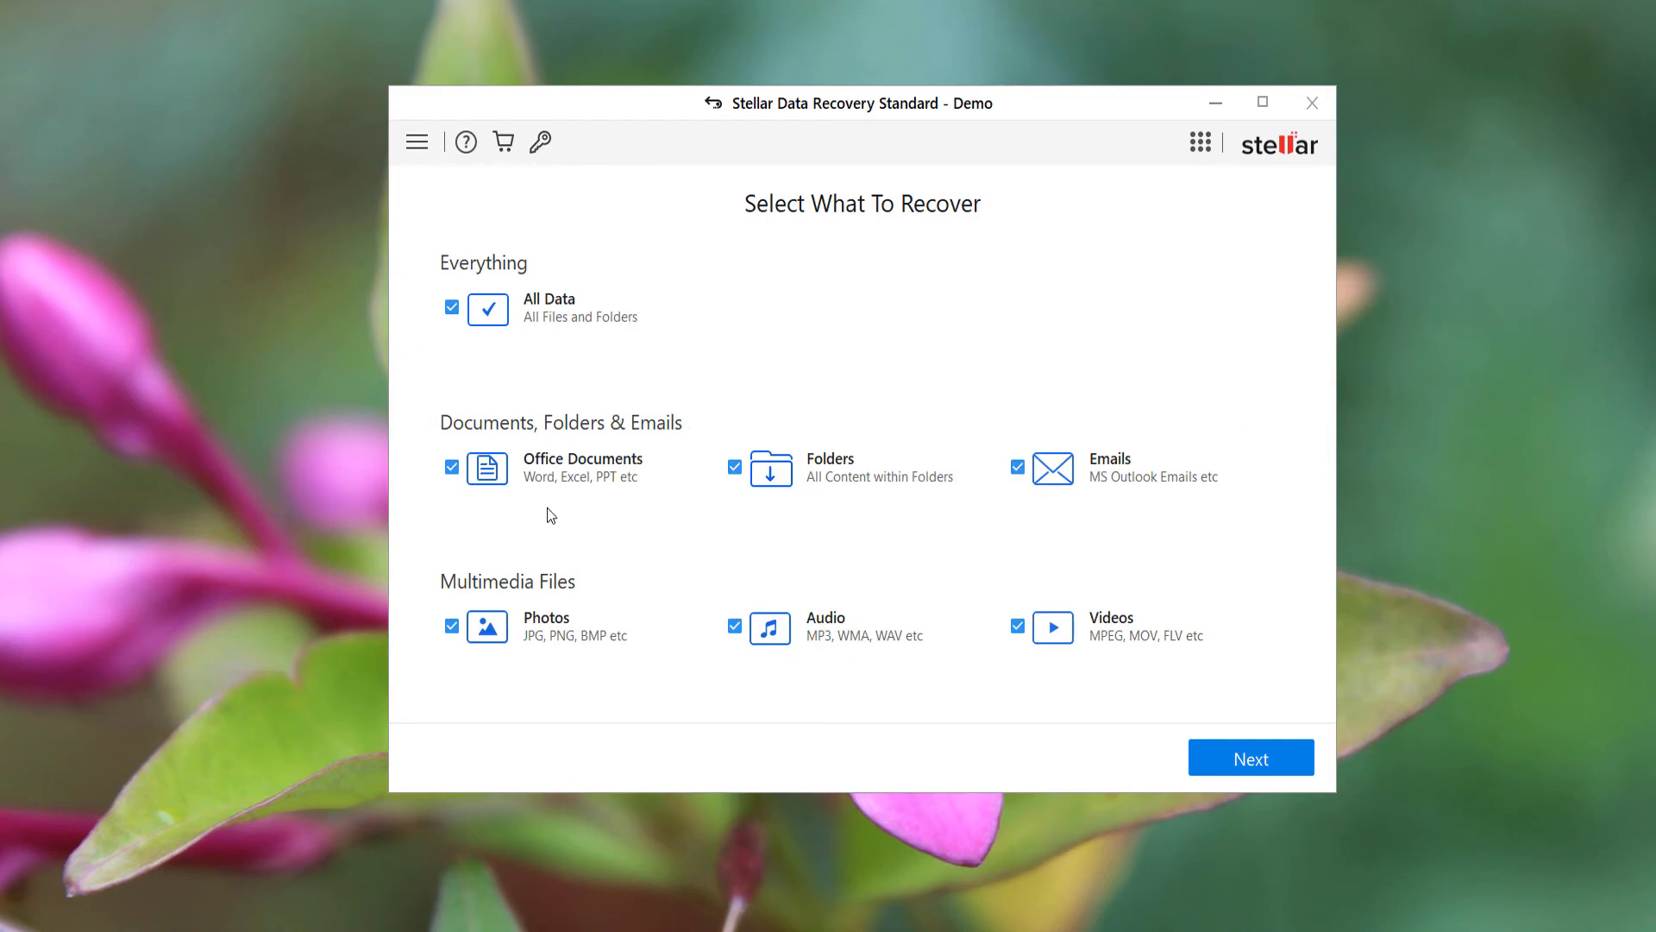
{"action": "left_click", "coordinate": [737, 468]}
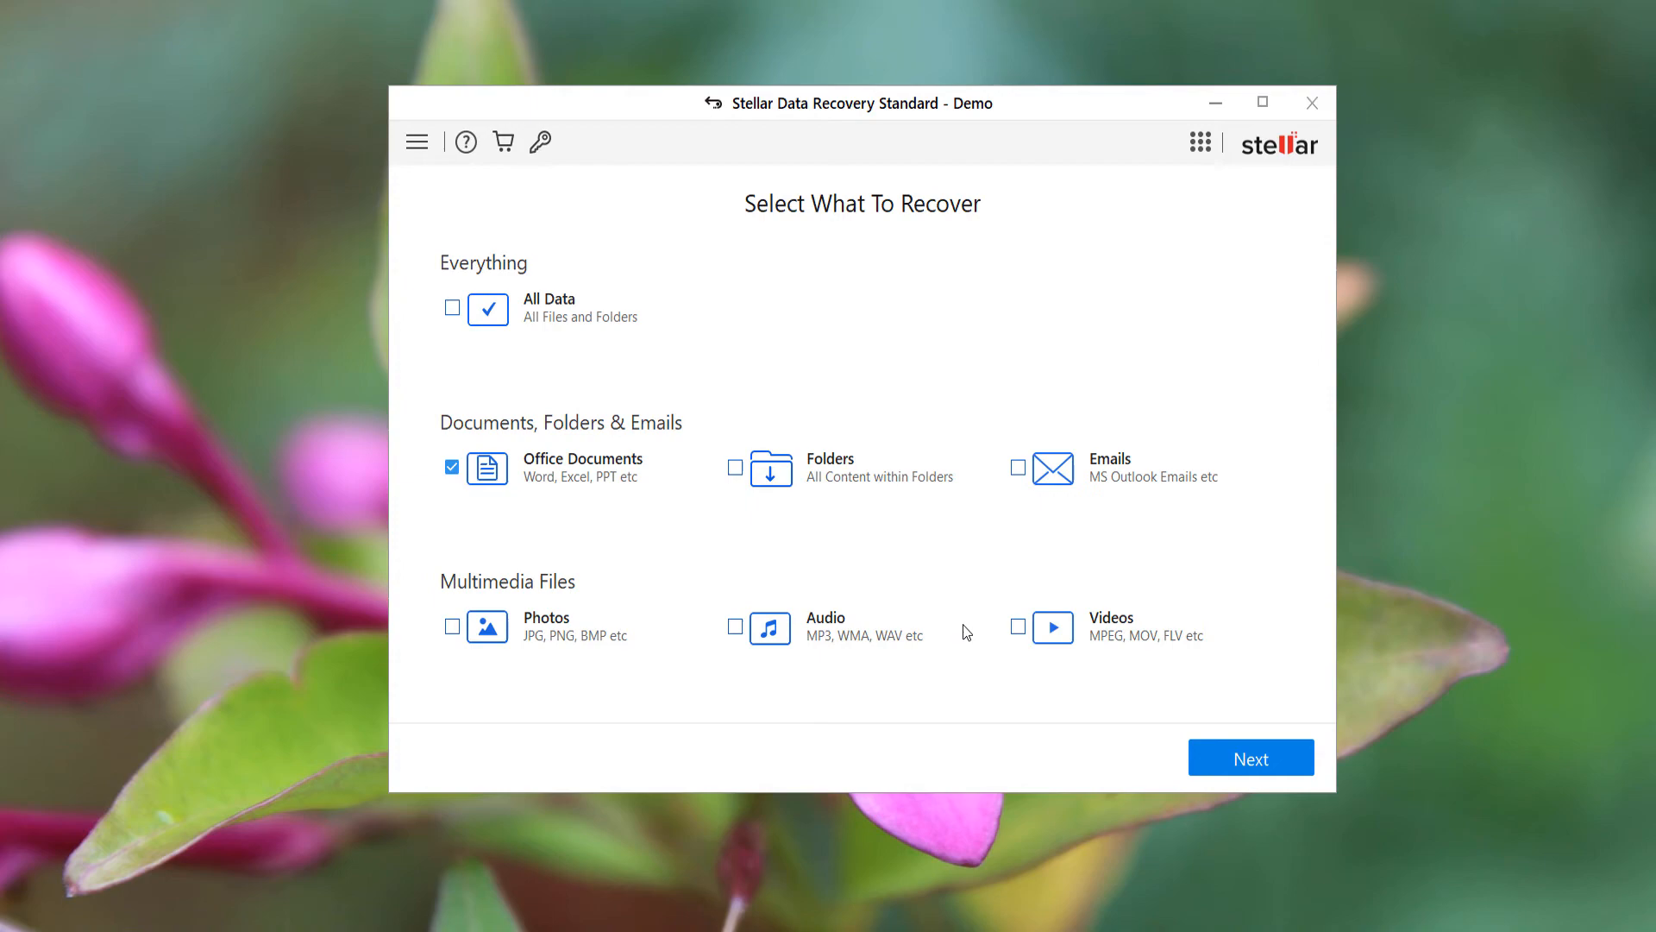
{"action": "mouse_move", "coordinate": [535, 366]}
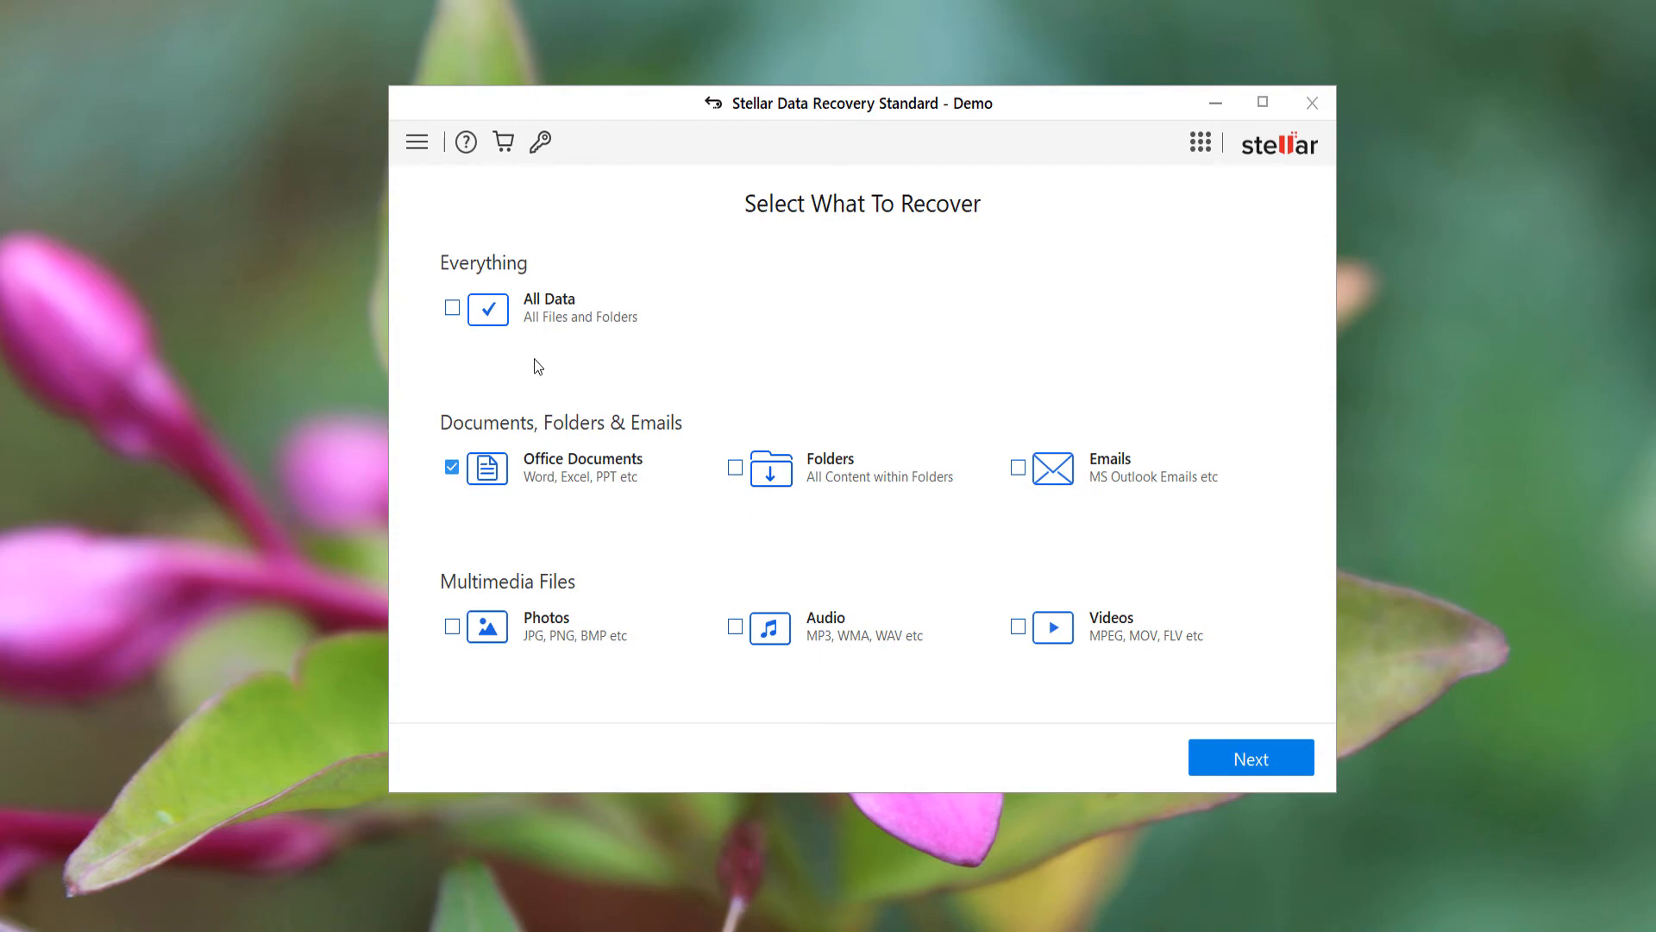
{"action": "mouse_move", "coordinate": [576, 451]}
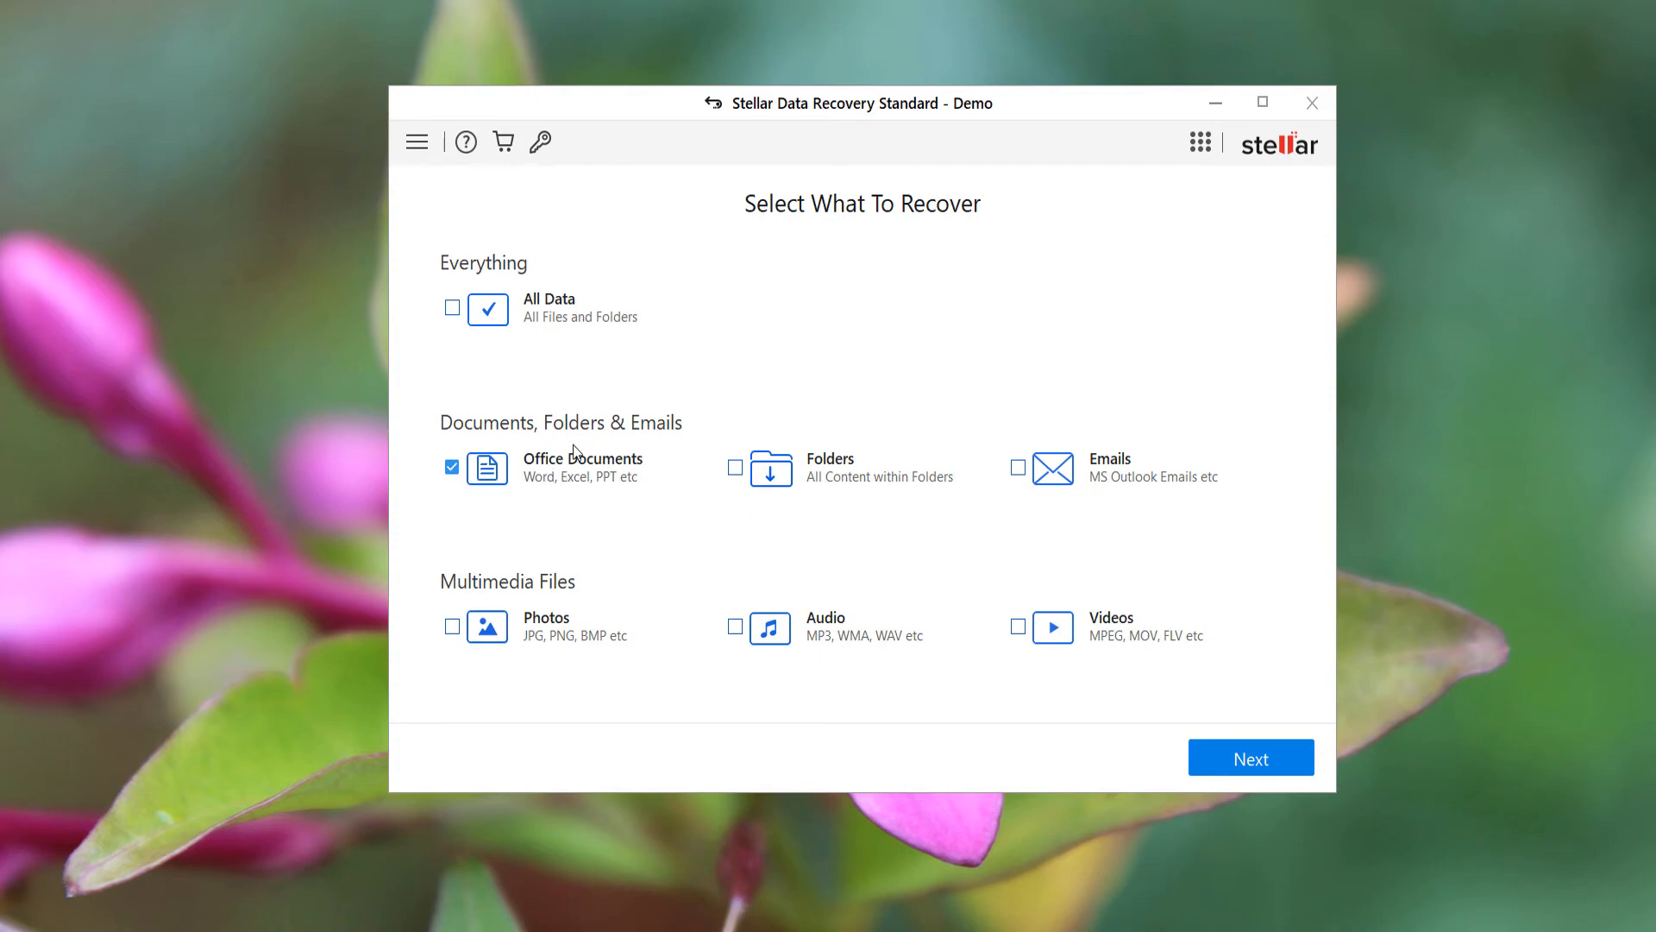
{"action": "mouse_move", "coordinate": [617, 521]}
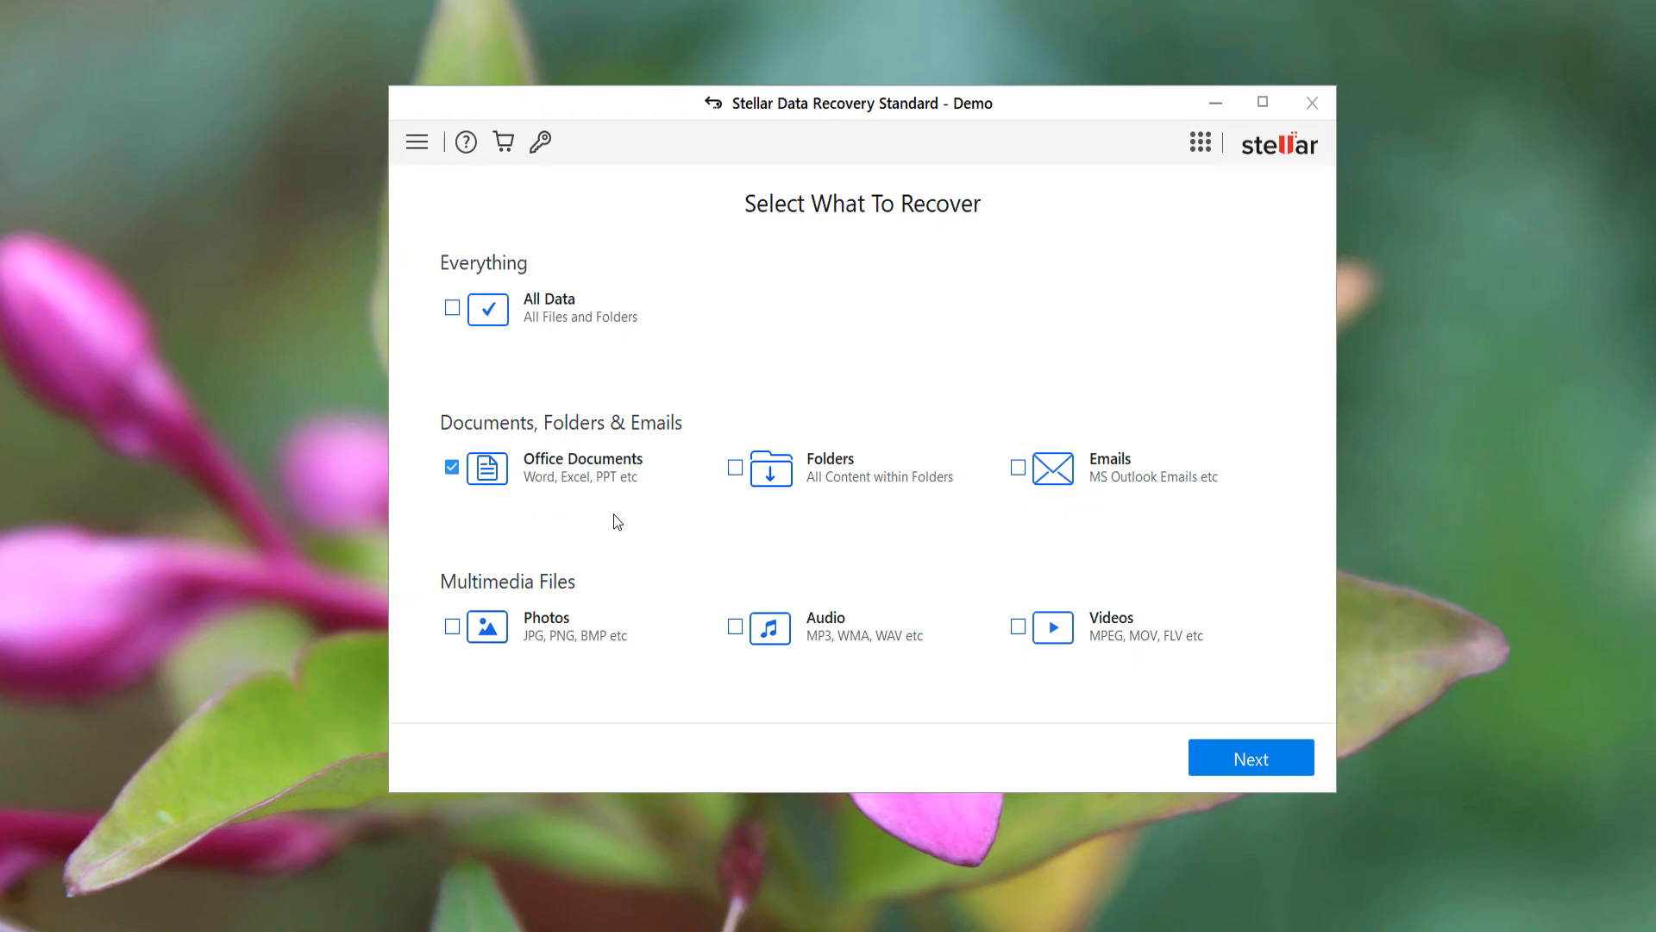
{"action": "mouse_move", "coordinate": [667, 524]}
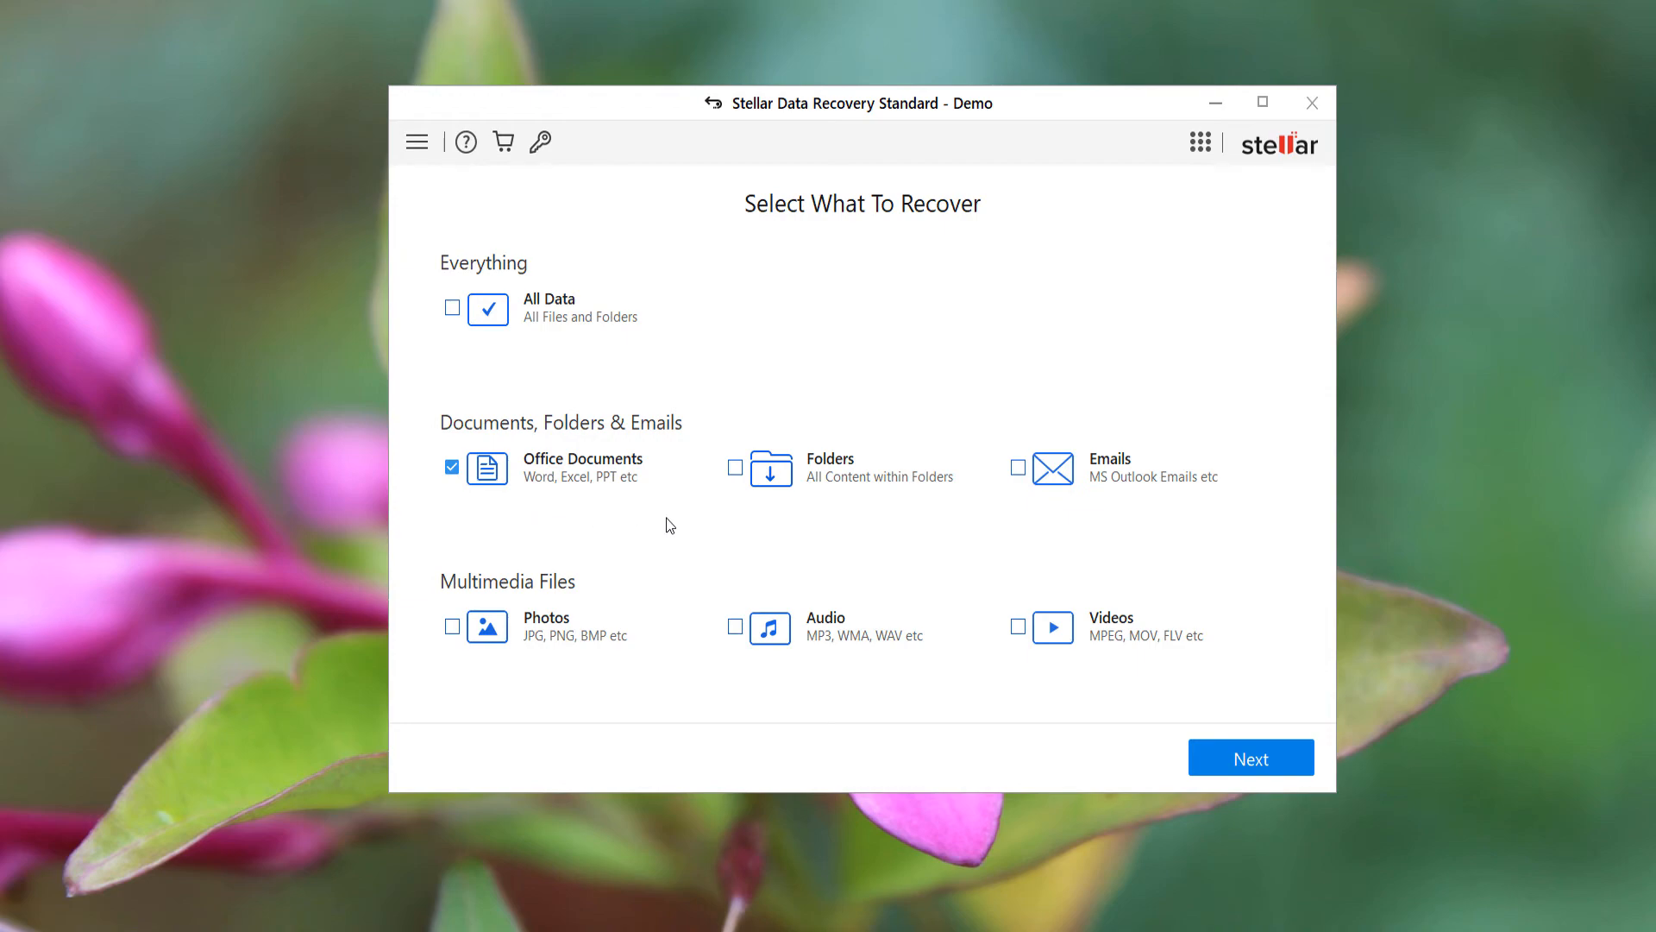
{"action": "left_click", "coordinate": [1250, 757]}
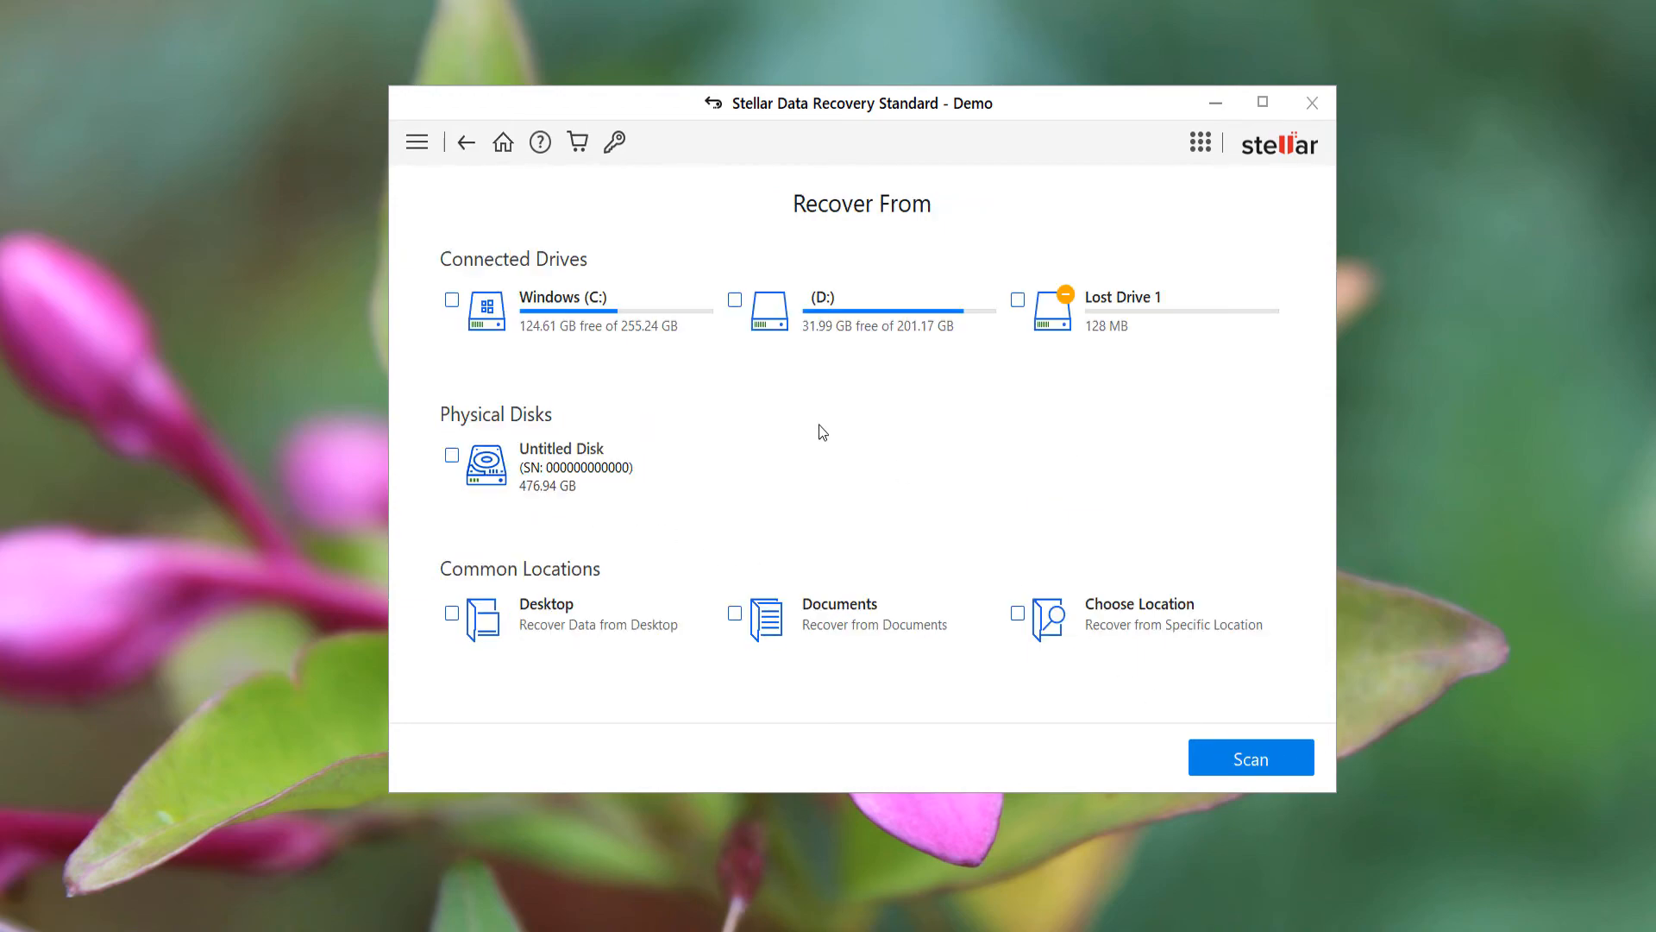
{"action": "mouse_move", "coordinate": [783, 408]}
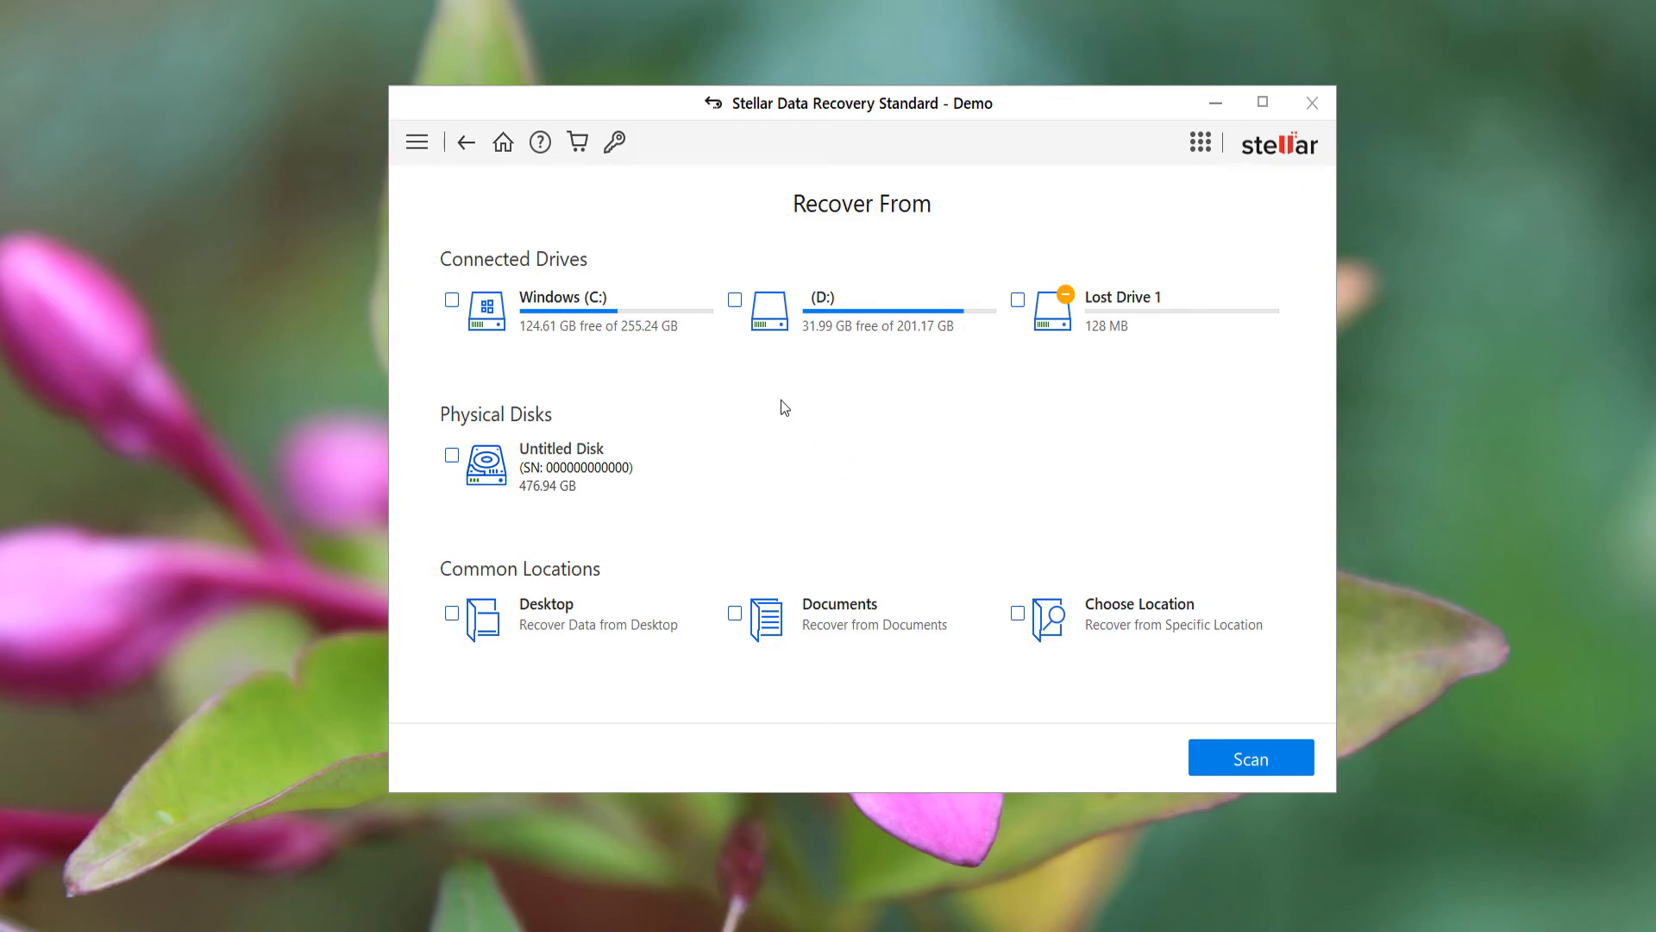
{"action": "mouse_move", "coordinate": [737, 308]}
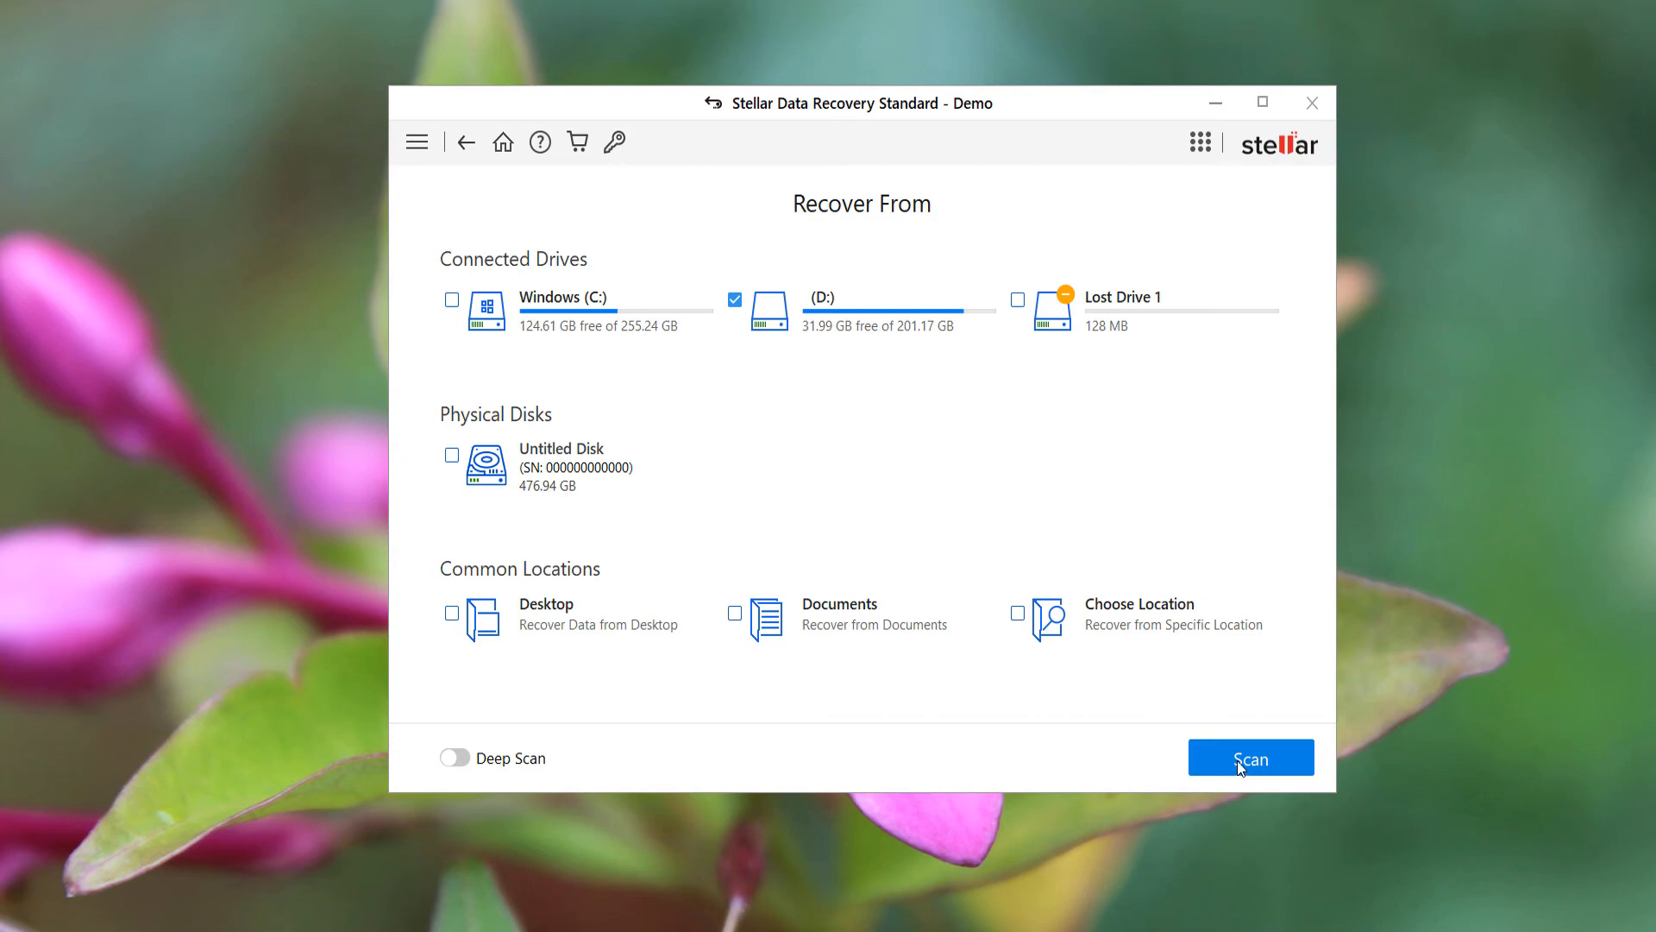
{"action": "left_click", "coordinate": [735, 299]}
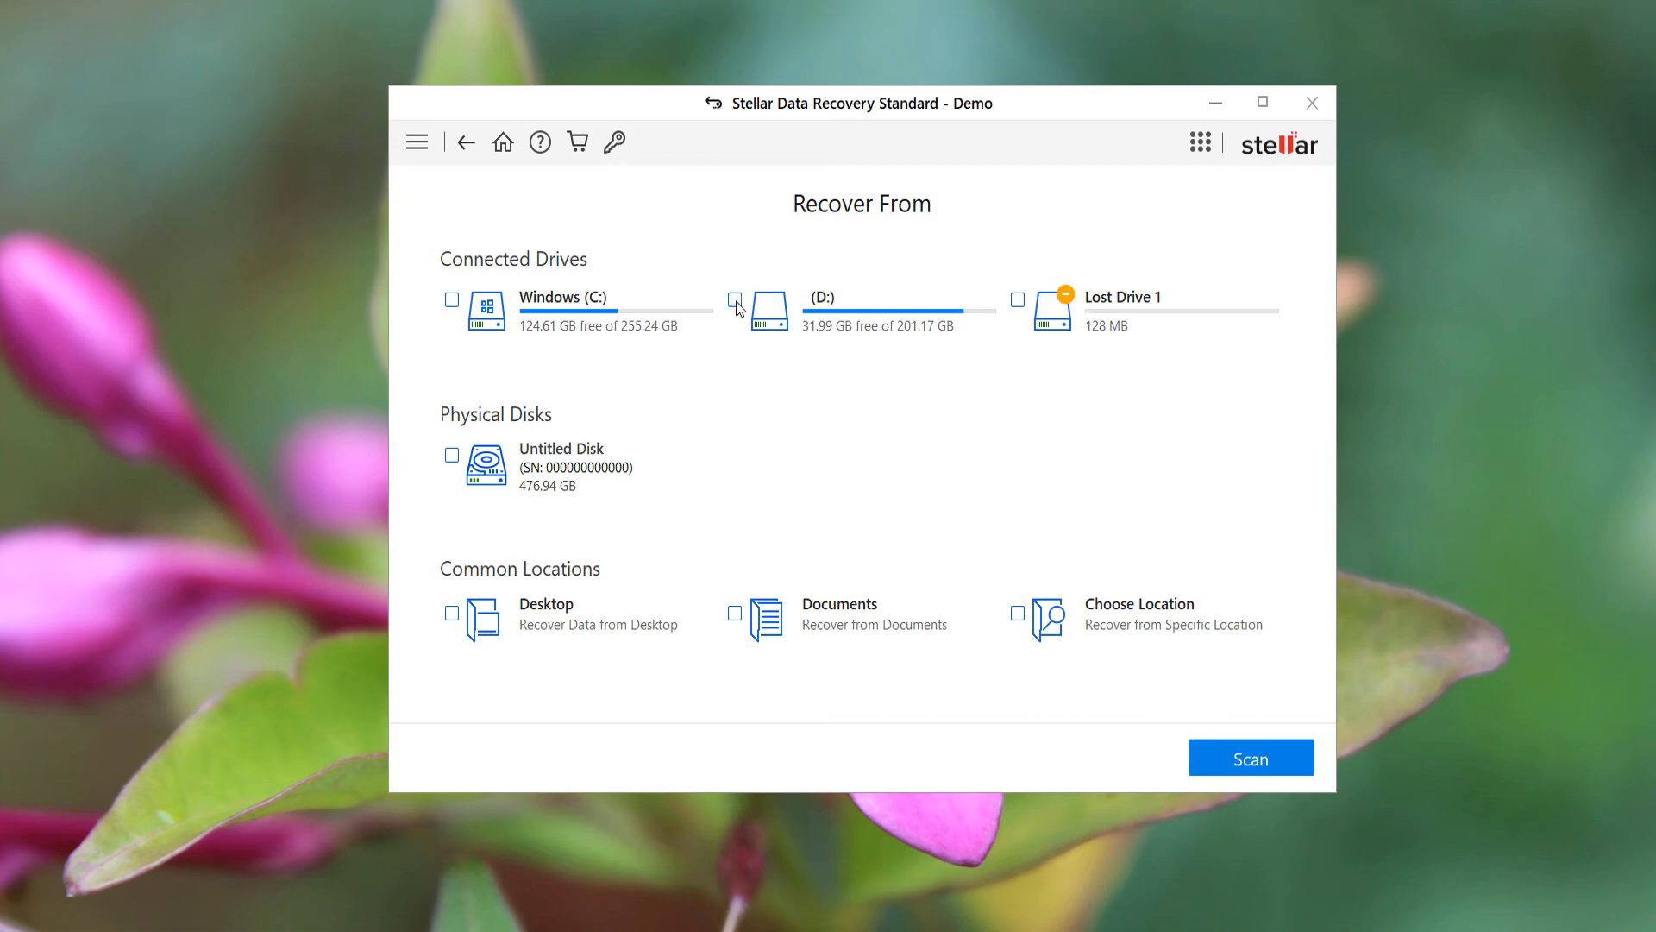
{"action": "mouse_move", "coordinate": [786, 645]}
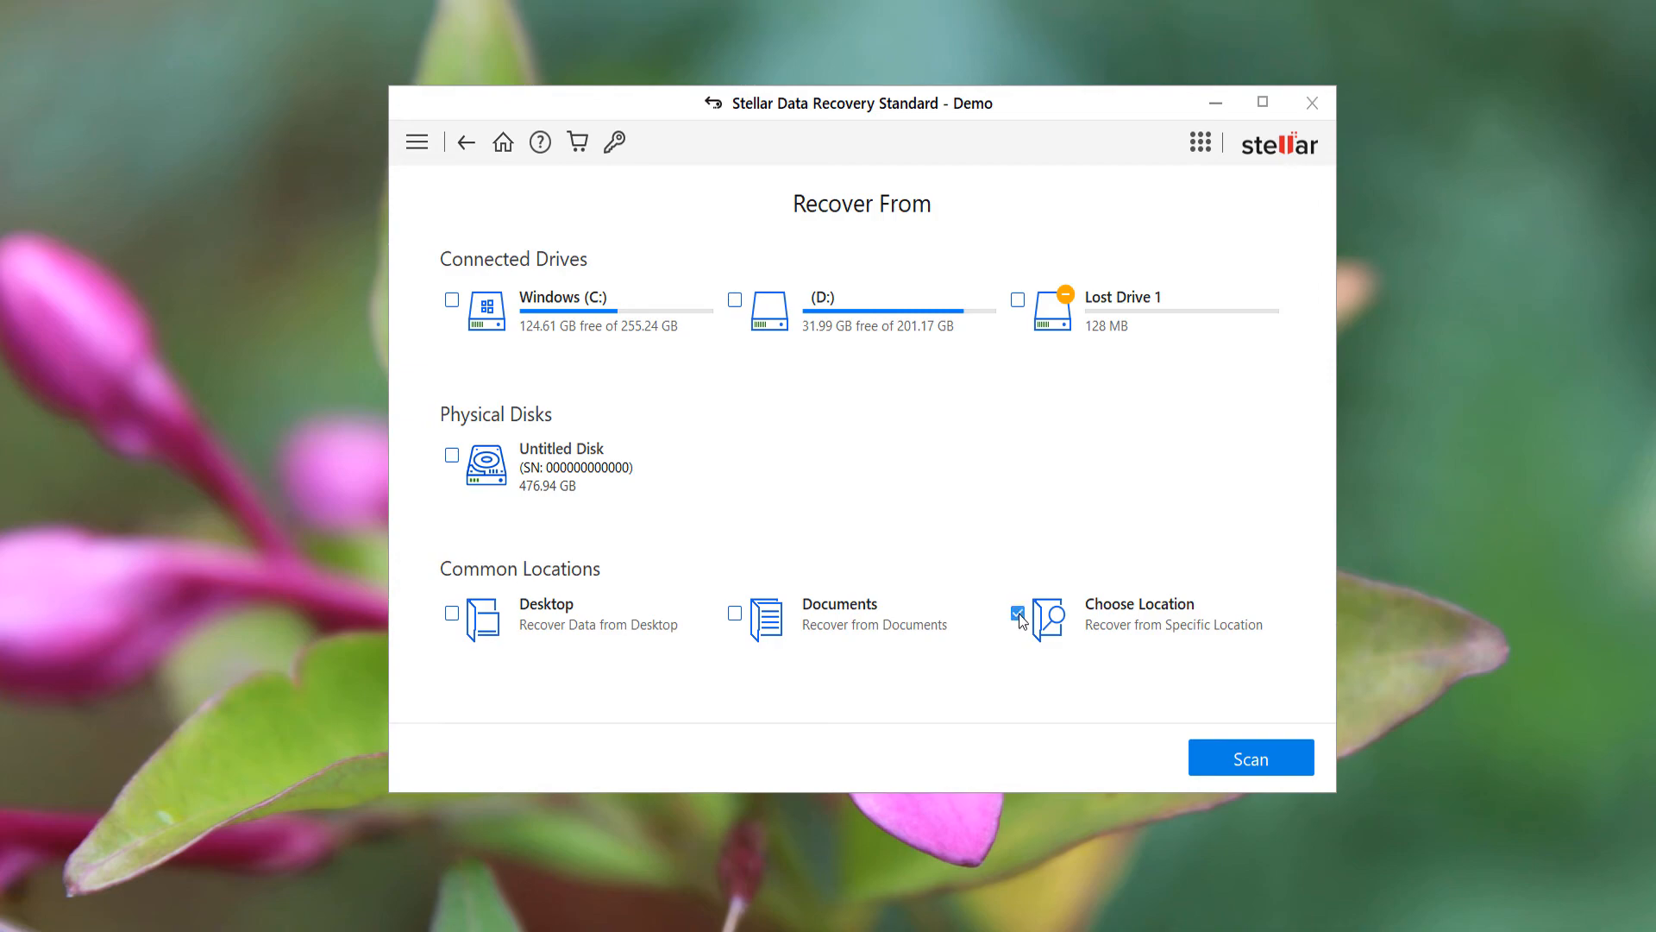
- Set D:\Testing as the custom location to recover from
{"action": "left_click", "coordinate": [1037, 617]}
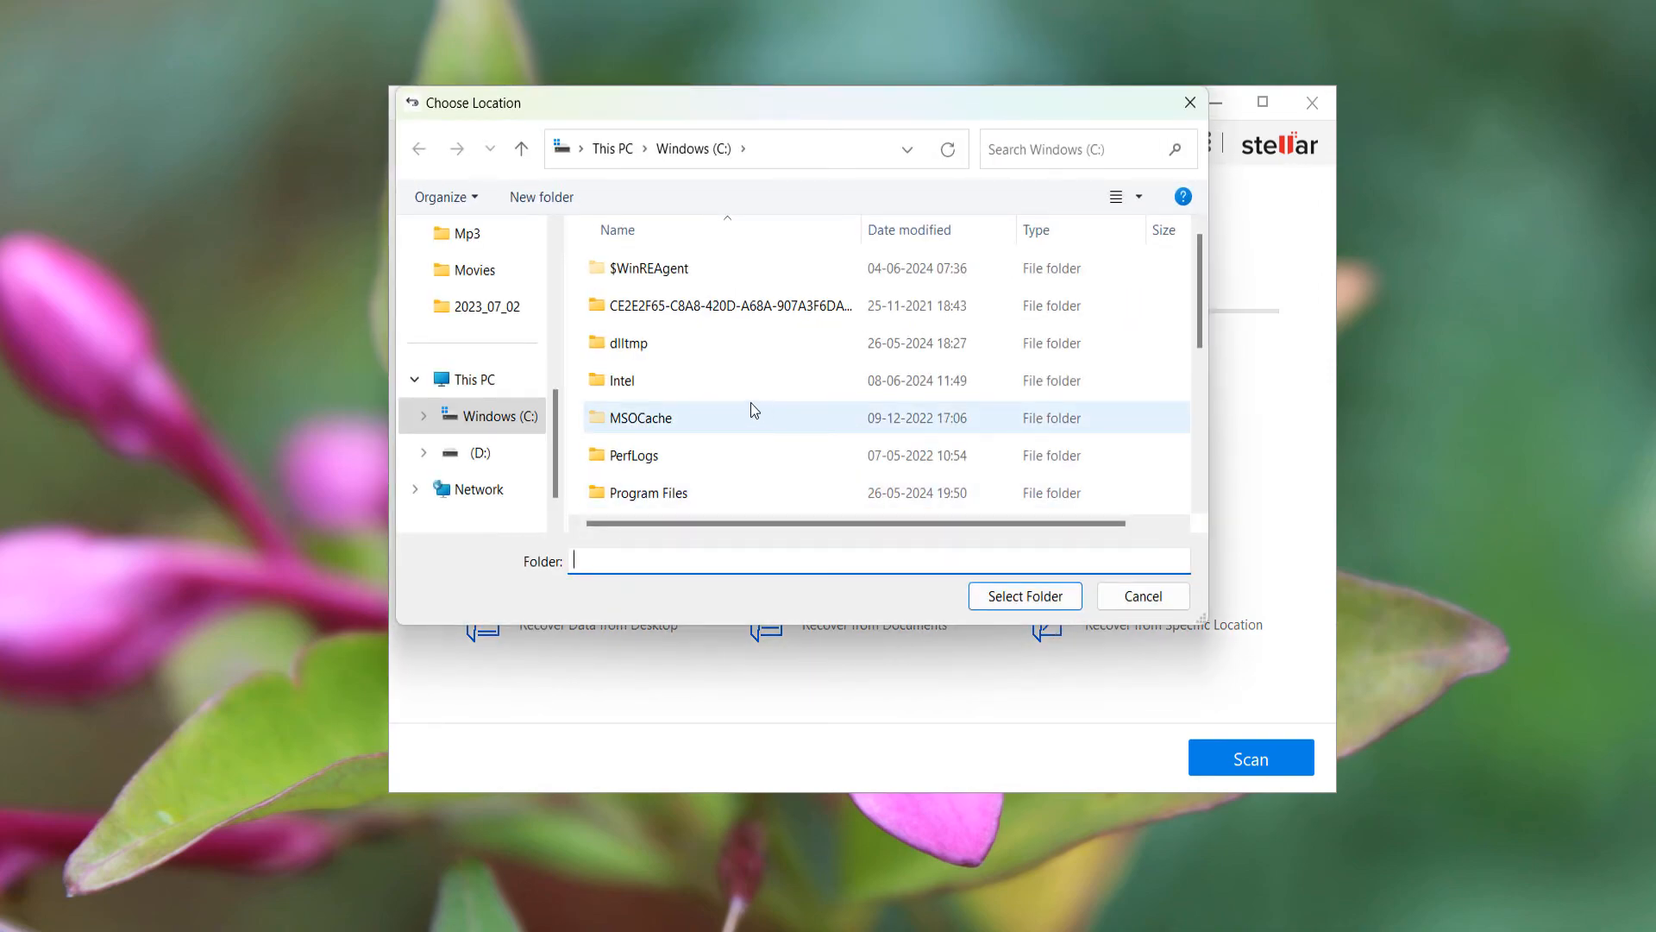
{"action": "left_click", "coordinate": [473, 452]}
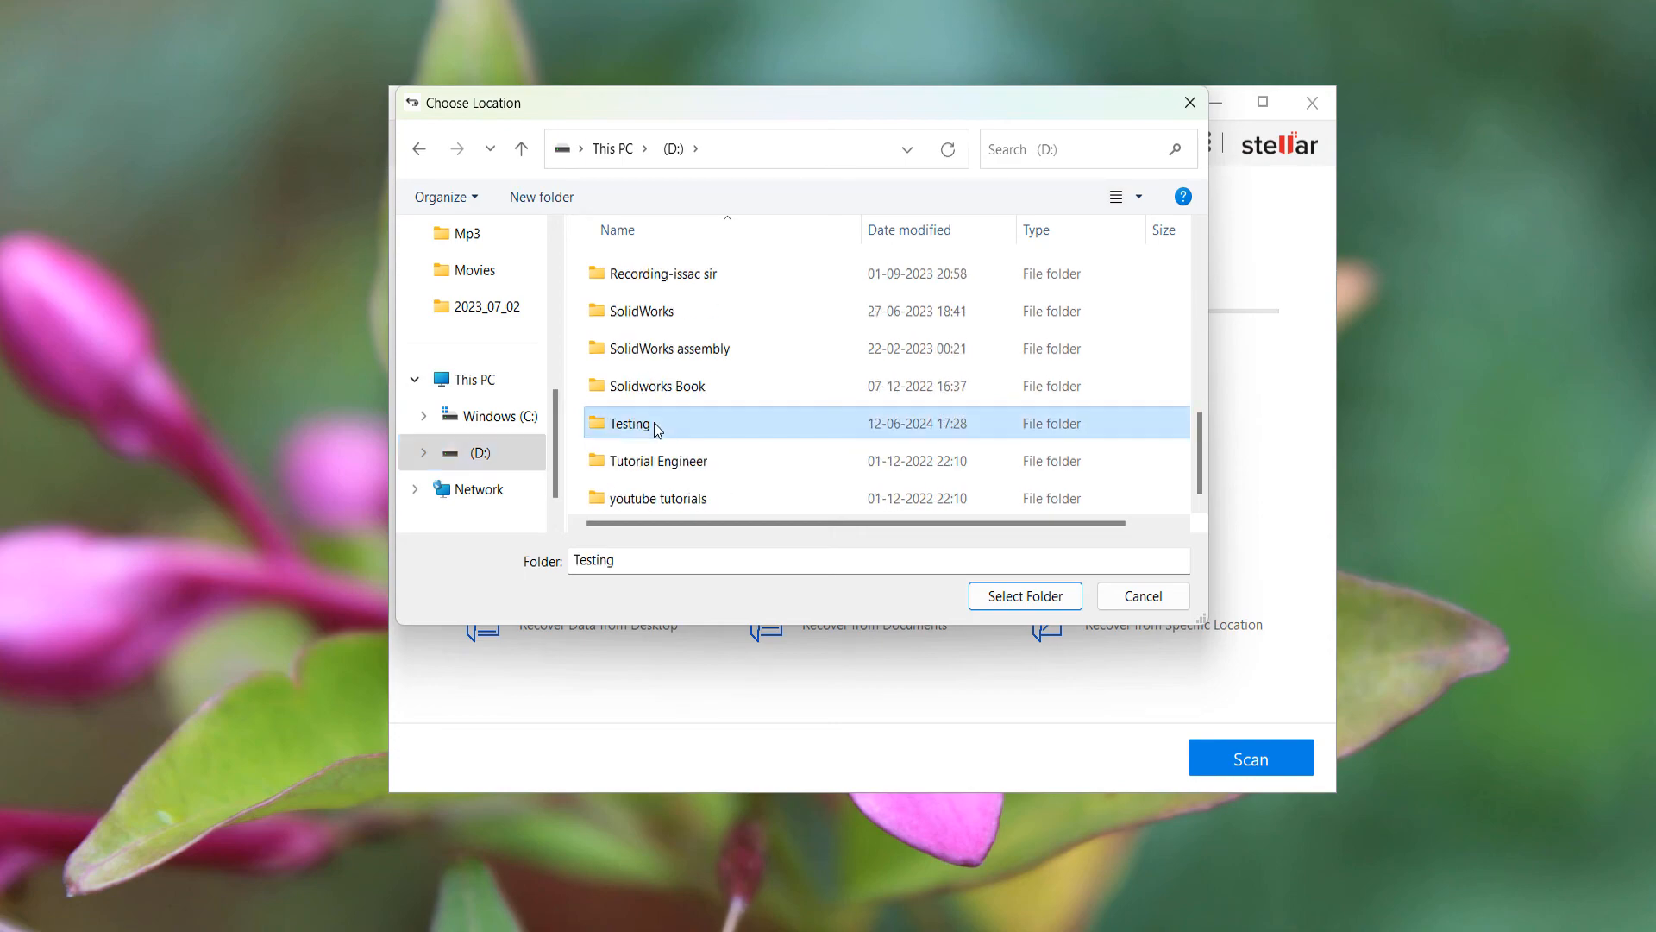
{"action": "left_click", "coordinate": [1023, 595]}
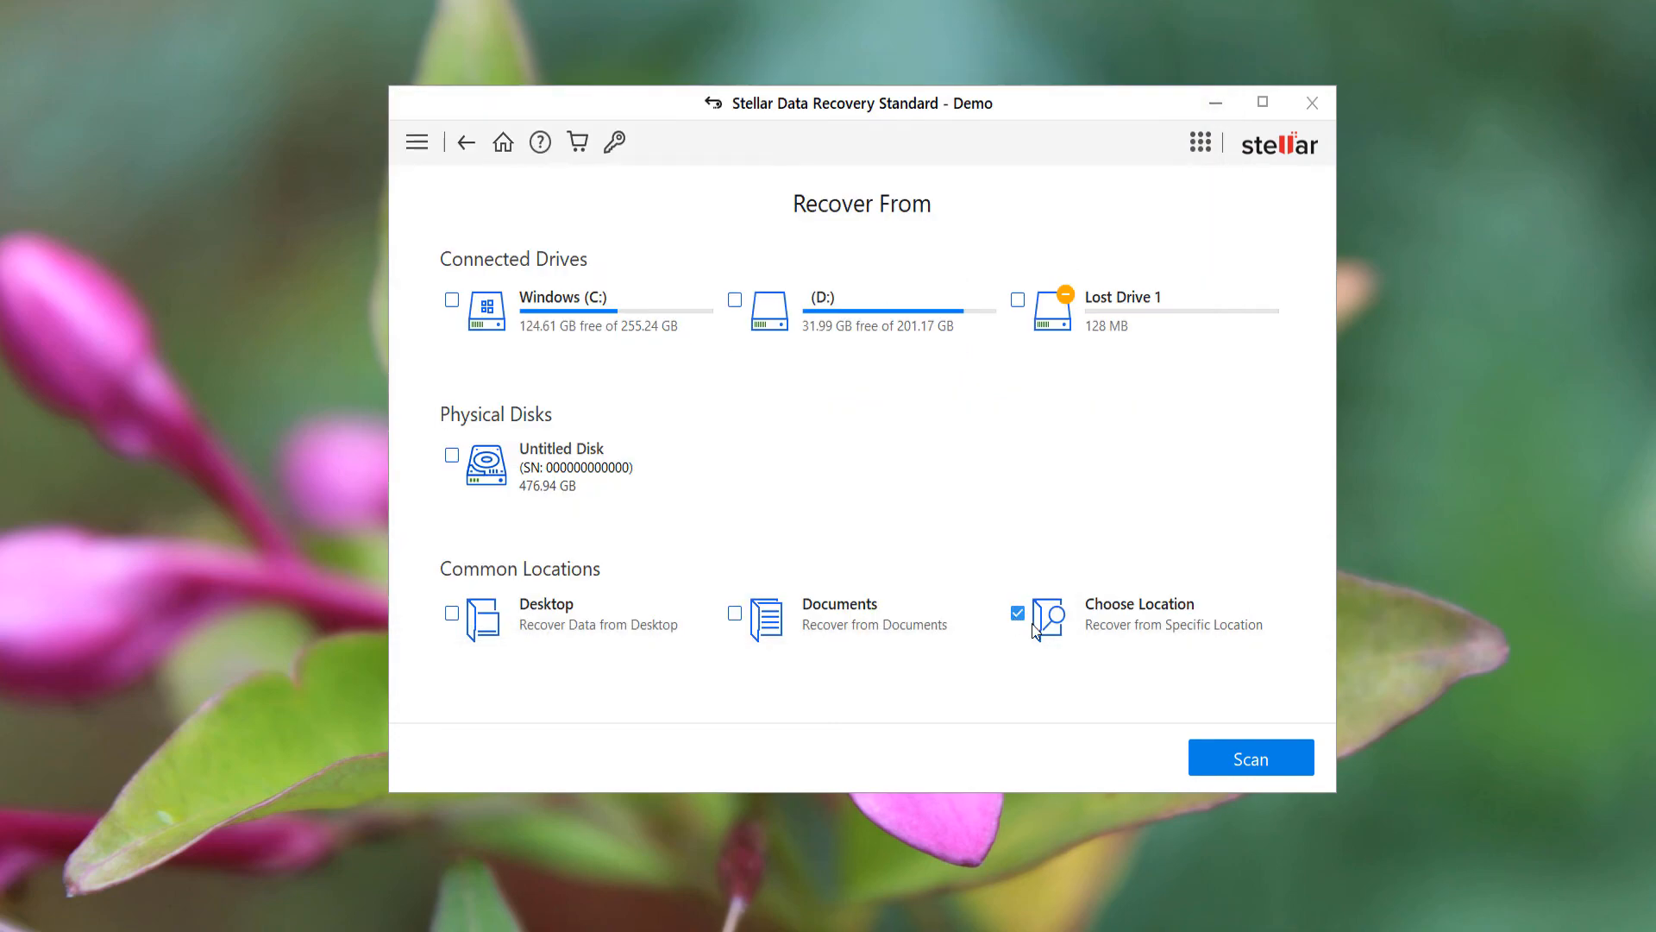
{"action": "mouse_move", "coordinate": [1175, 716]}
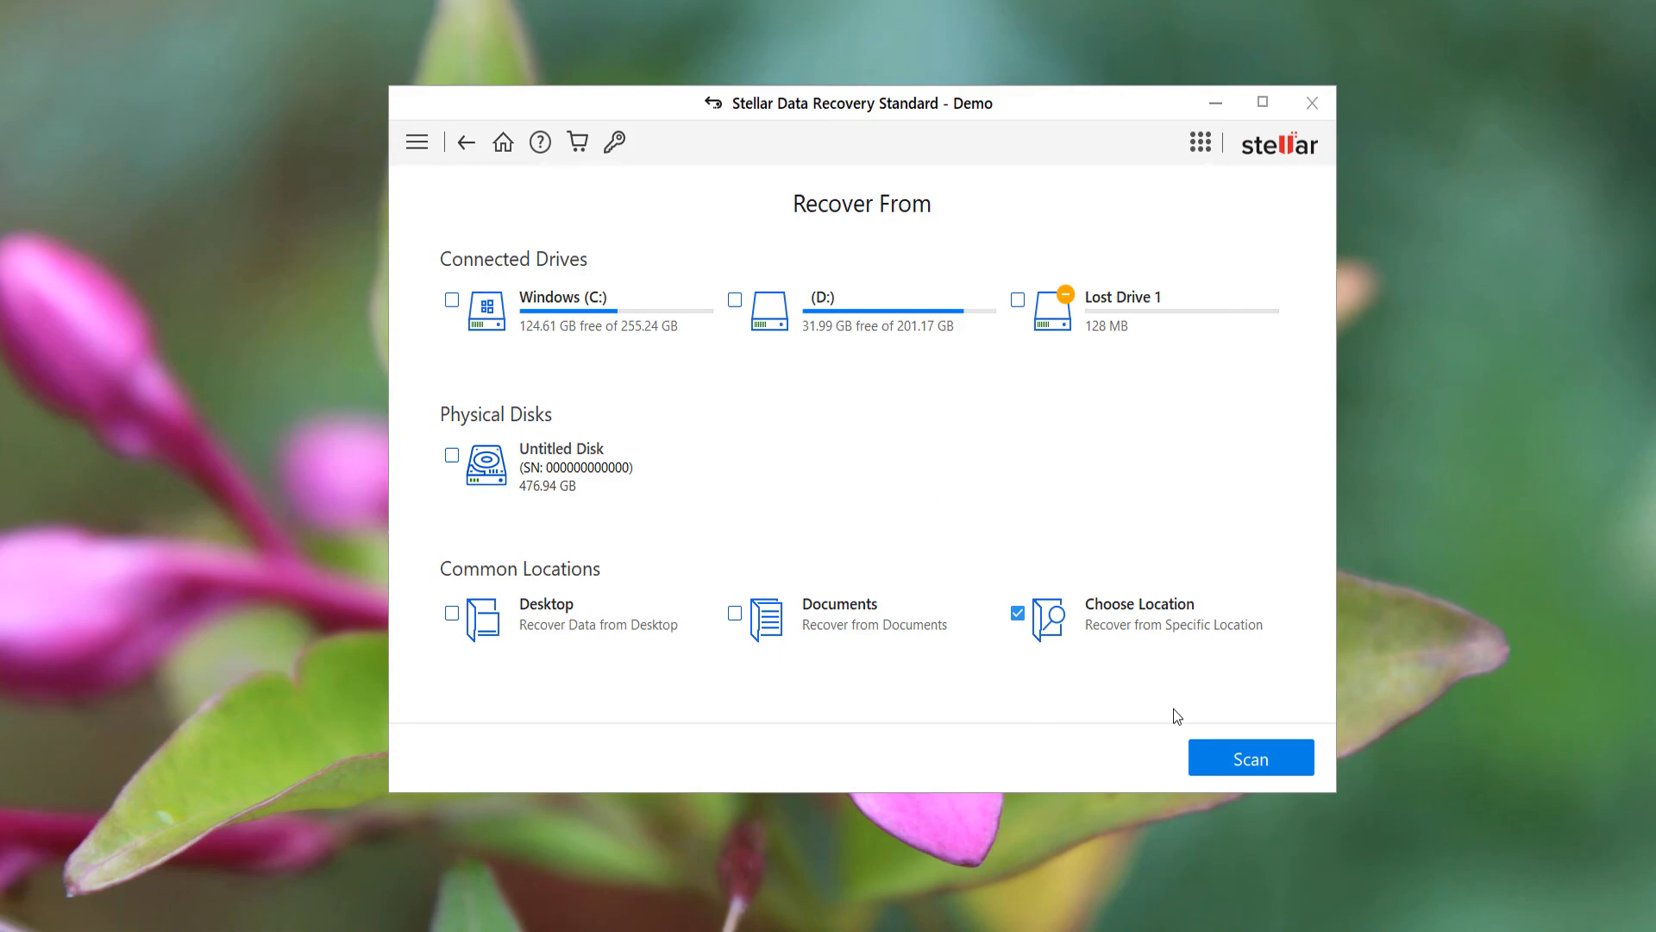
- Scan D:\Testing, finding 9945 files in 1348 folders (21.63 GB recoverable)
{"action": "left_click", "coordinate": [1249, 757]}
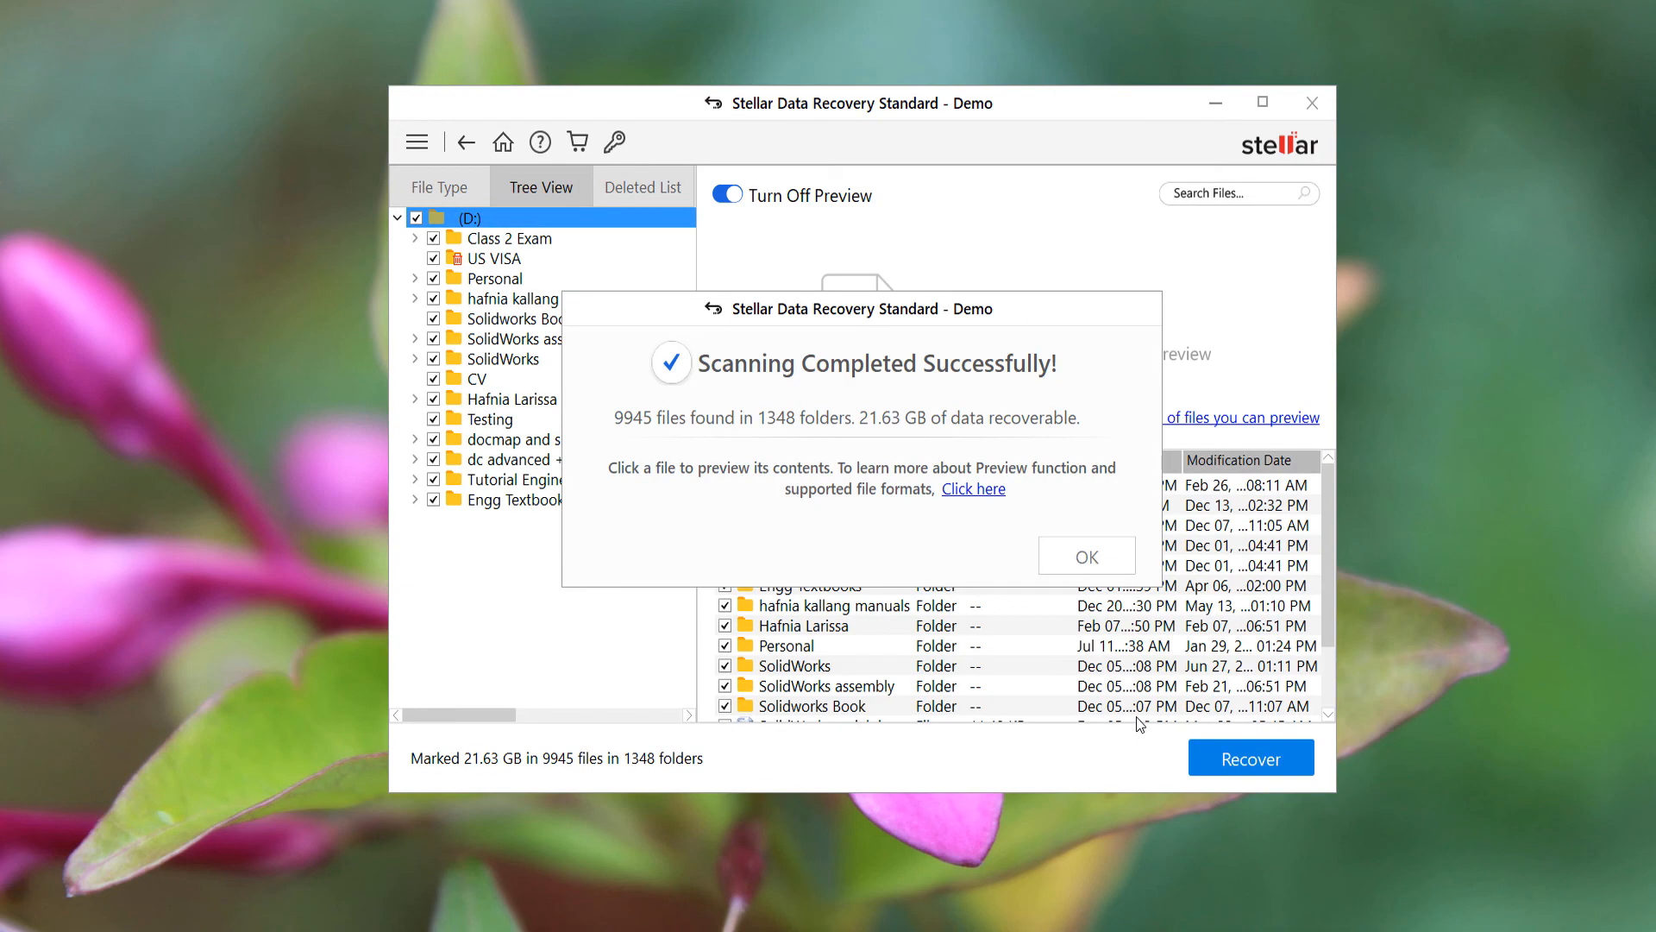
{"action": "mouse_move", "coordinate": [764, 398]}
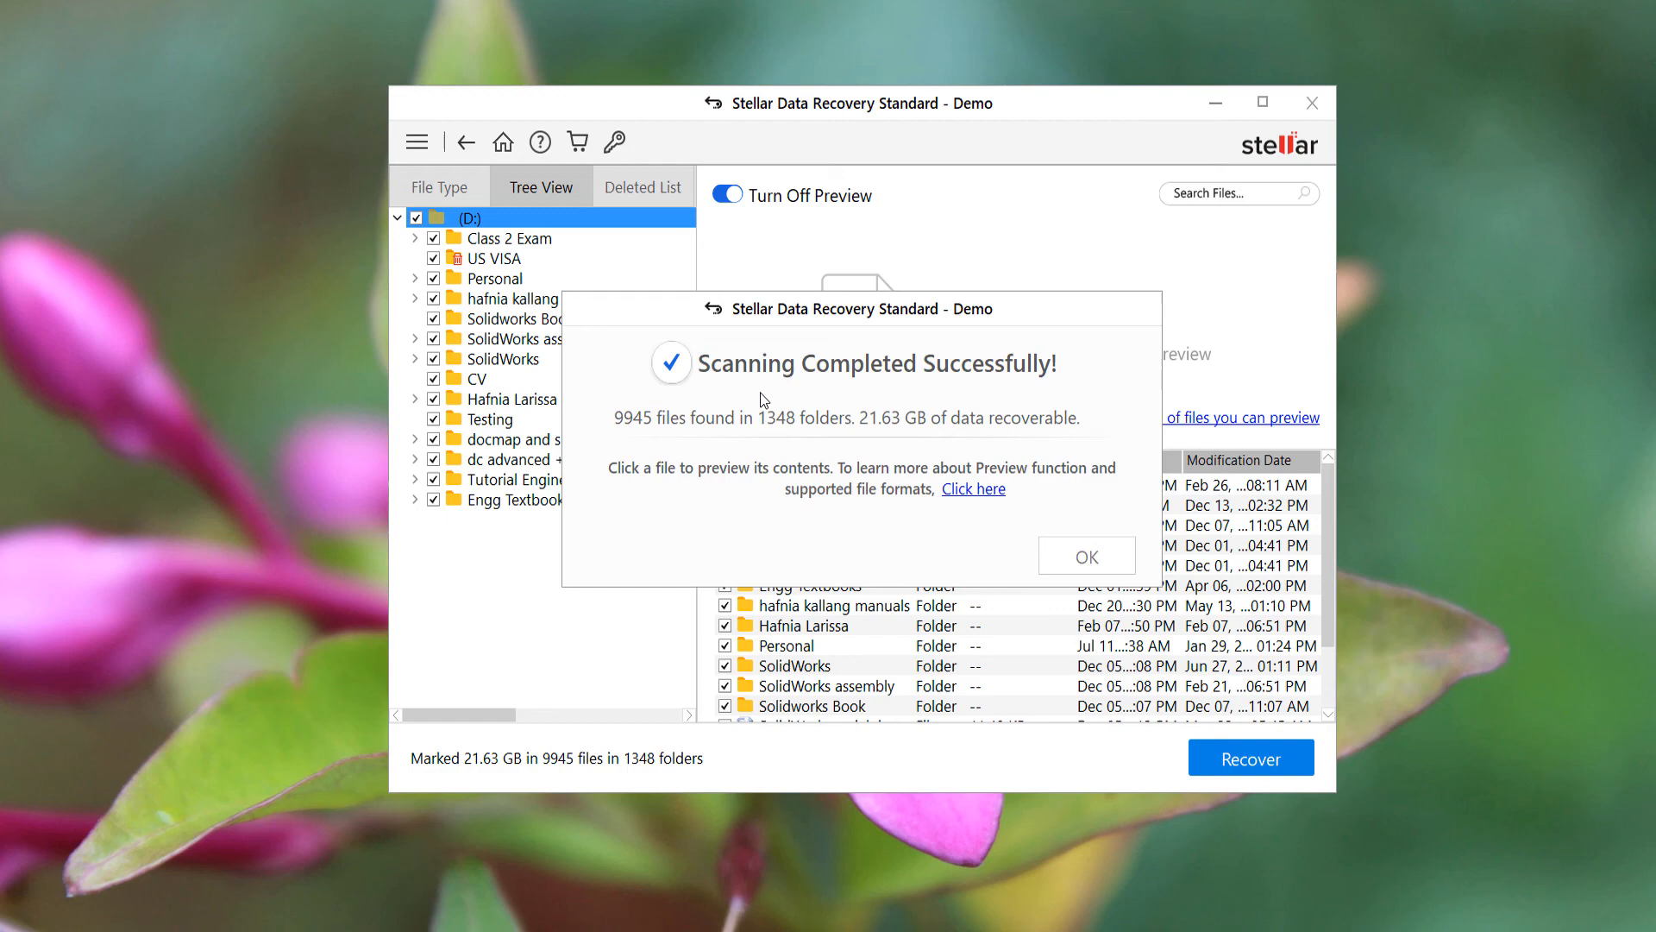
{"action": "mouse_move", "coordinate": [637, 435]}
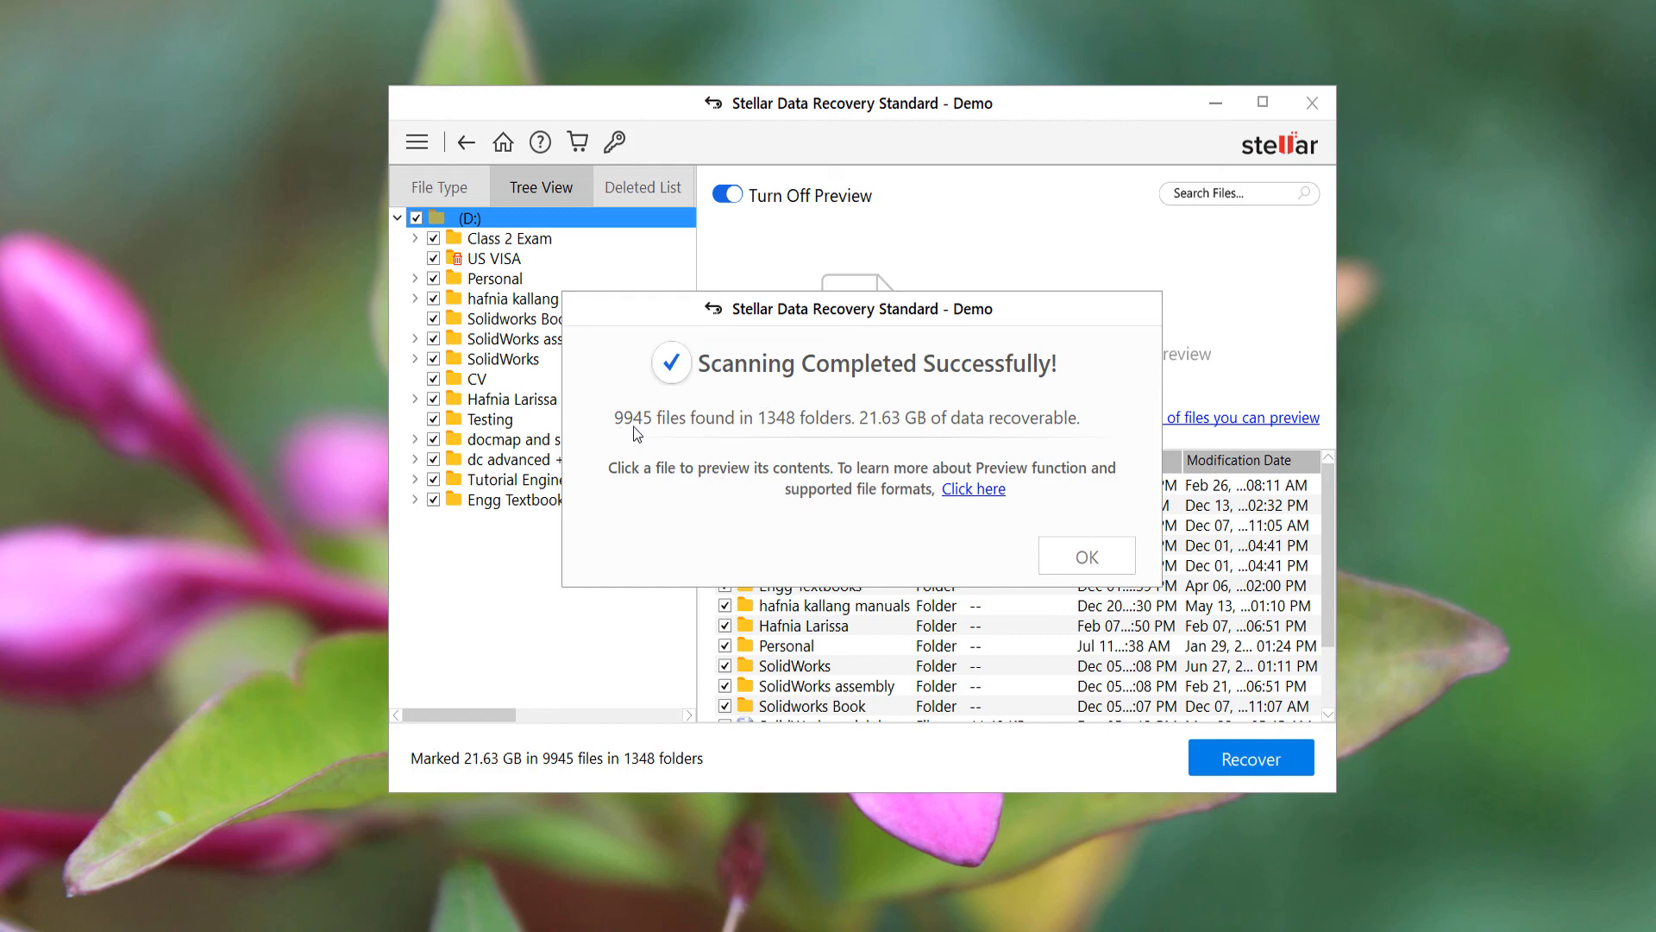
{"action": "mouse_move", "coordinate": [787, 441]}
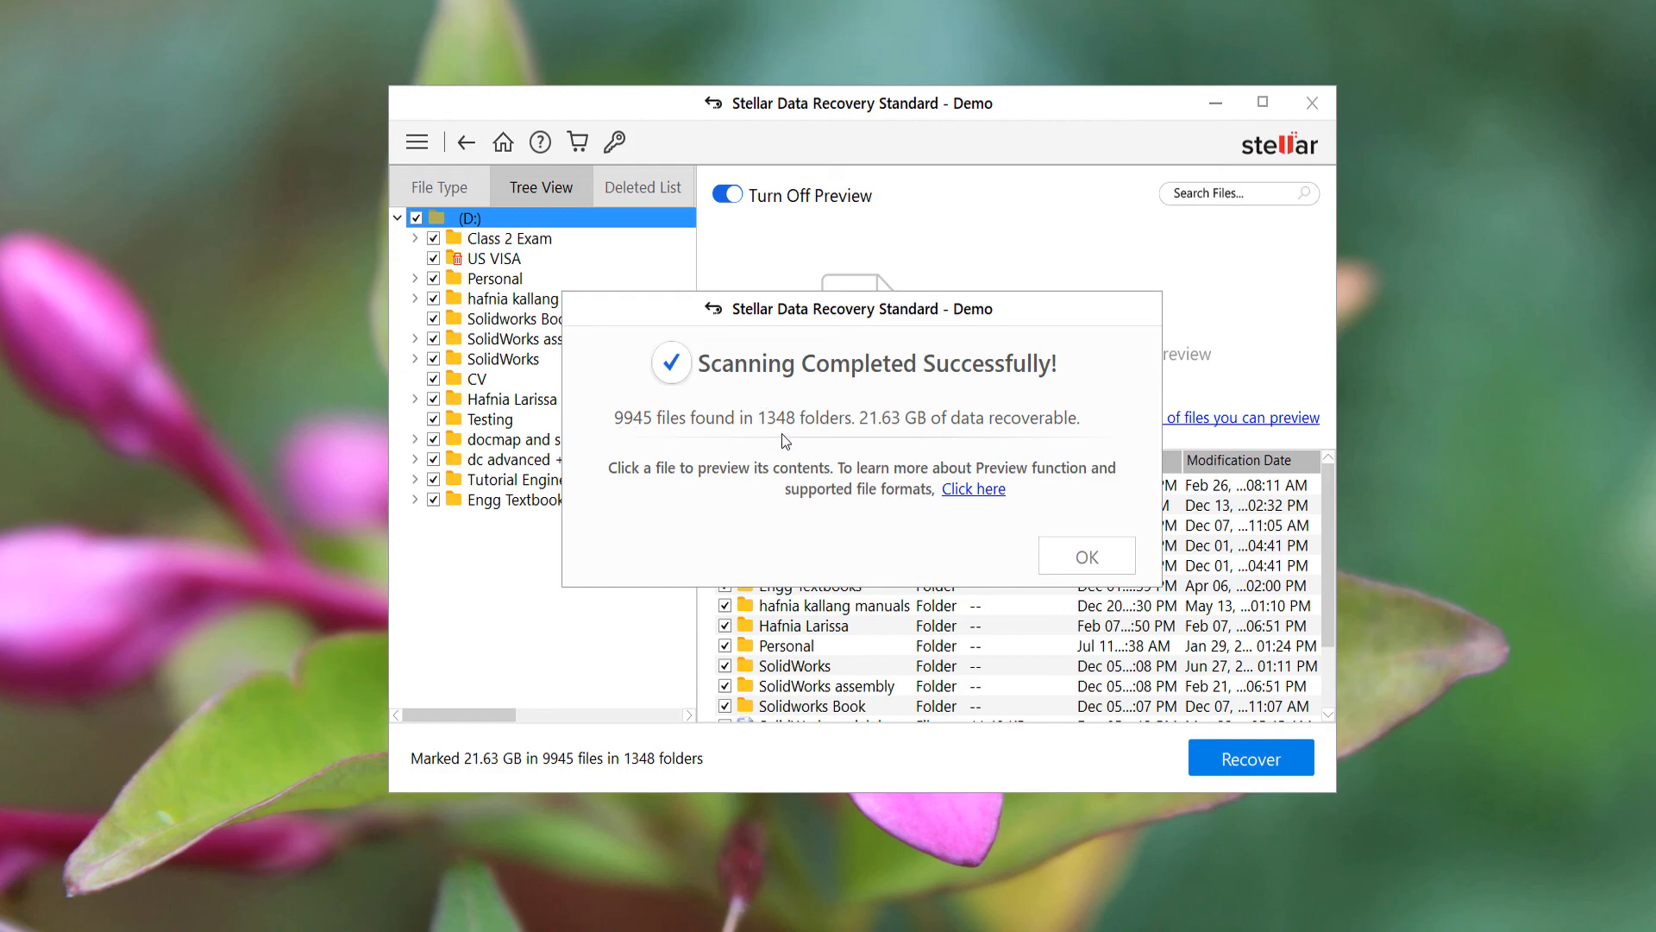
{"action": "mouse_move", "coordinate": [895, 444]}
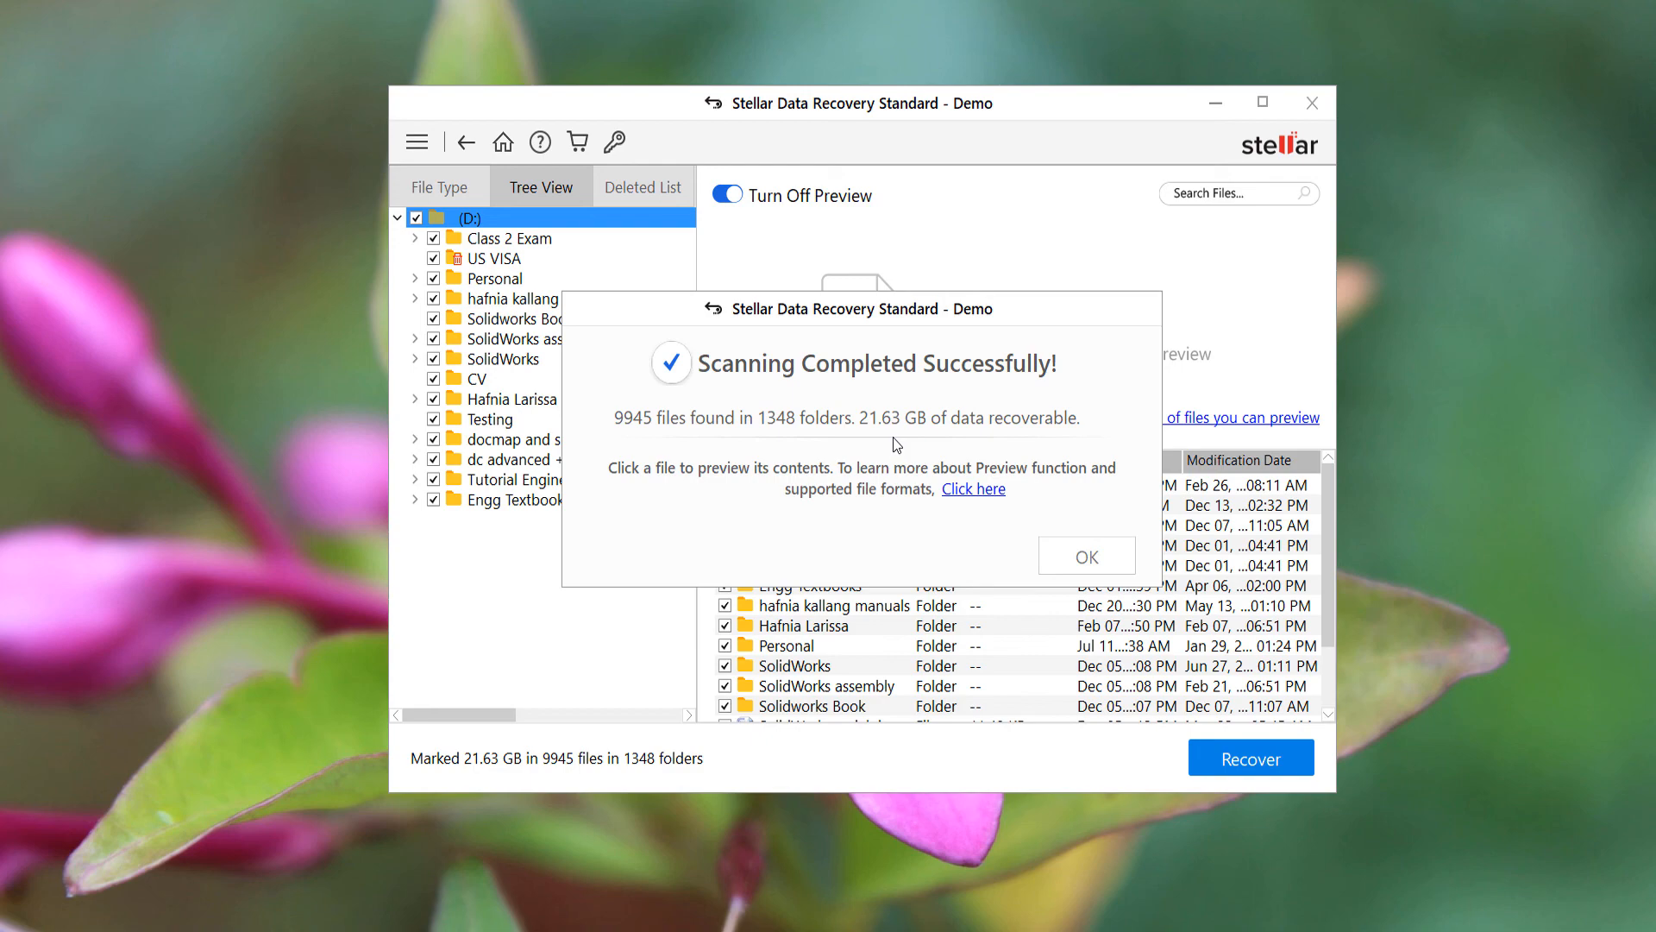
{"action": "mouse_move", "coordinate": [1018, 456]}
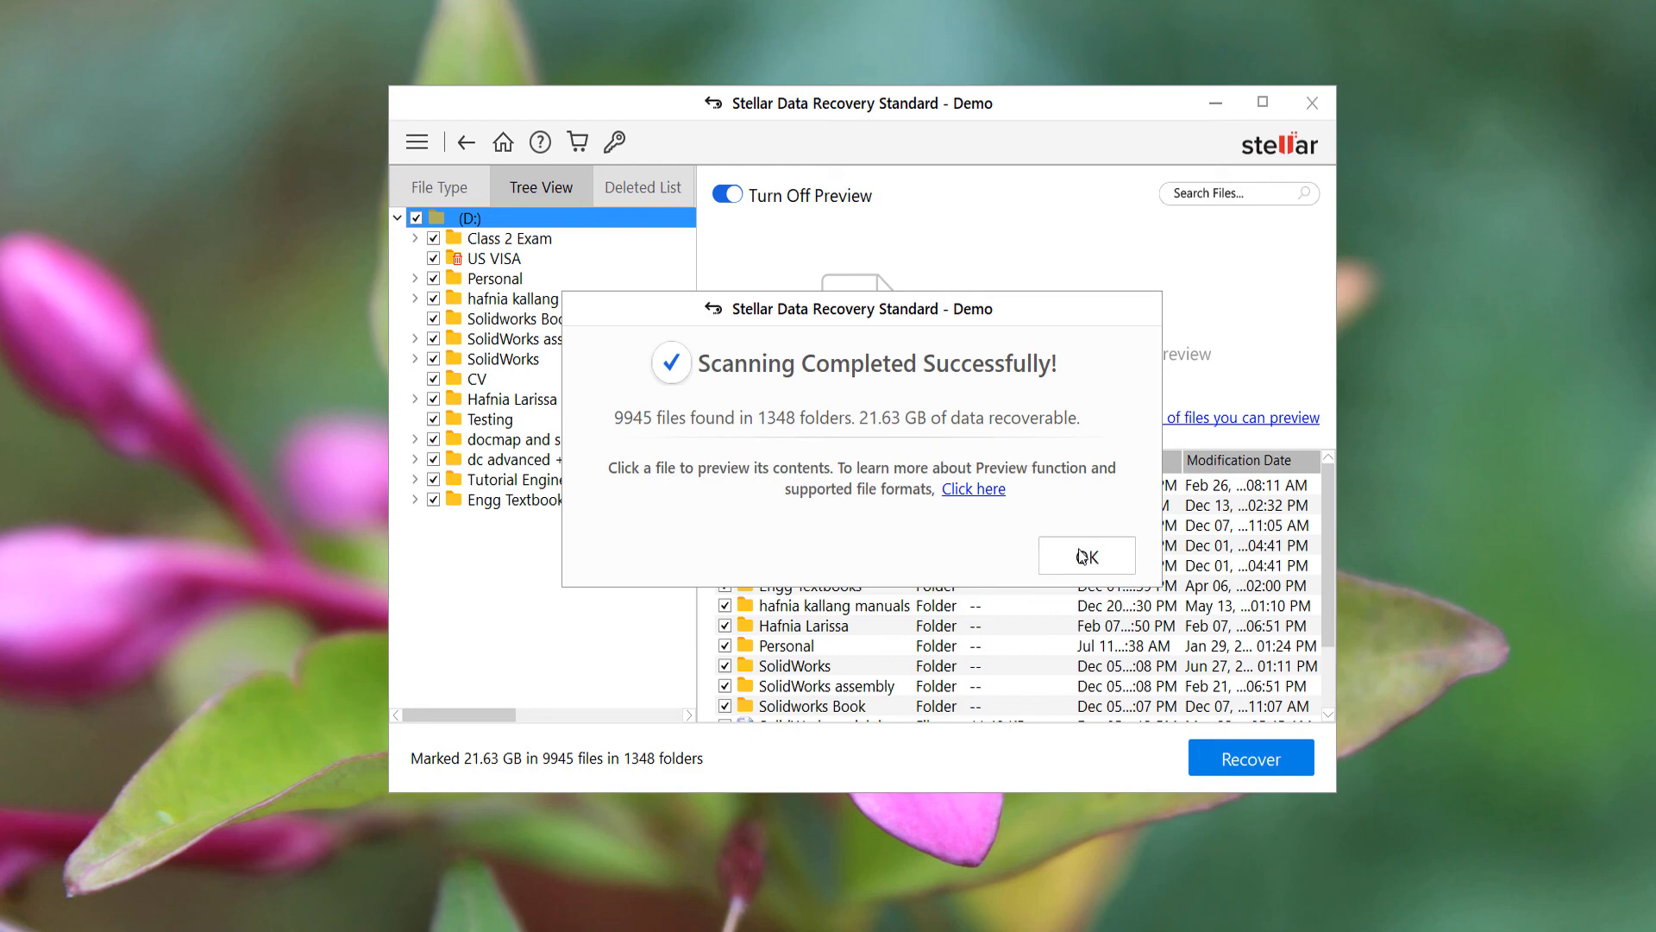
- Unmark the D: root and tick only the deleted Payslip.pdf (111.96 KB) in Testing
{"action": "left_click", "coordinate": [1085, 554]}
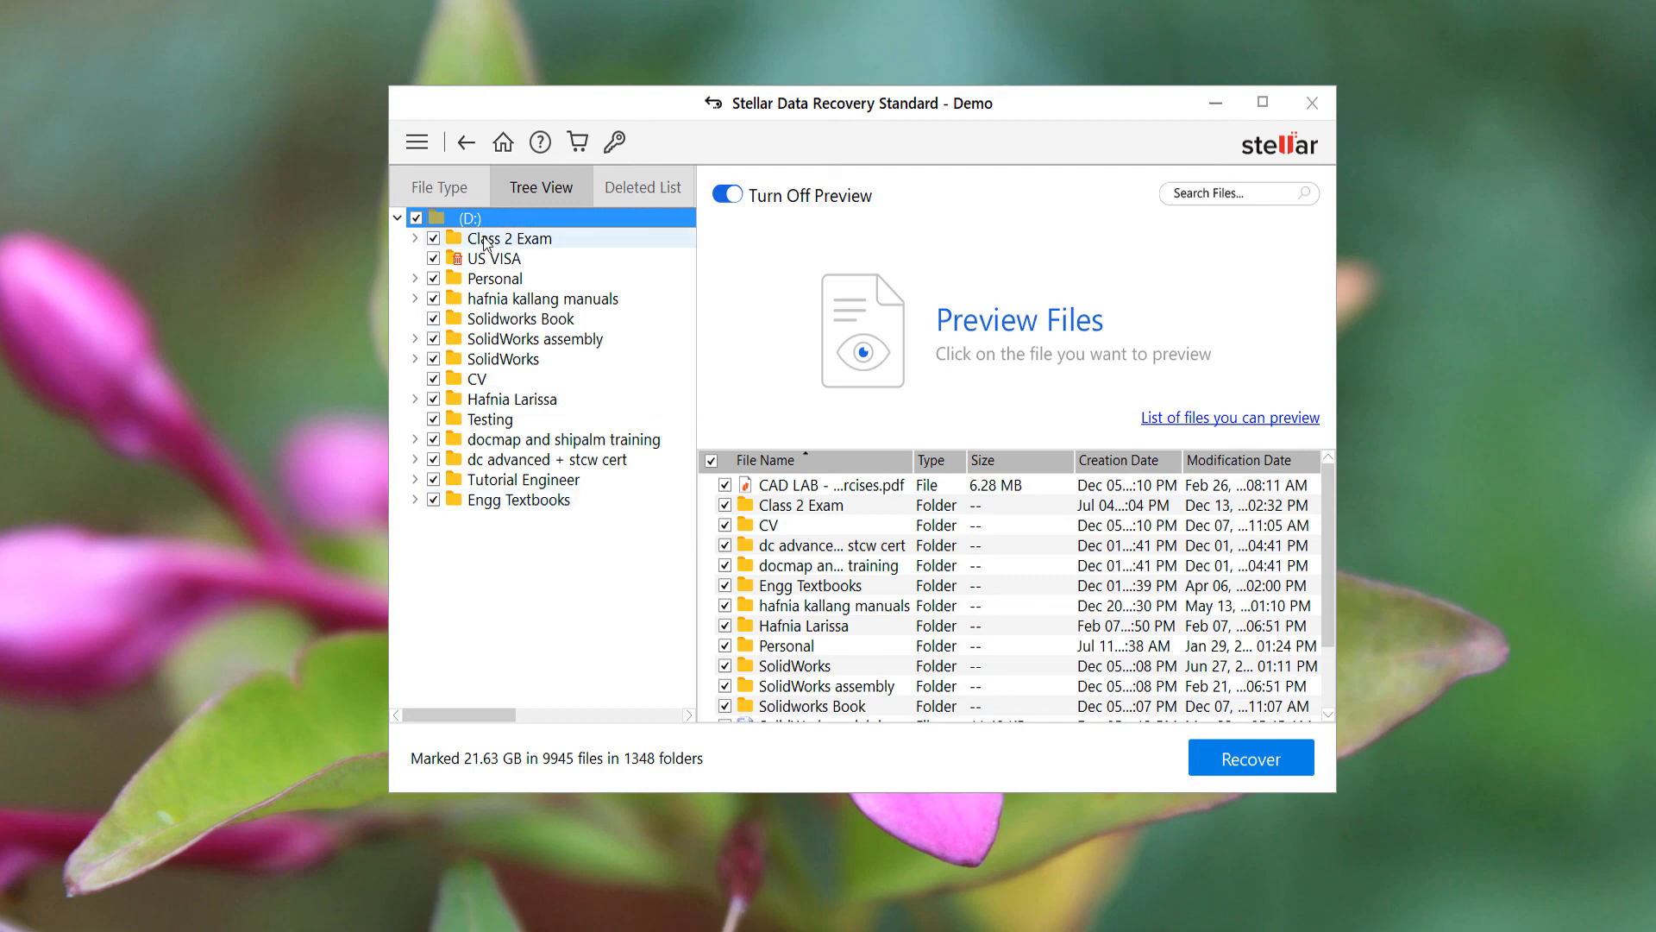
{"action": "left_click", "coordinate": [416, 218]}
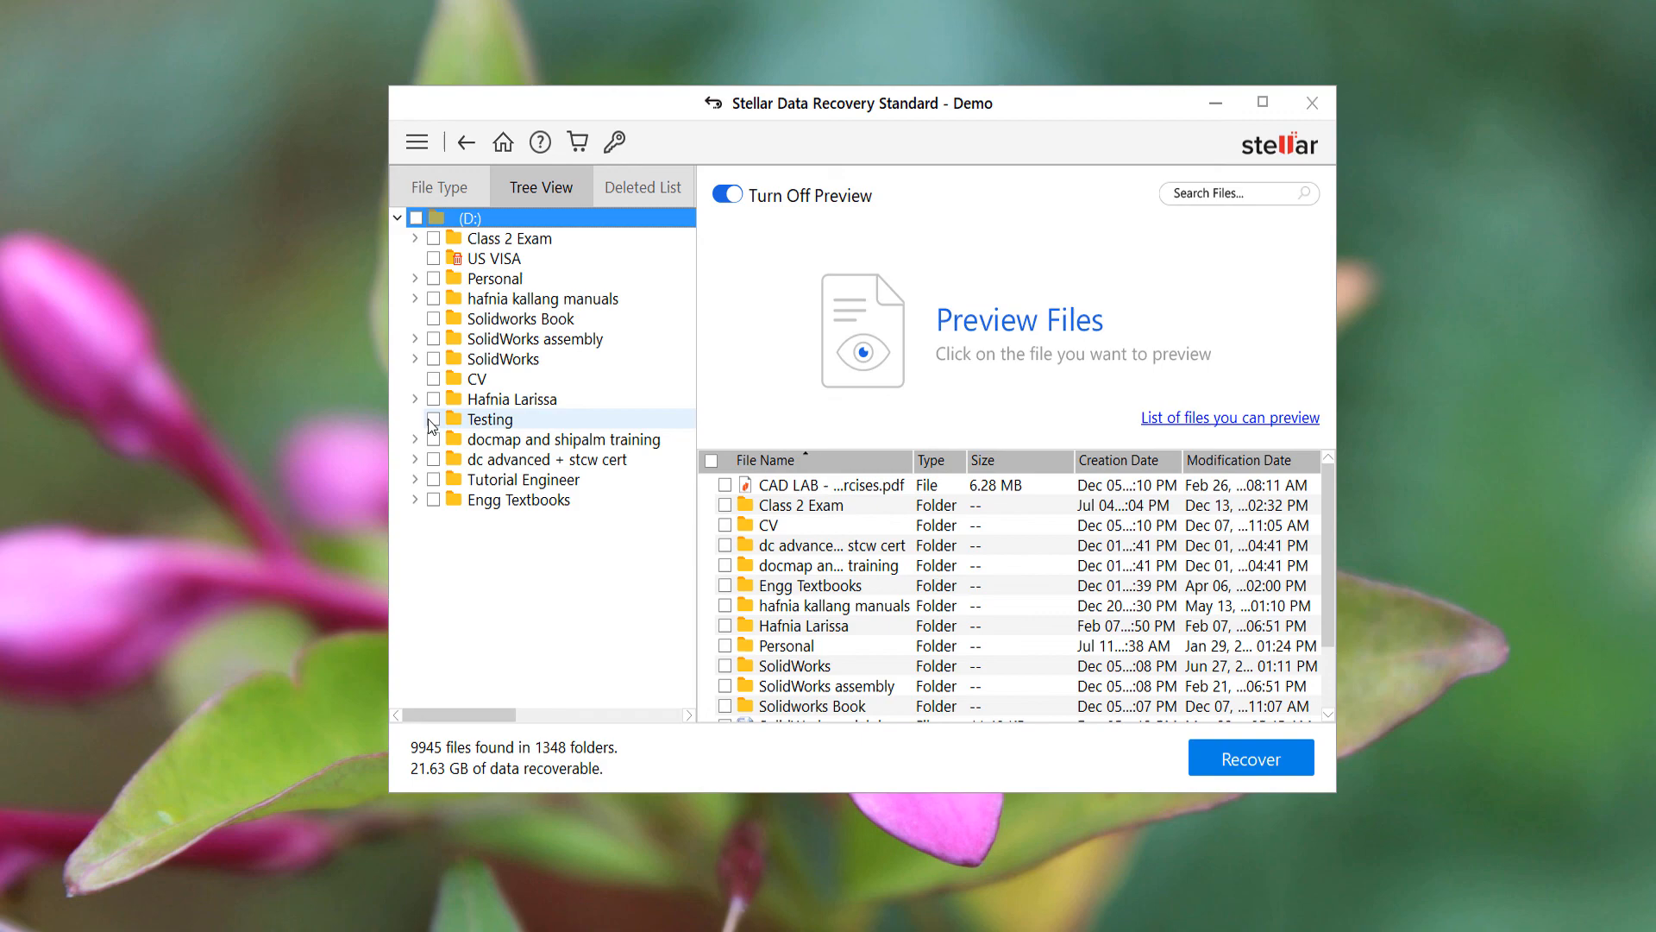
{"action": "left_click", "coordinate": [488, 418]}
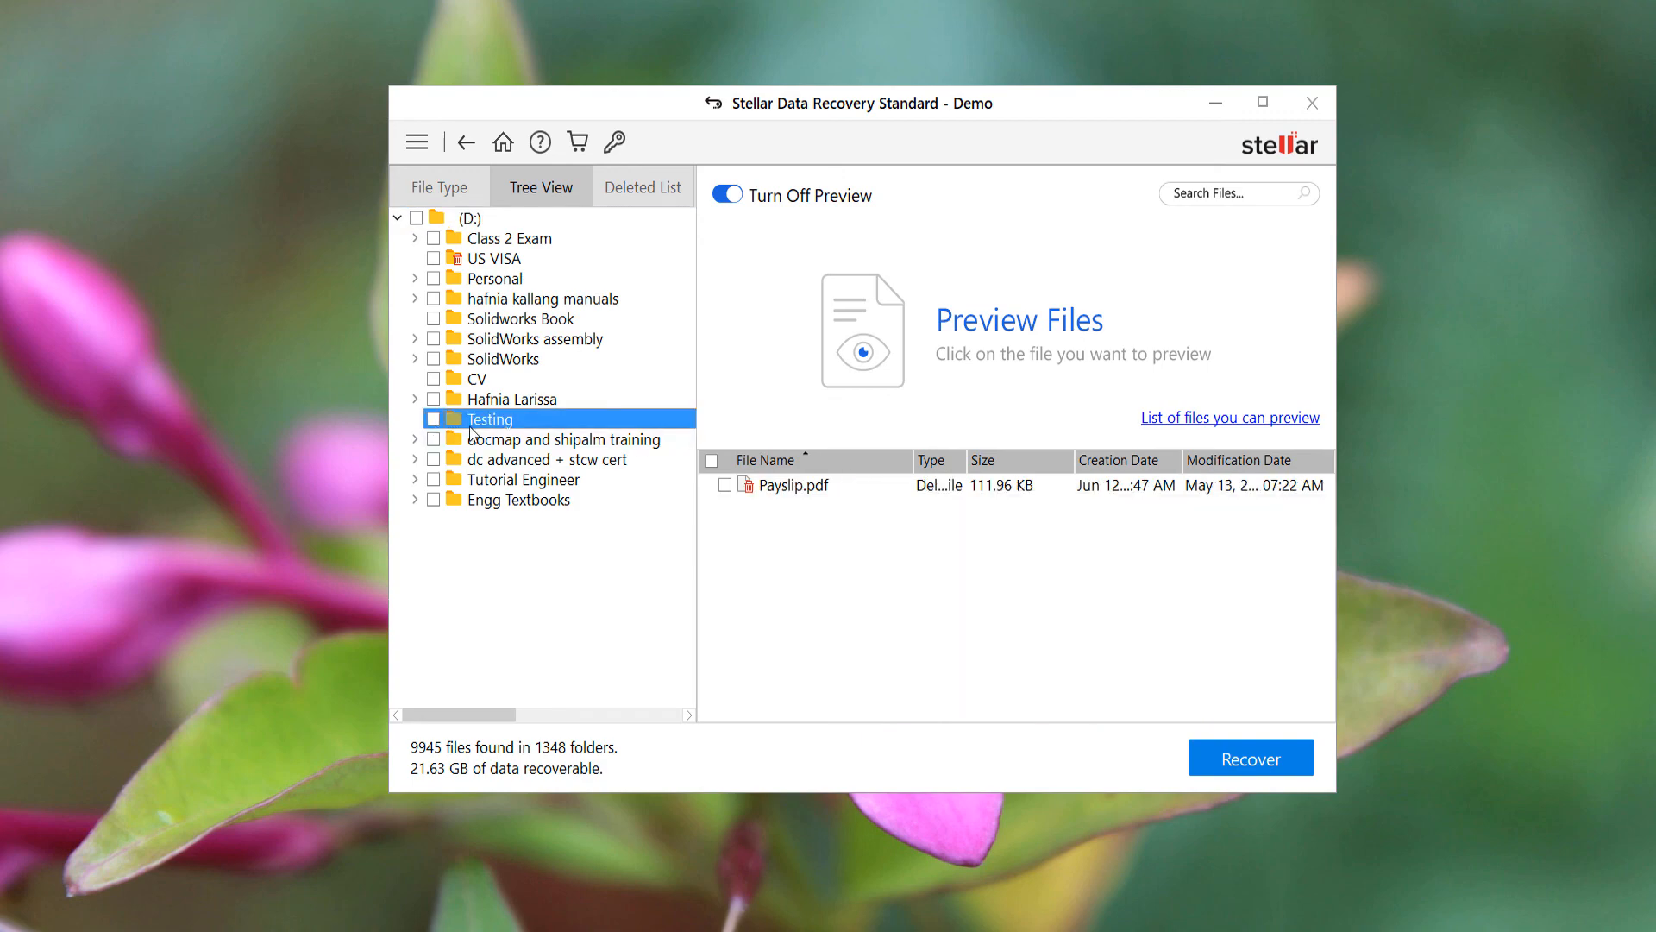
{"action": "mouse_move", "coordinate": [766, 491]}
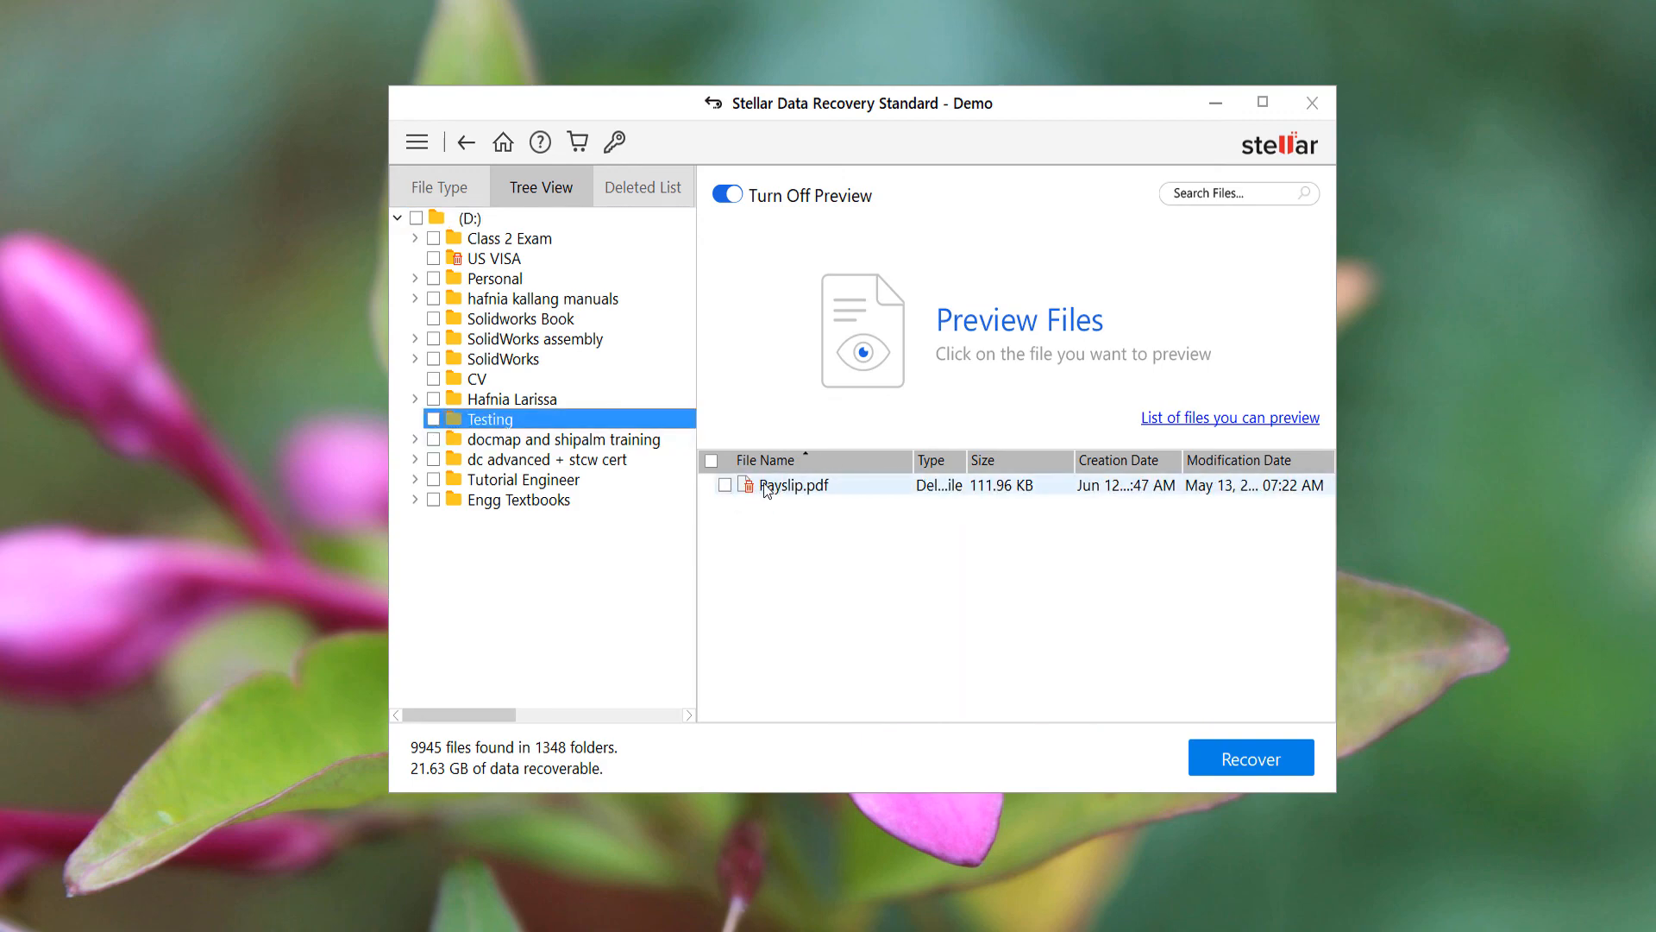
{"action": "mouse_move", "coordinate": [766, 489]}
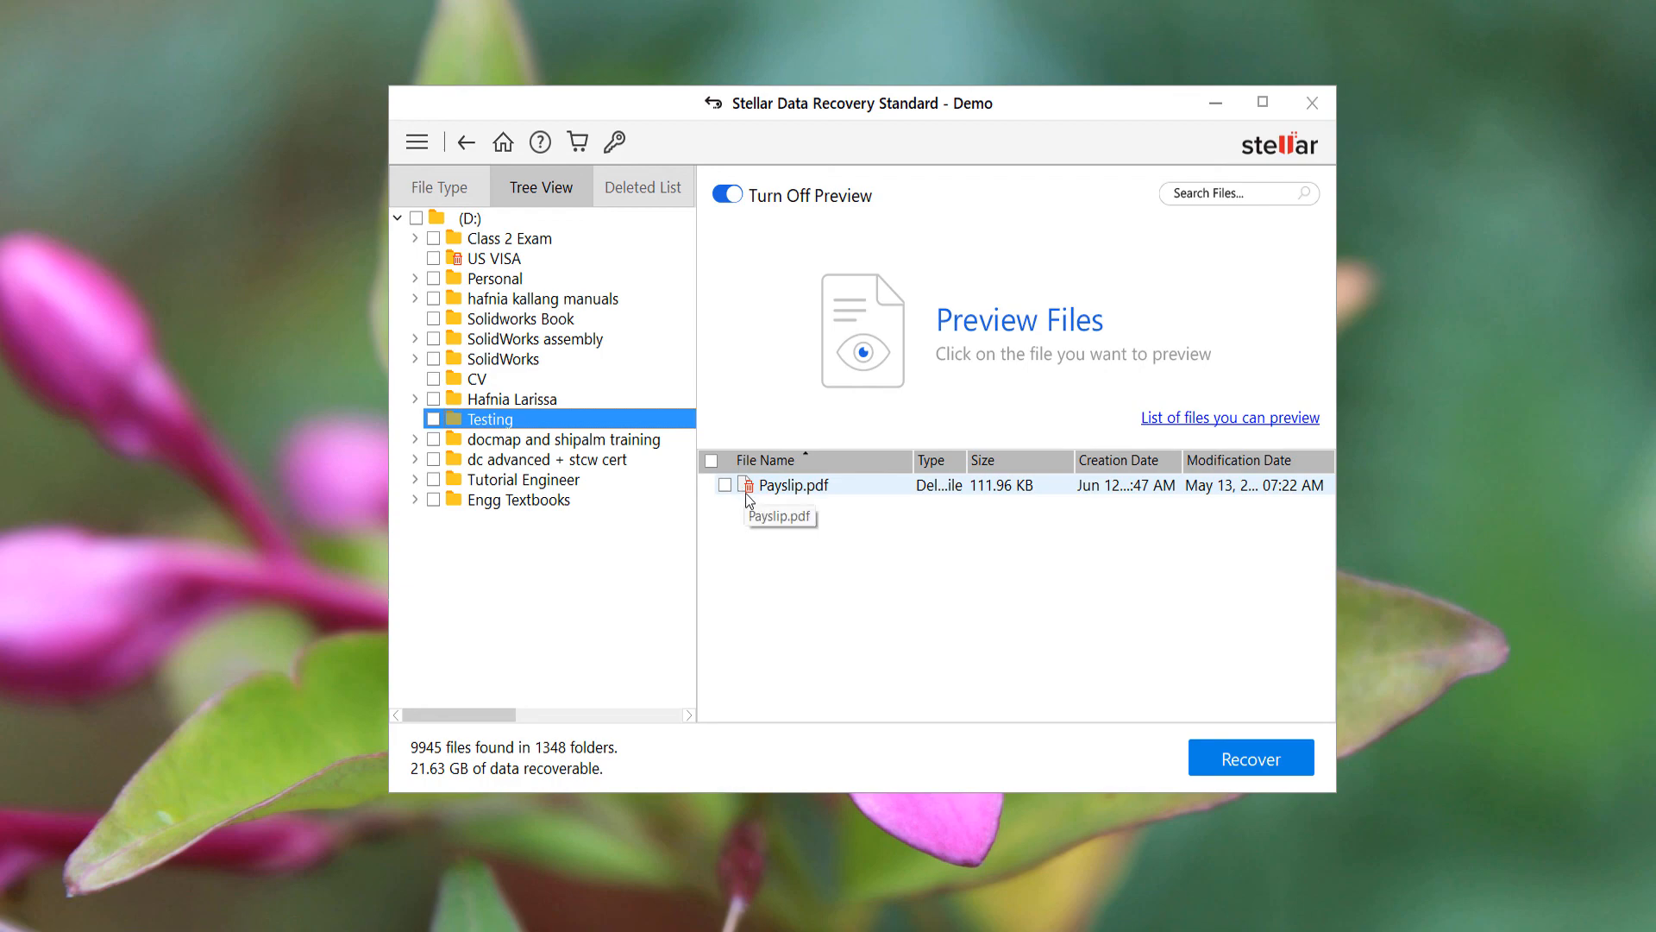
{"action": "left_click", "coordinate": [725, 484]}
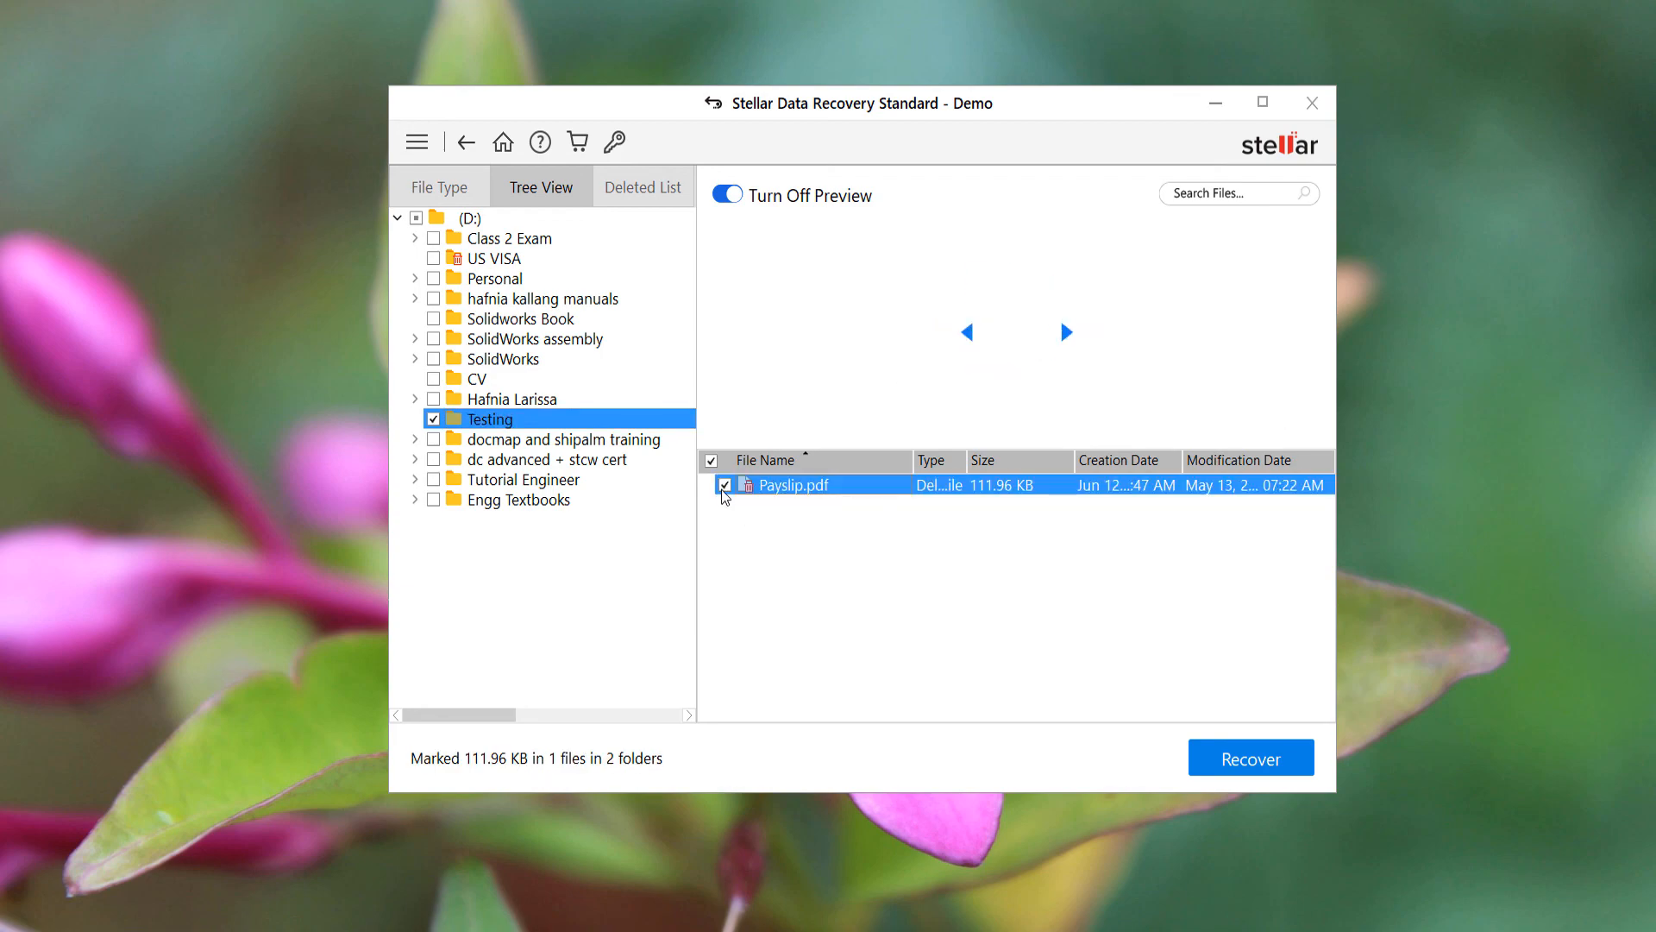
{"action": "mouse_move", "coordinate": [987, 630]}
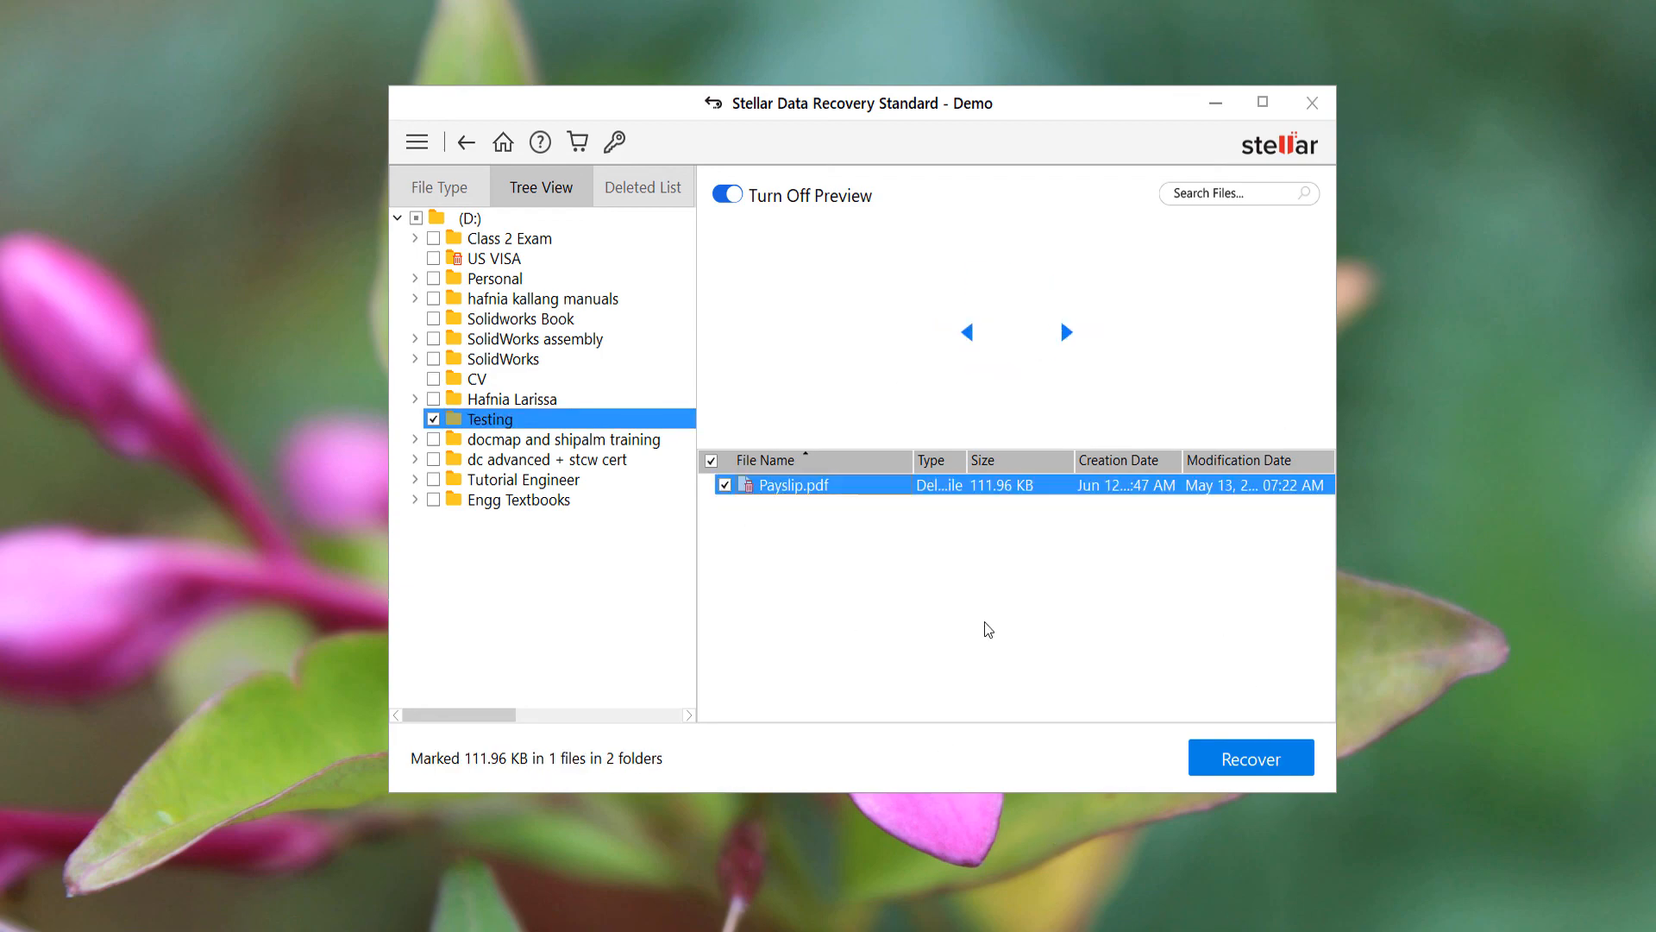
{"action": "mouse_move", "coordinate": [1037, 635]}
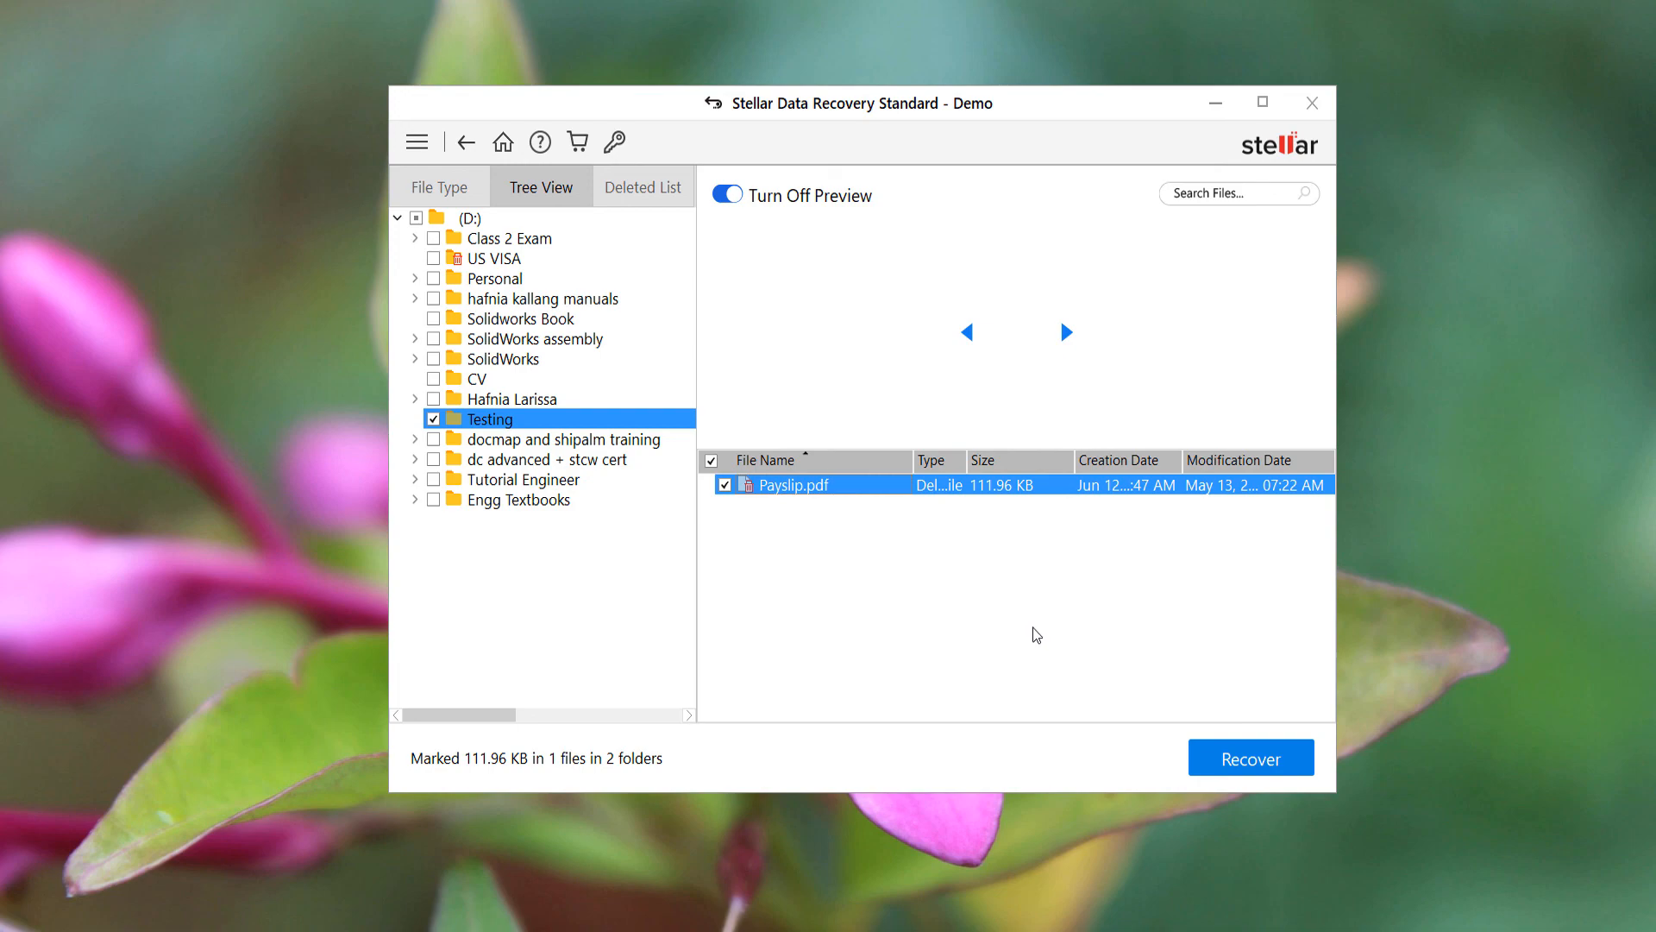
{"action": "mouse_move", "coordinate": [1015, 542]}
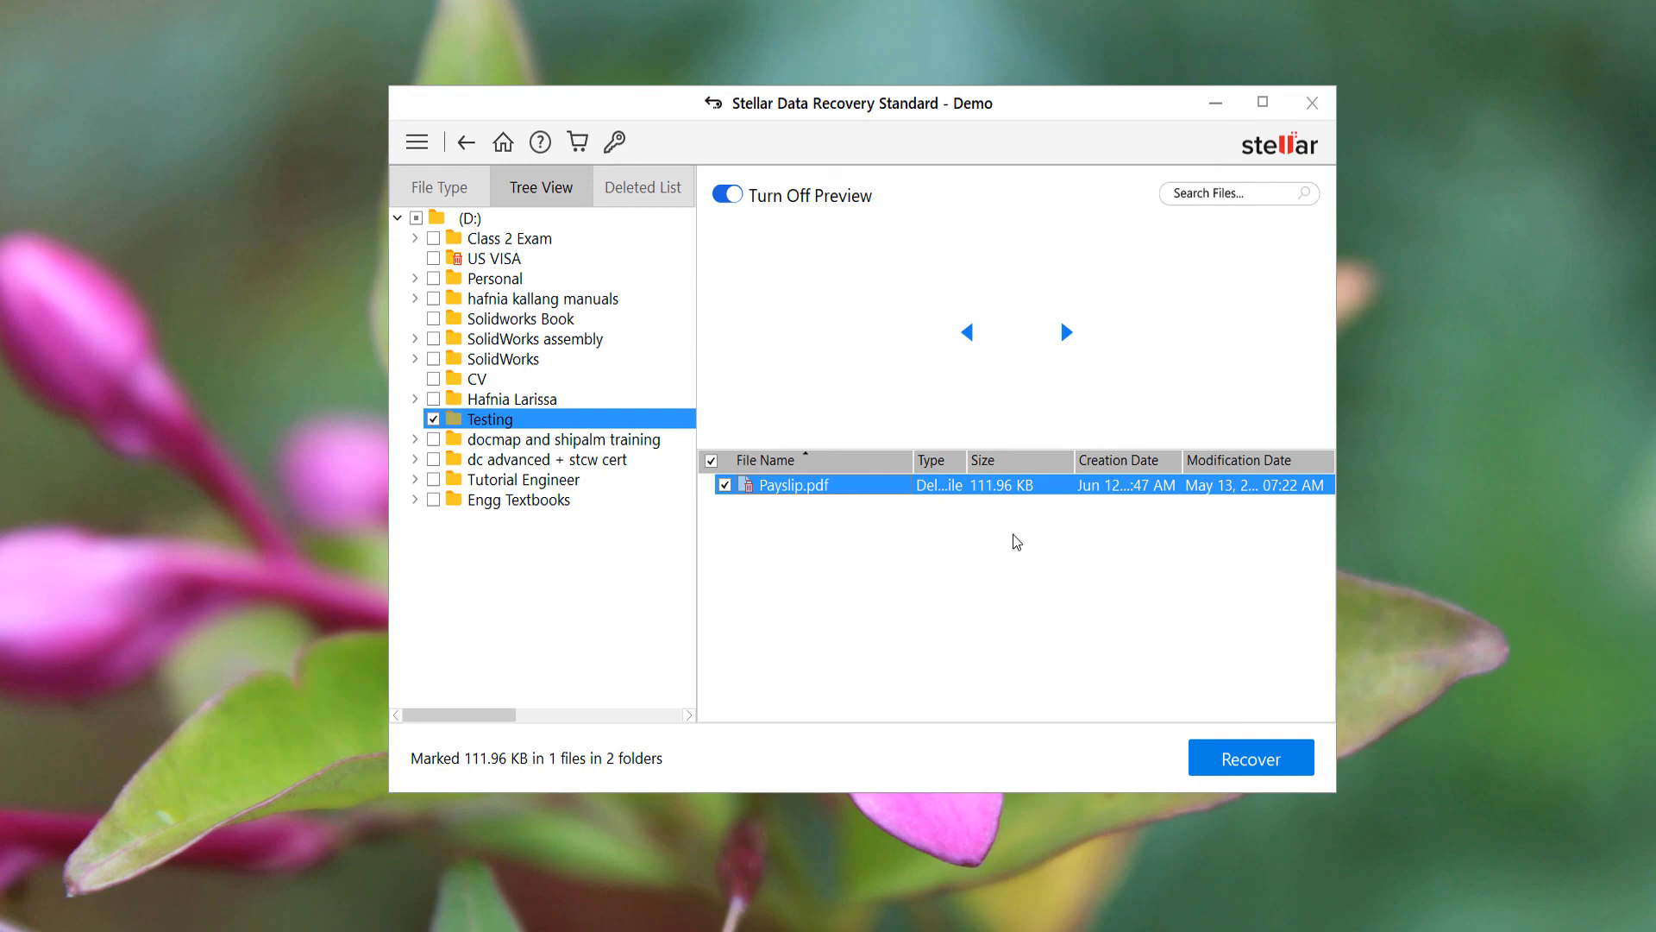